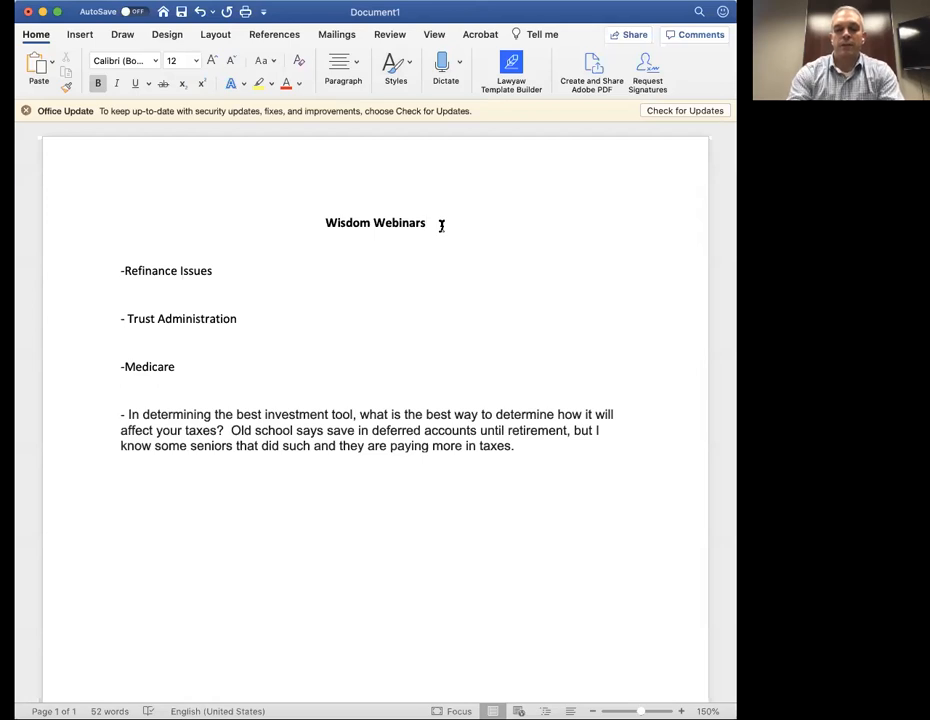
{"action": "type", "text": "ww"}
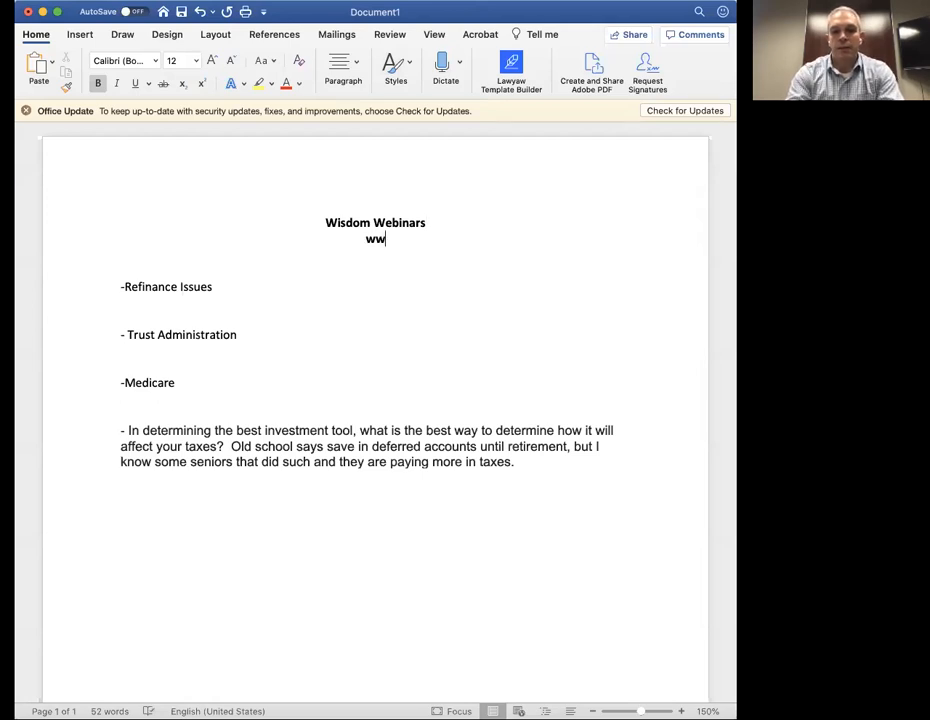
{"action": "type", "text": "www.15"}
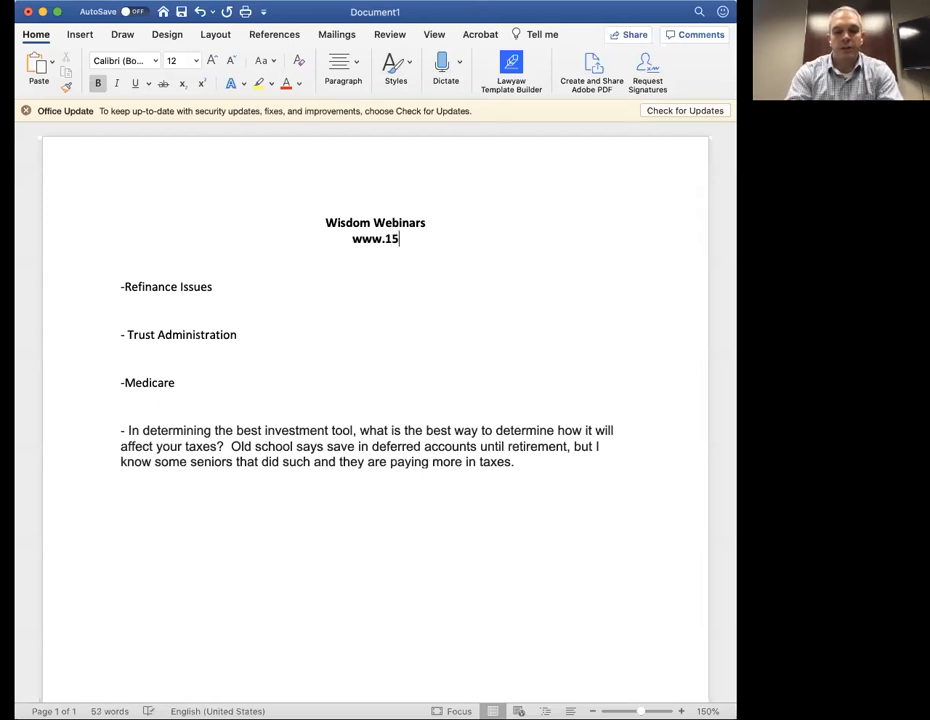
{"action": "type", "text": "Chris.com"}
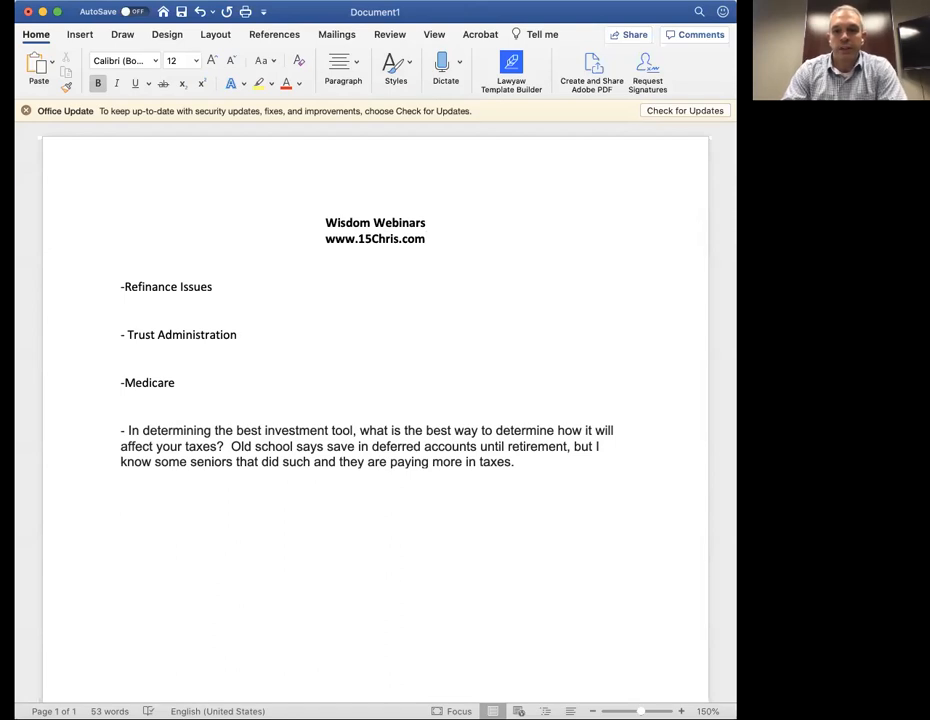
{"action": "mouse_move", "coordinate": [492, 152]}
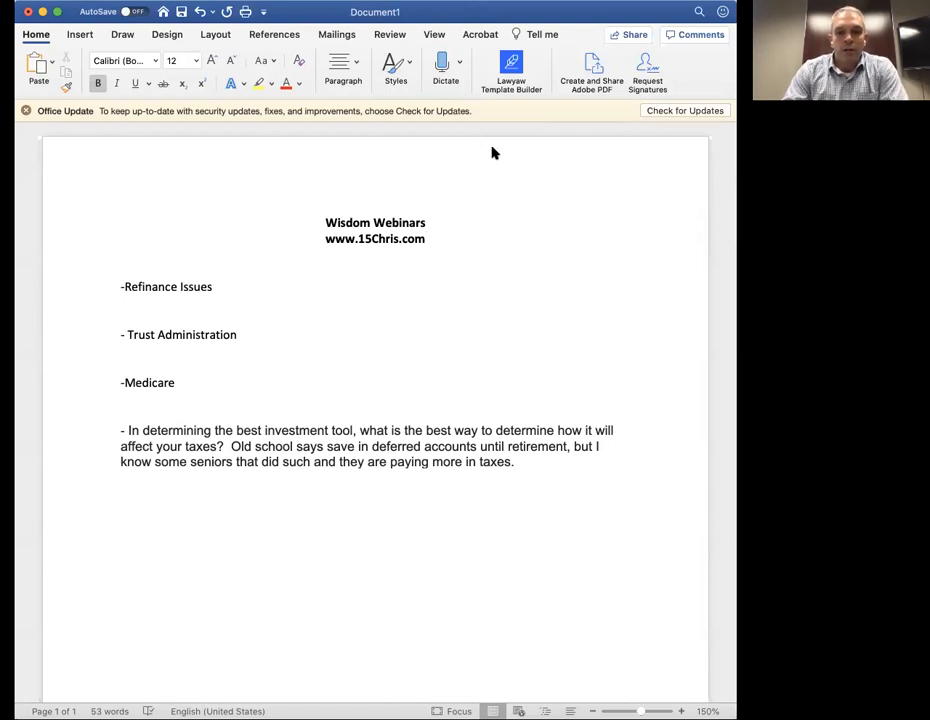
{"action": "mouse_move", "coordinate": [470, 140]}
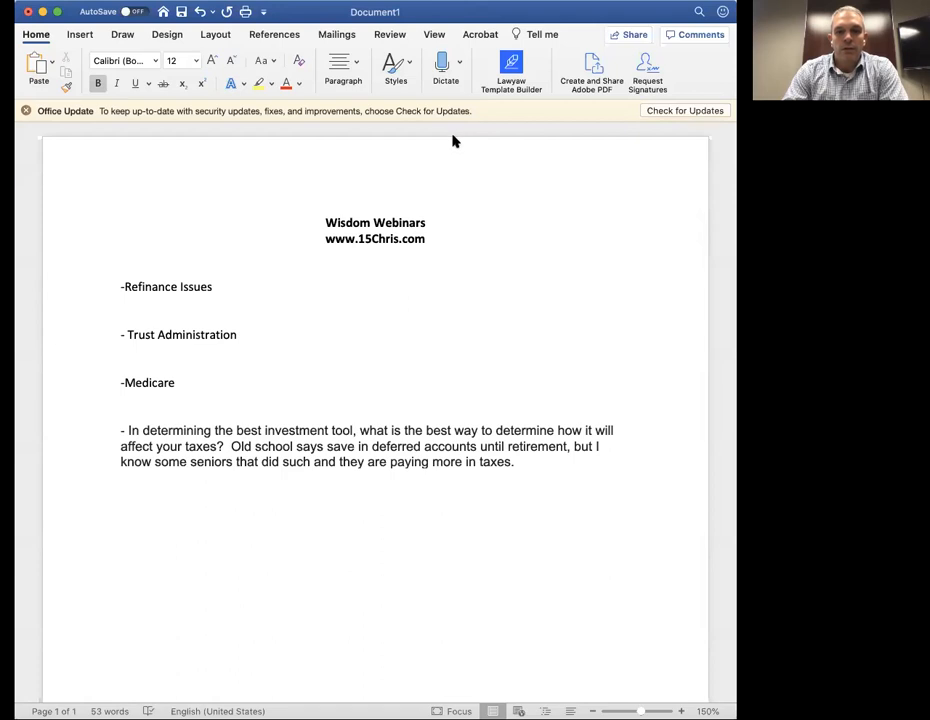
{"action": "mouse_move", "coordinate": [472, 148]}
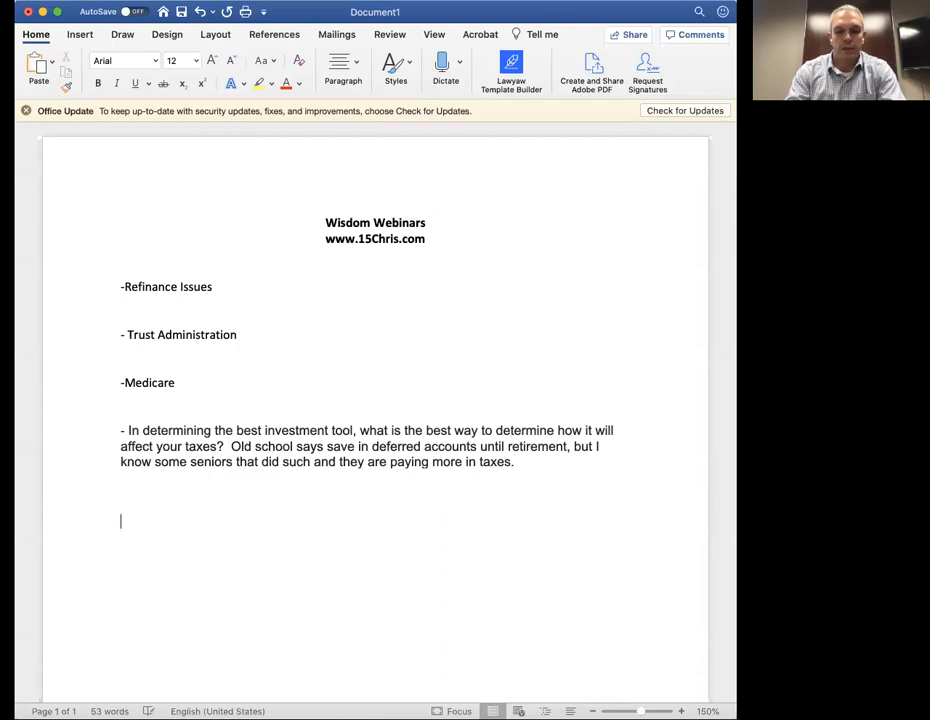
- Add the question on distributing a no-interest cash account per Trust, then a dash line under Refinance Issues with stray slashes removed
{"action": "type", "text": "My question Re: distributipn of cash acount with no interest per Trust"}
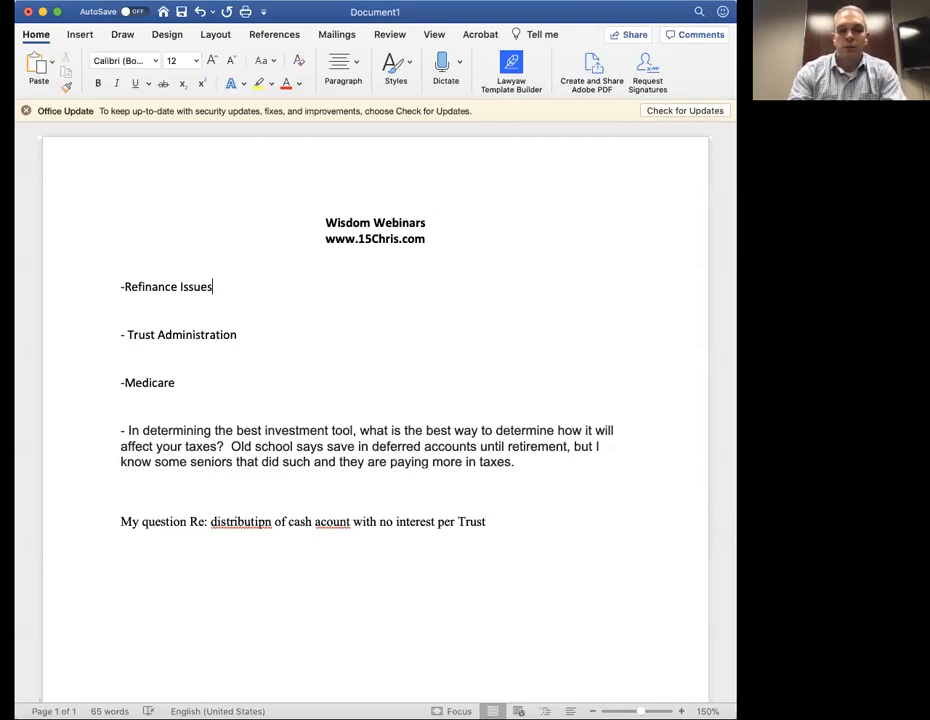
{"action": "type", "text": "-"}
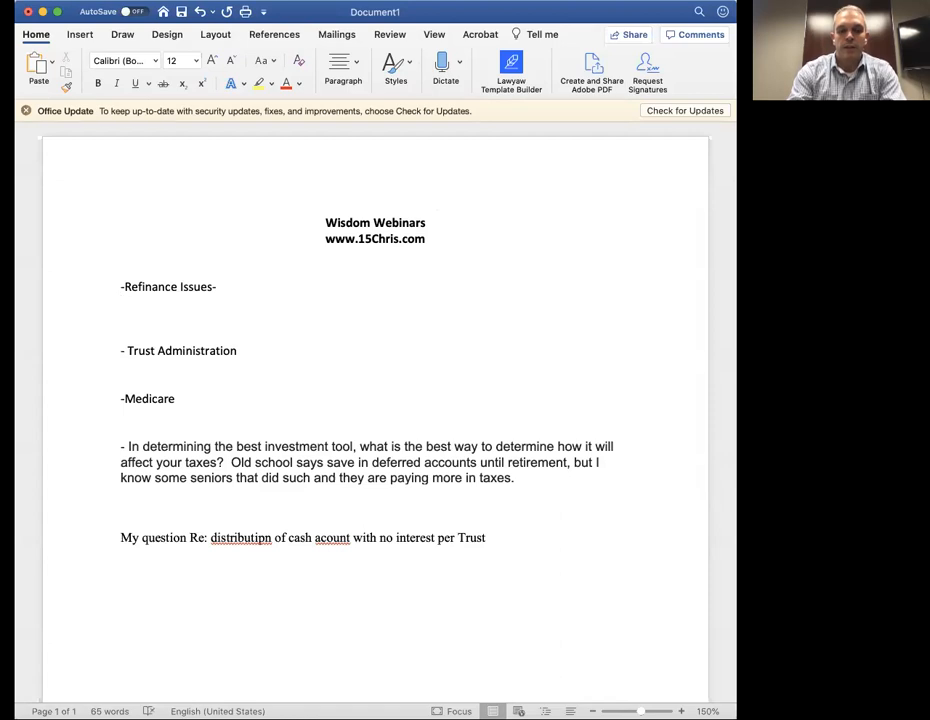
{"action": "type", "text": "/"}
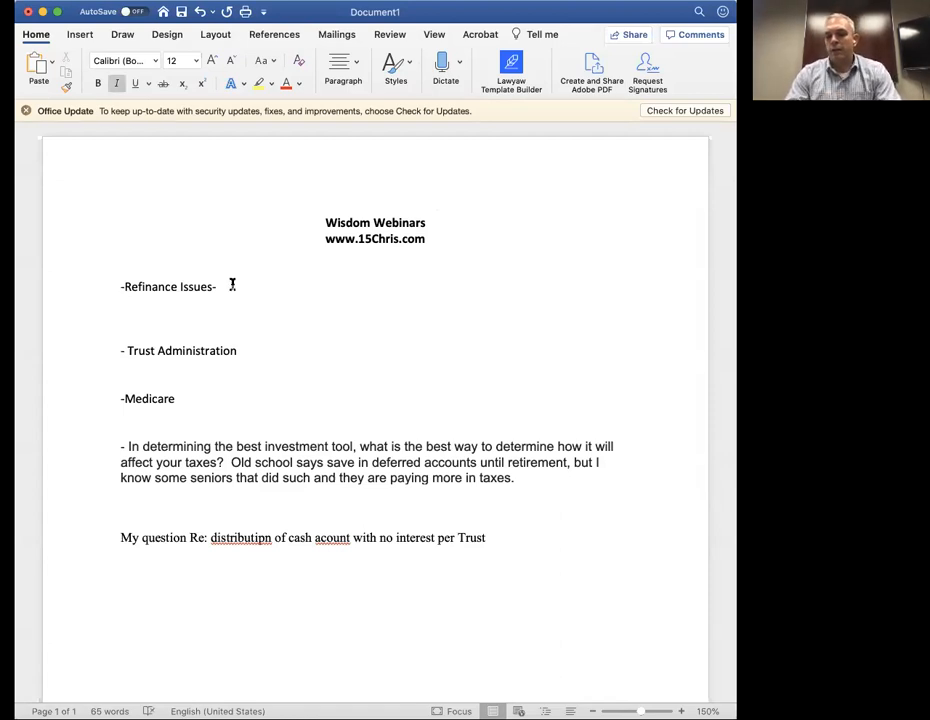
{"action": "type", "text": "/"}
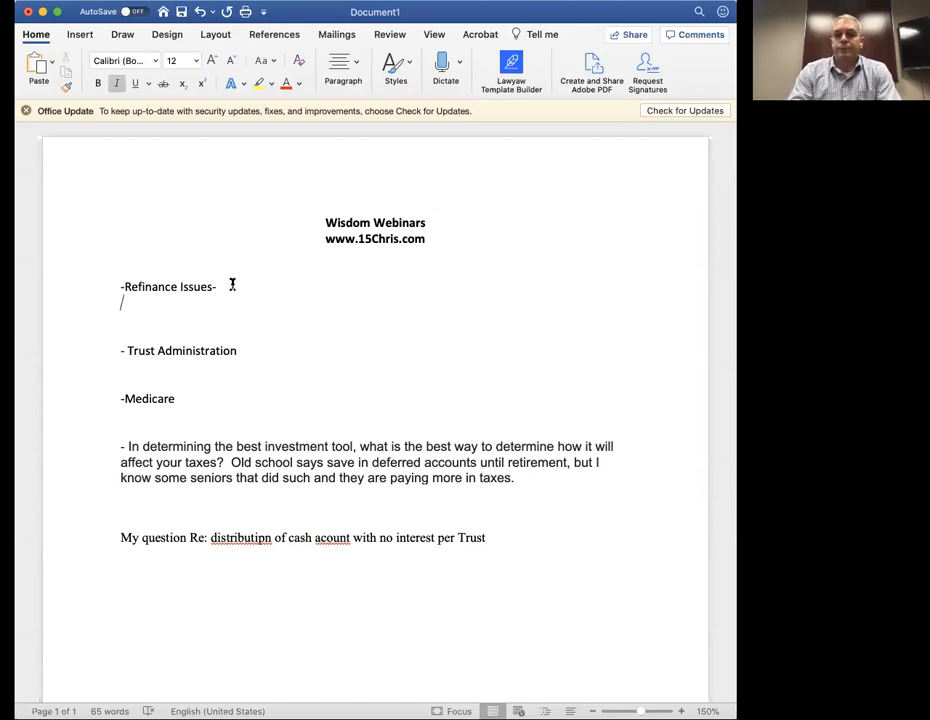
{"action": "key", "text": "backspace"}
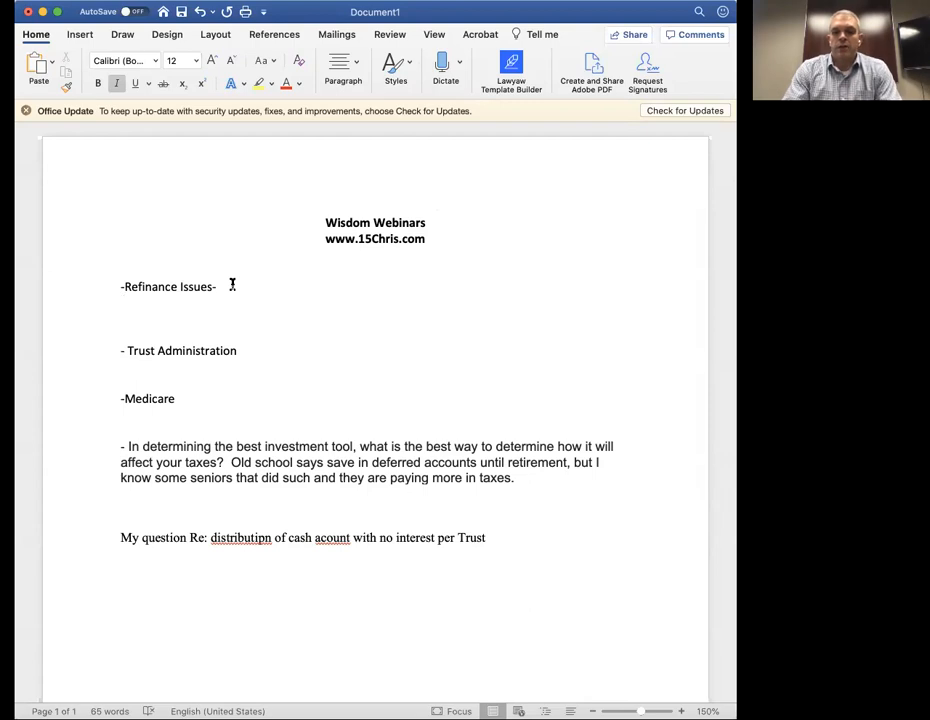
{"action": "type", "text": "/"}
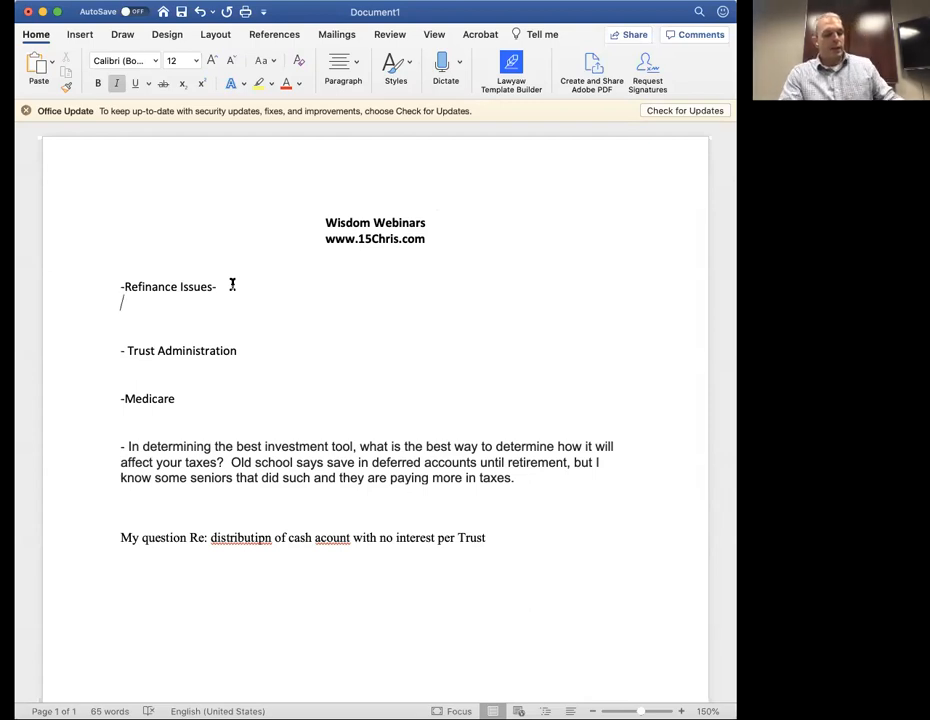
{"action": "key", "text": "Backspace"}
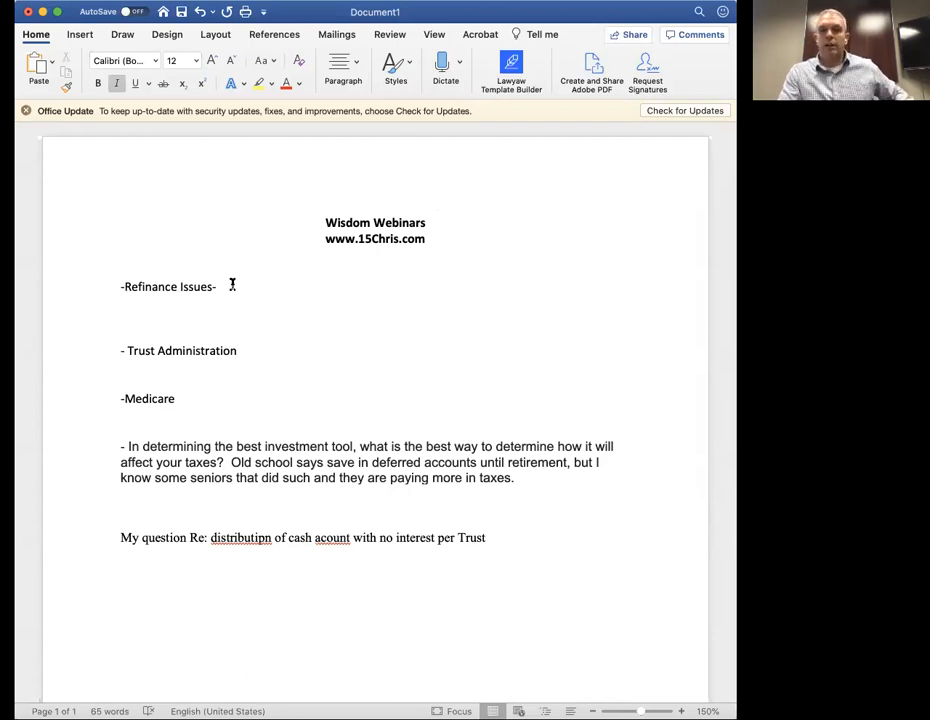
- Write the sub-point '+ low rate mortgage' under Refinance Issues, correcting the spelling of mortgage
{"action": "type", "text": "/"}
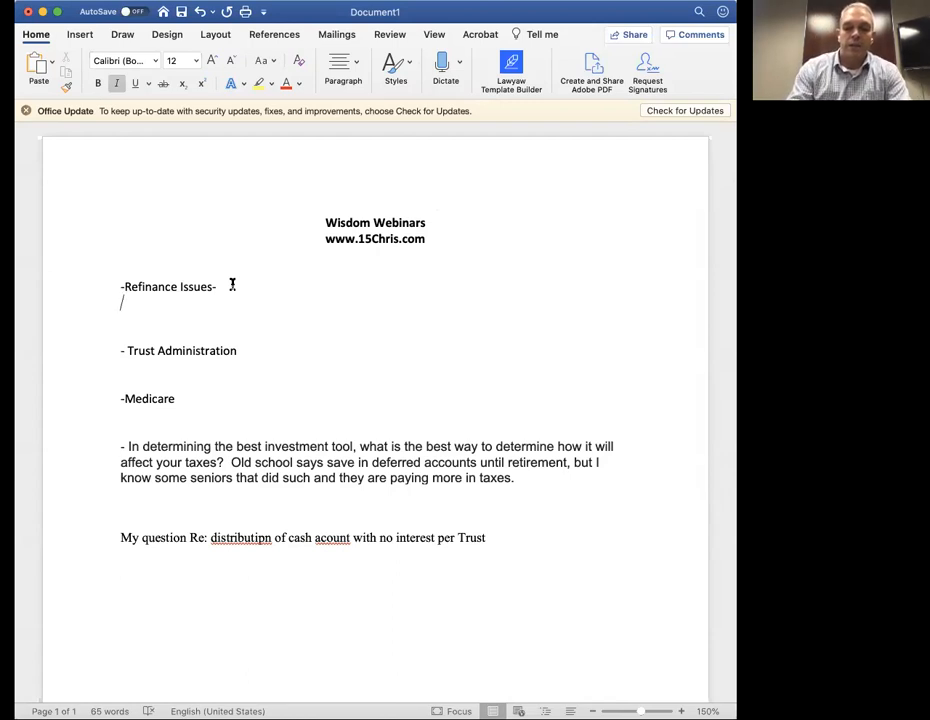
{"action": "type", "text": "+"}
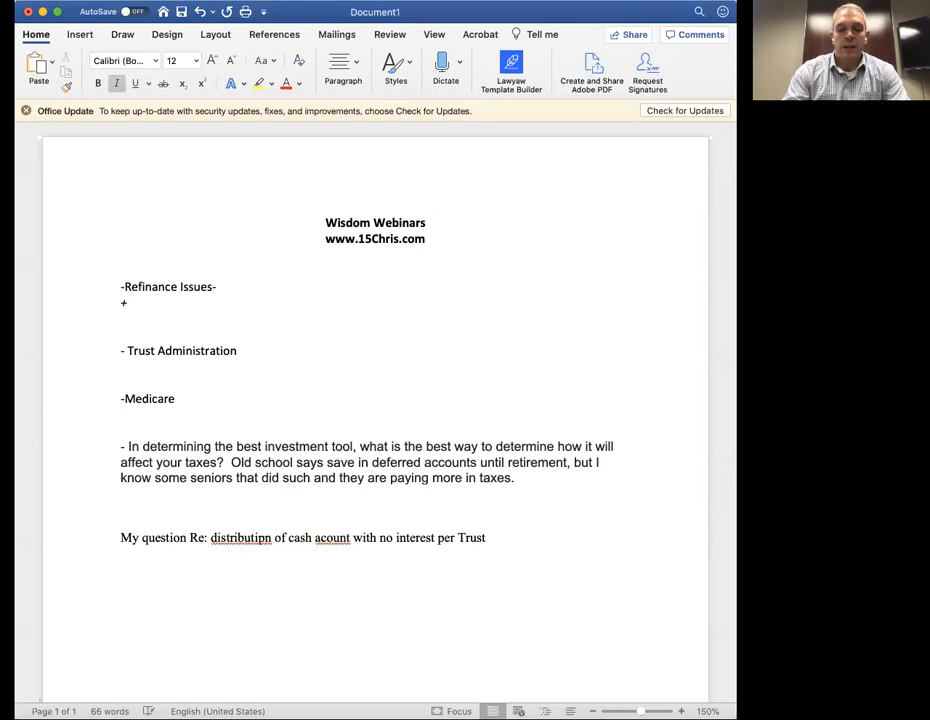
{"action": "type", "text": "low"}
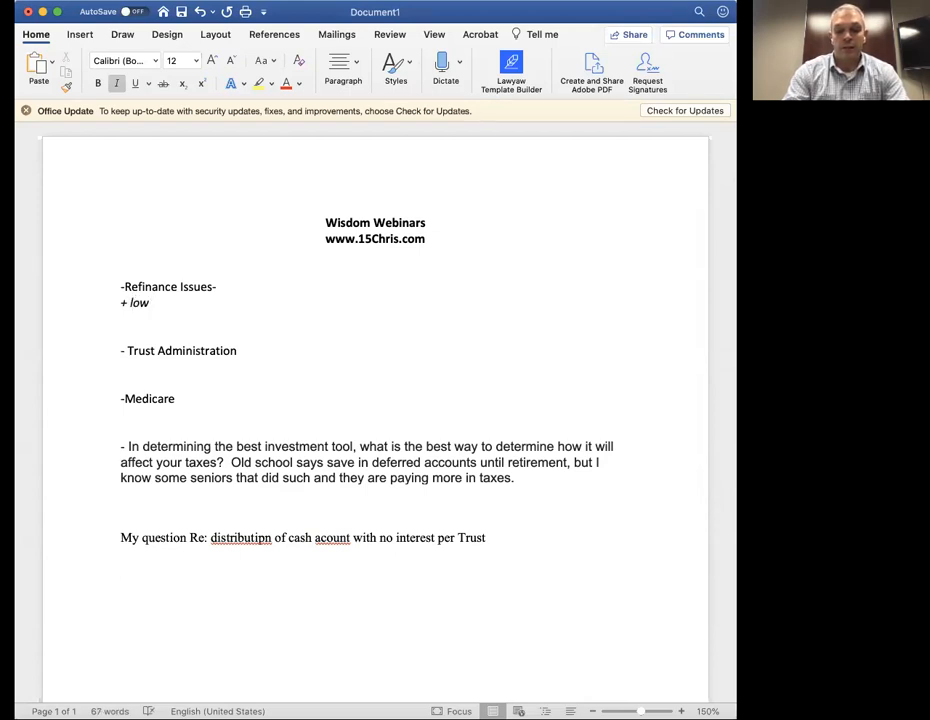
{"action": "type", "text": "rate"}
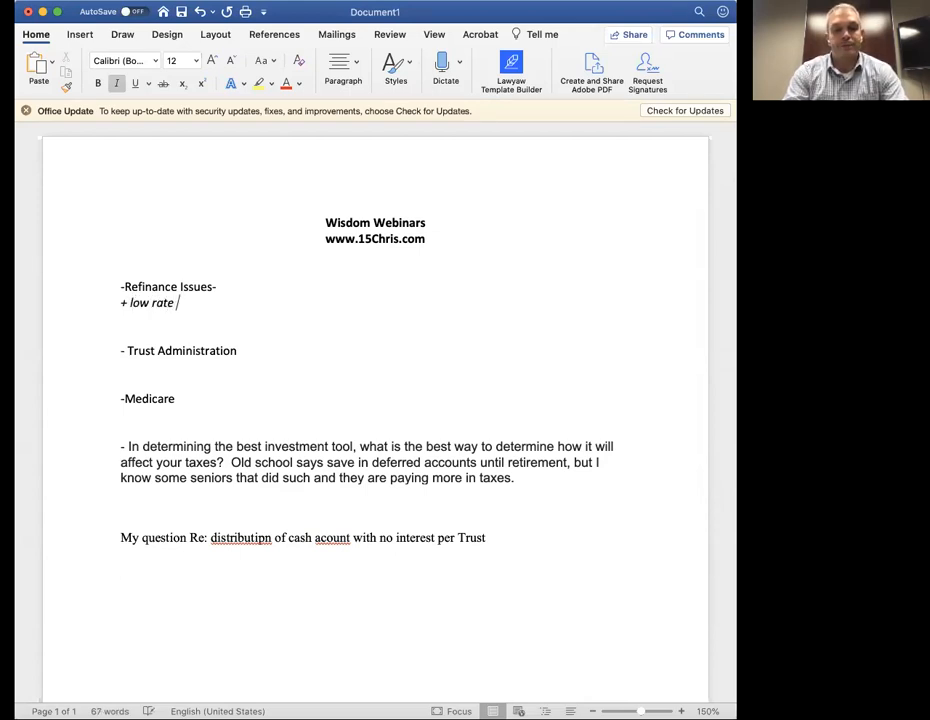
{"action": "type", "text": "mortag"}
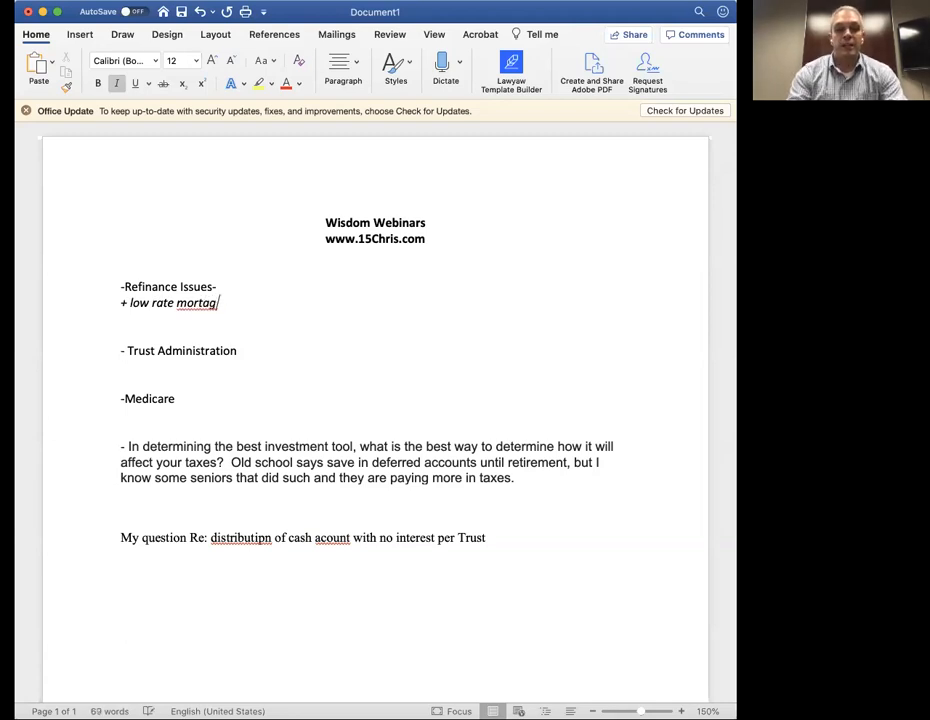
{"action": "key", "text": "backspace"}
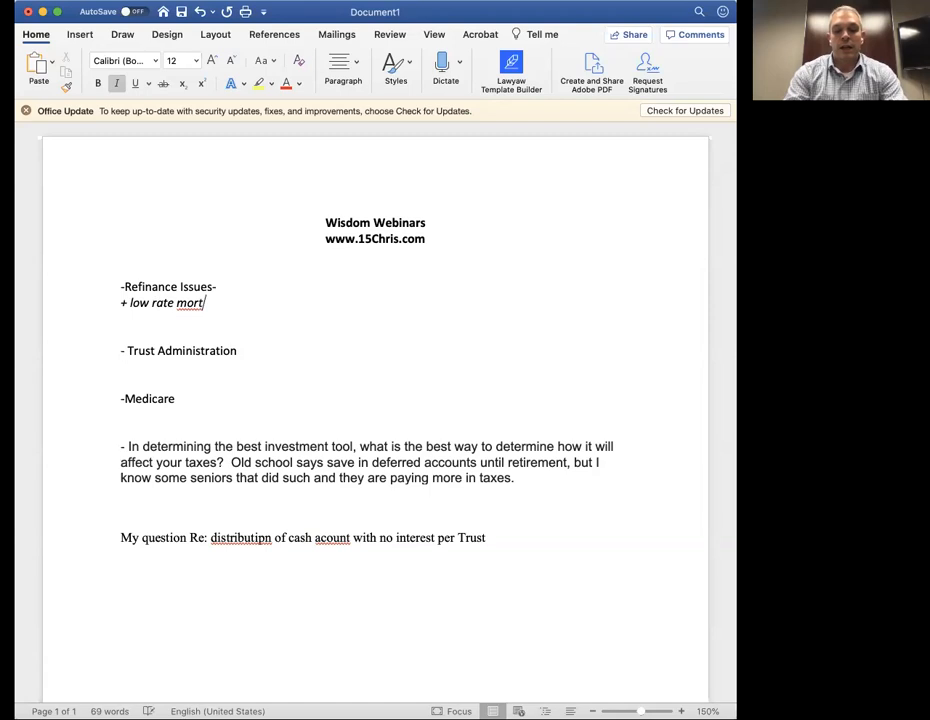
{"action": "type", "text": "gage"}
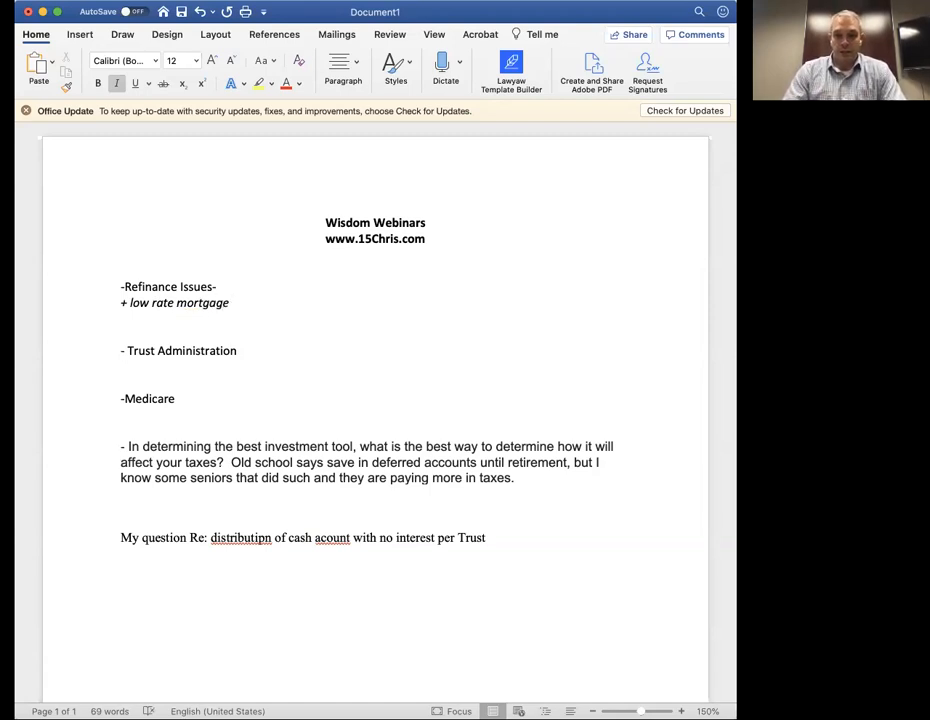
{"action": "left_click", "coordinate": [228, 304]}
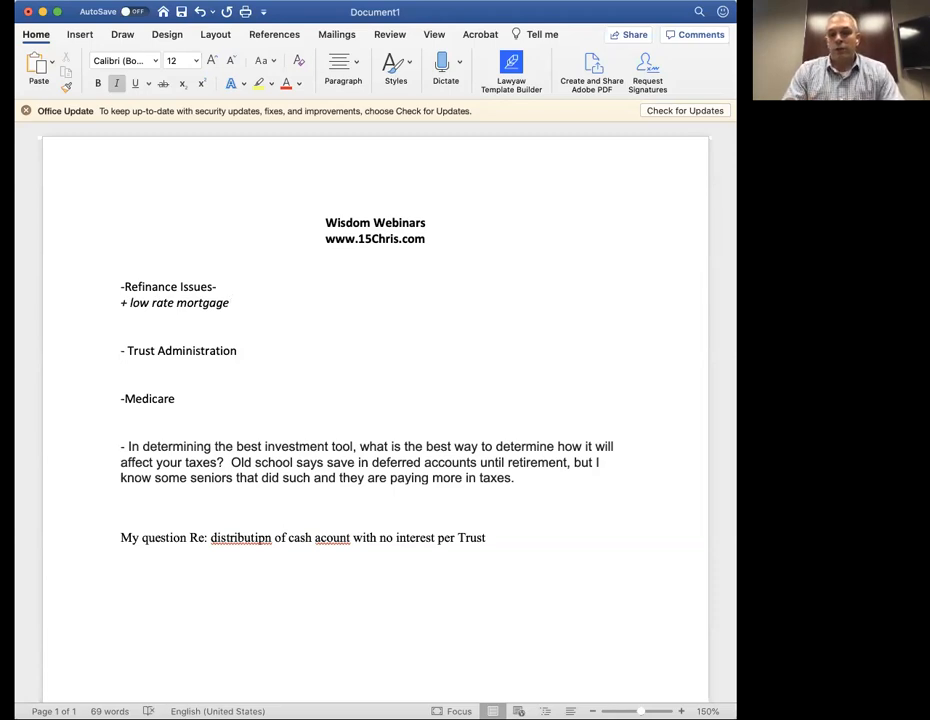
{"action": "left_click", "coordinate": [230, 302]}
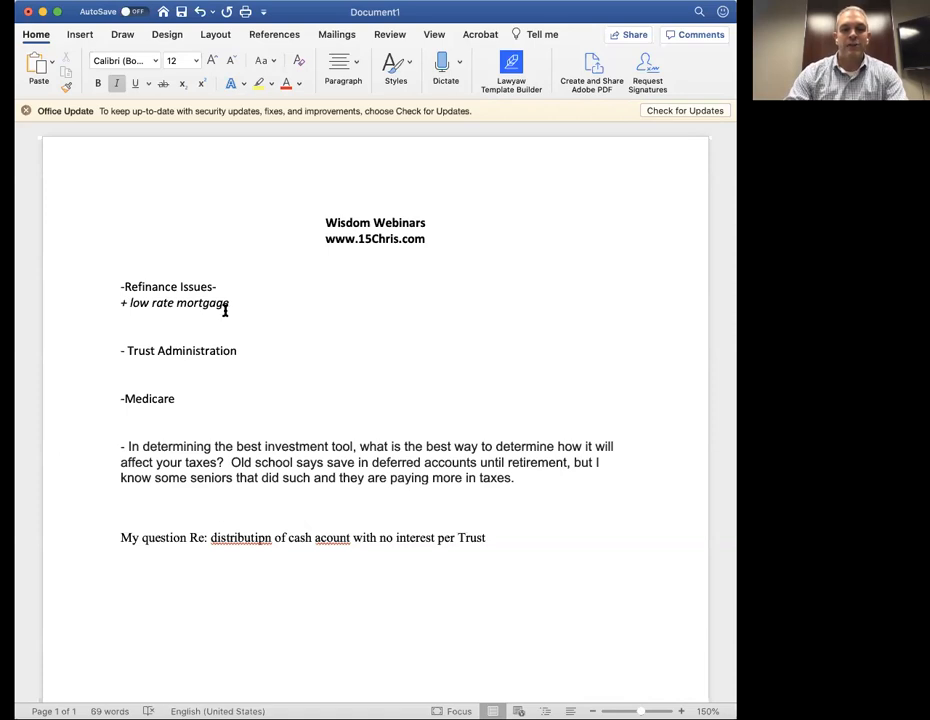
{"action": "type", "text": "."}
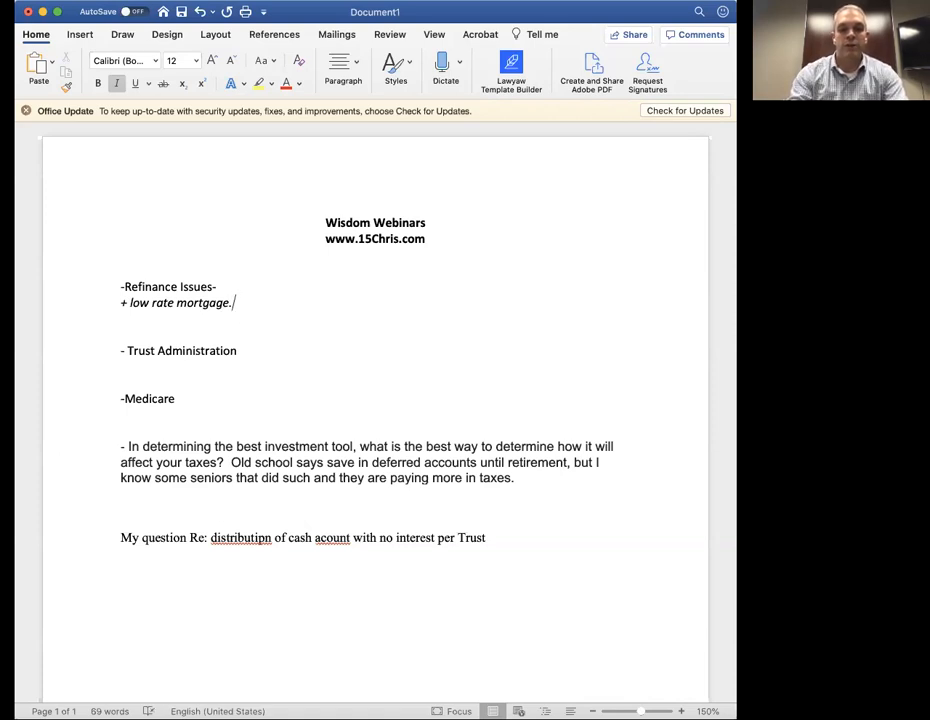
{"action": "type", "text": "Lady Bird"}
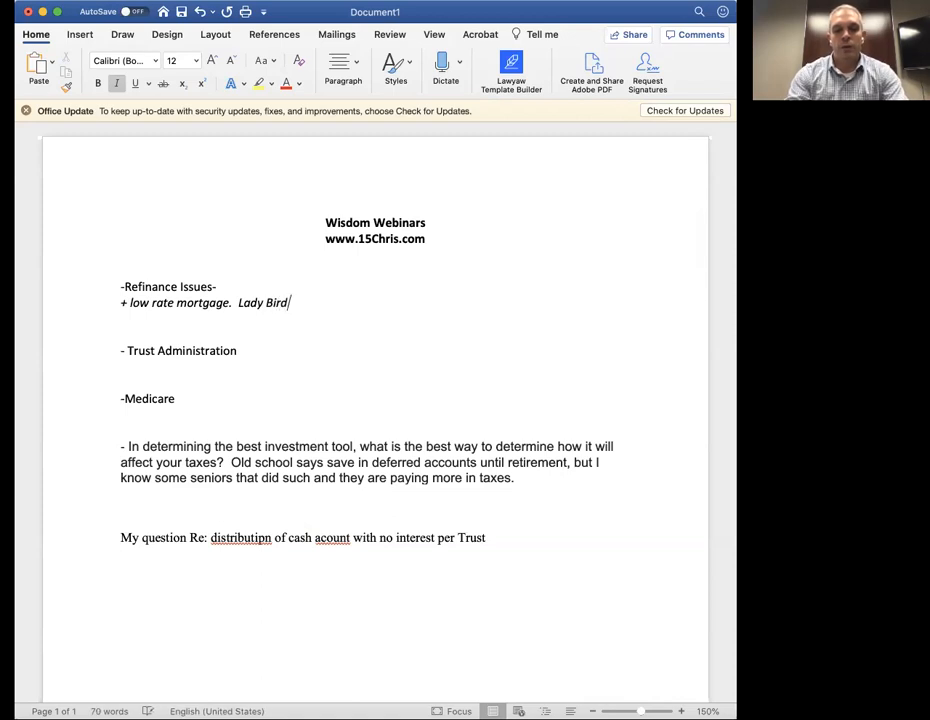
{"action": "type", "text": "Deed. T"}
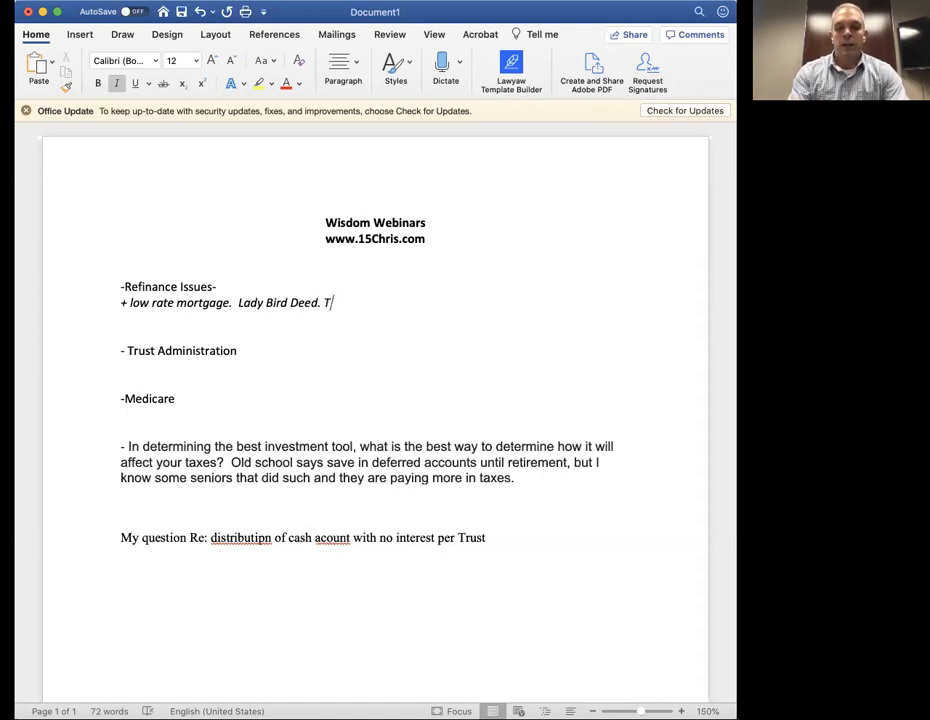
{"action": "type", "text": "rust"}
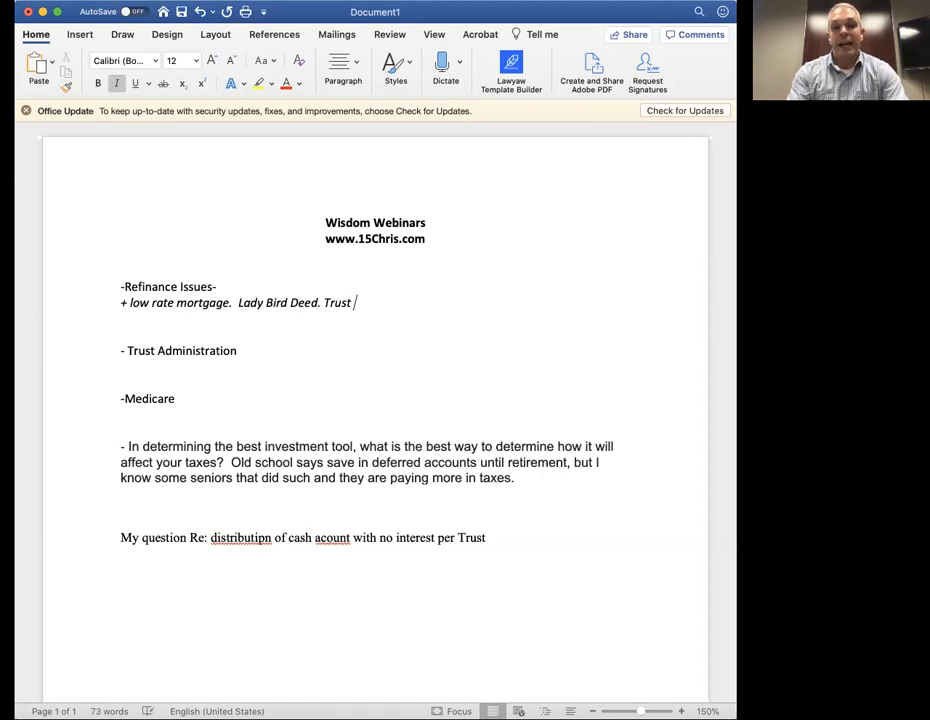
{"action": "key", "text": "backspace"}
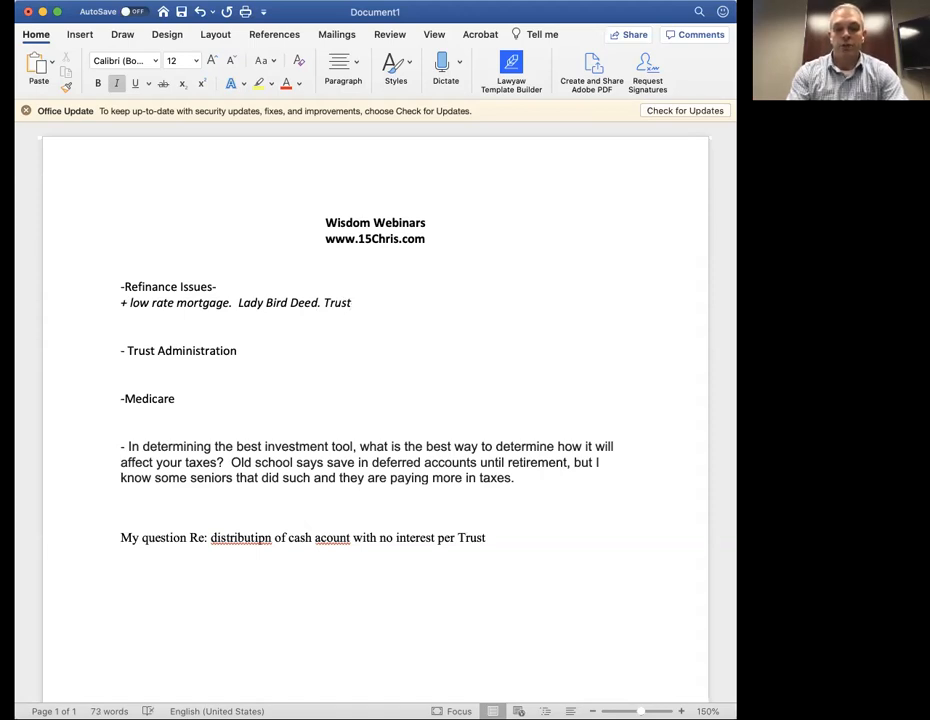
{"action": "type", "text": "Owned"}
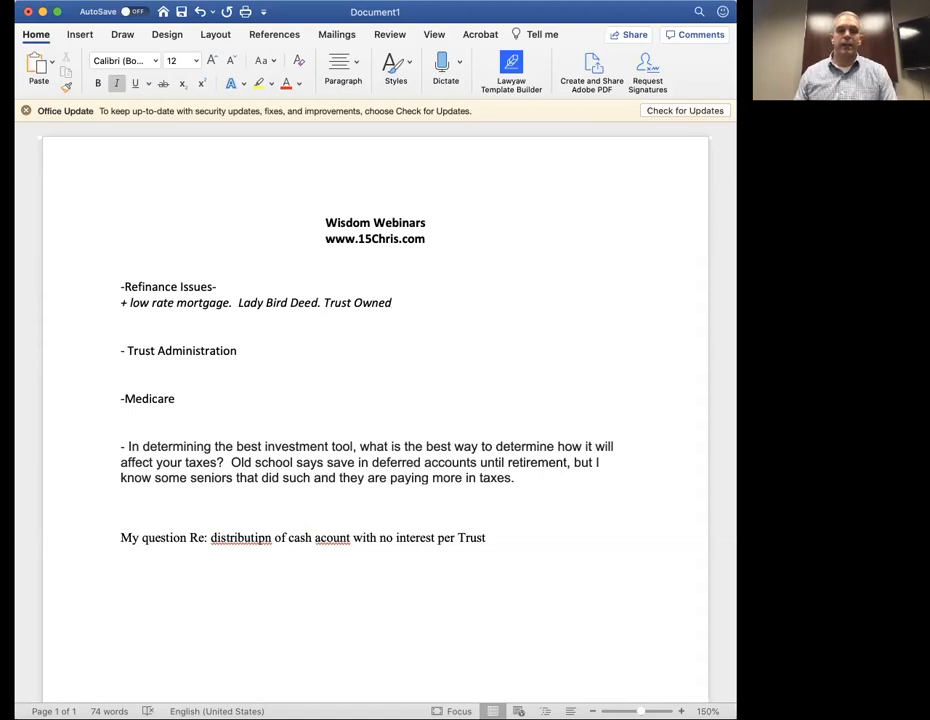
{"action": "left_click", "coordinate": [396, 304]}
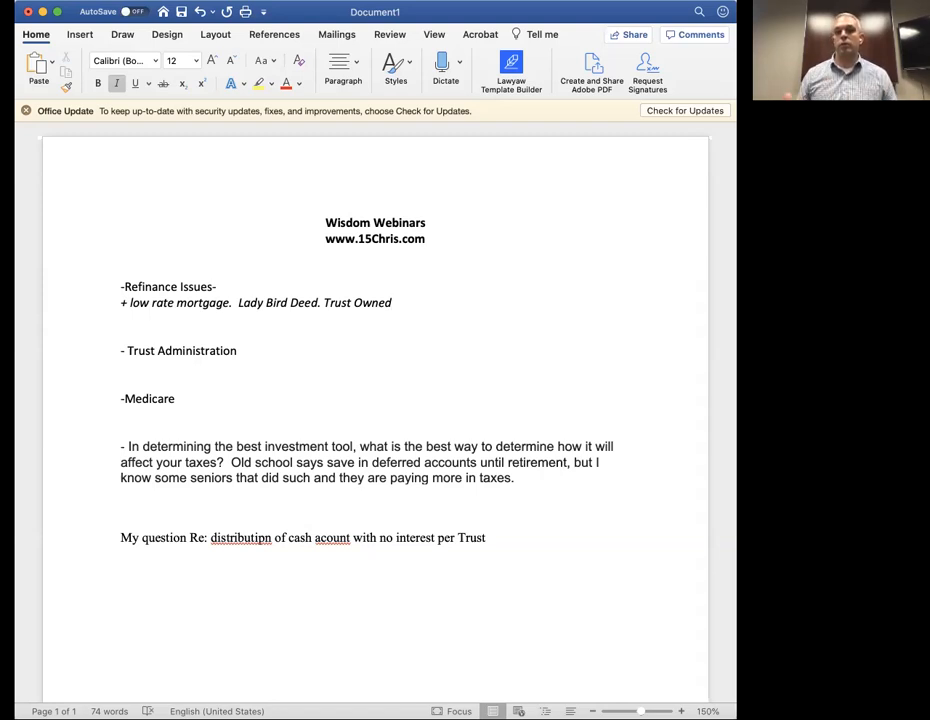
- Review the refinance note and move to the blank line below Trust Administration to start writing
{"action": "left_click", "coordinate": [392, 302]}
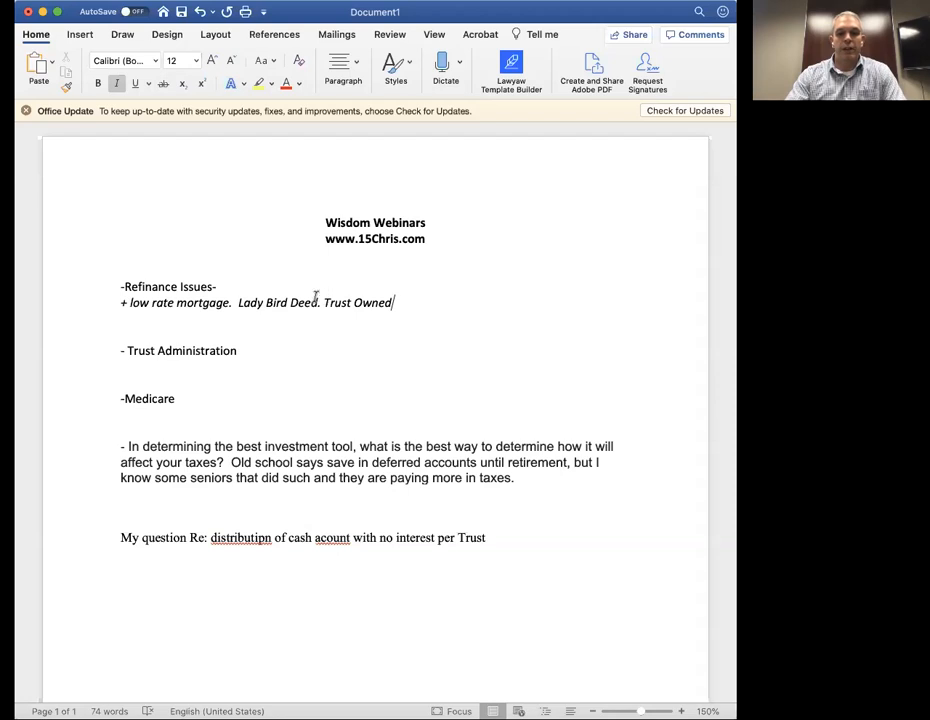
{"action": "double_click", "coordinate": [276, 302]}
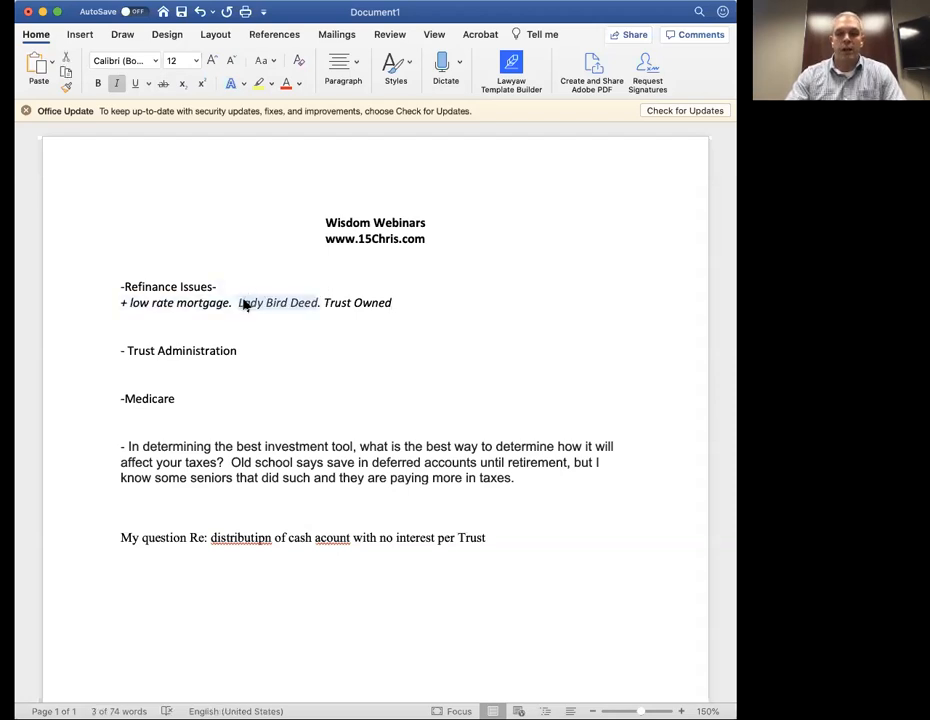
{"action": "double_click", "coordinate": [278, 302]}
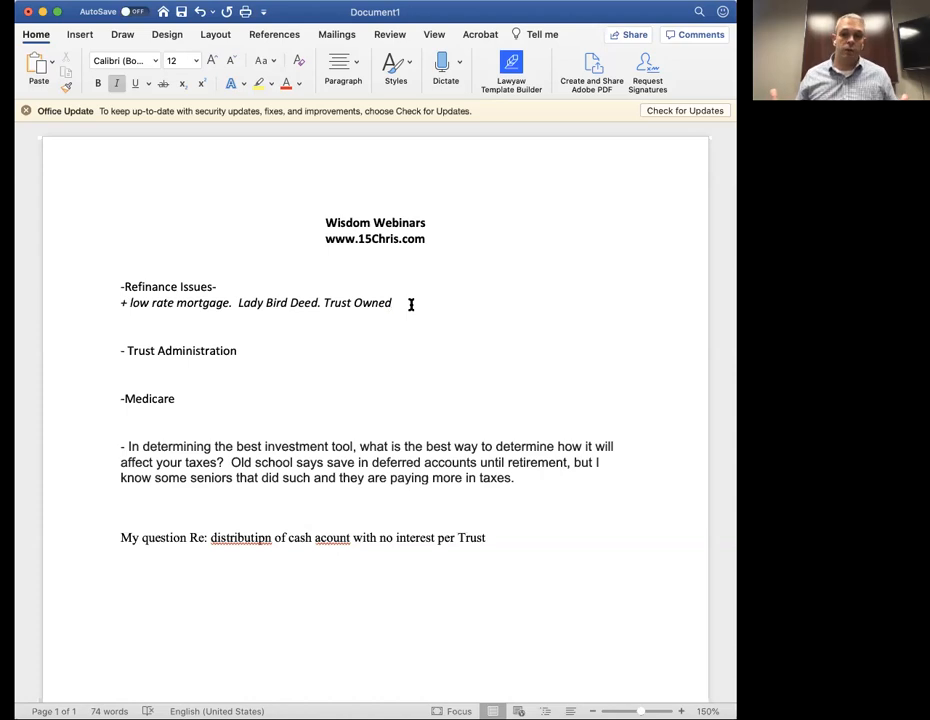
{"action": "left_click", "coordinate": [394, 302]}
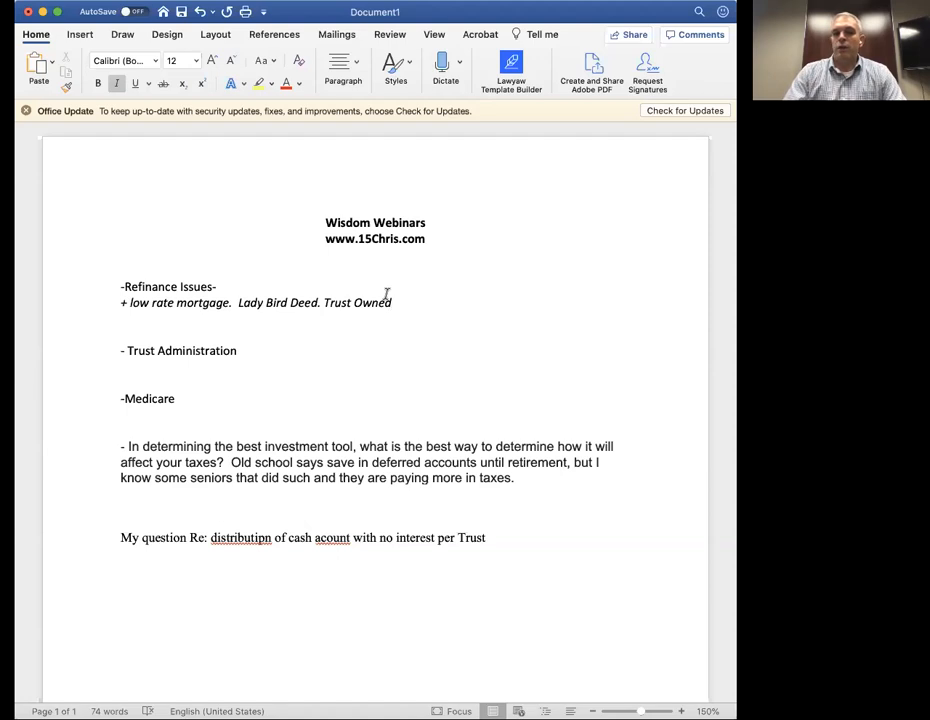
{"action": "left_click", "coordinate": [392, 302]}
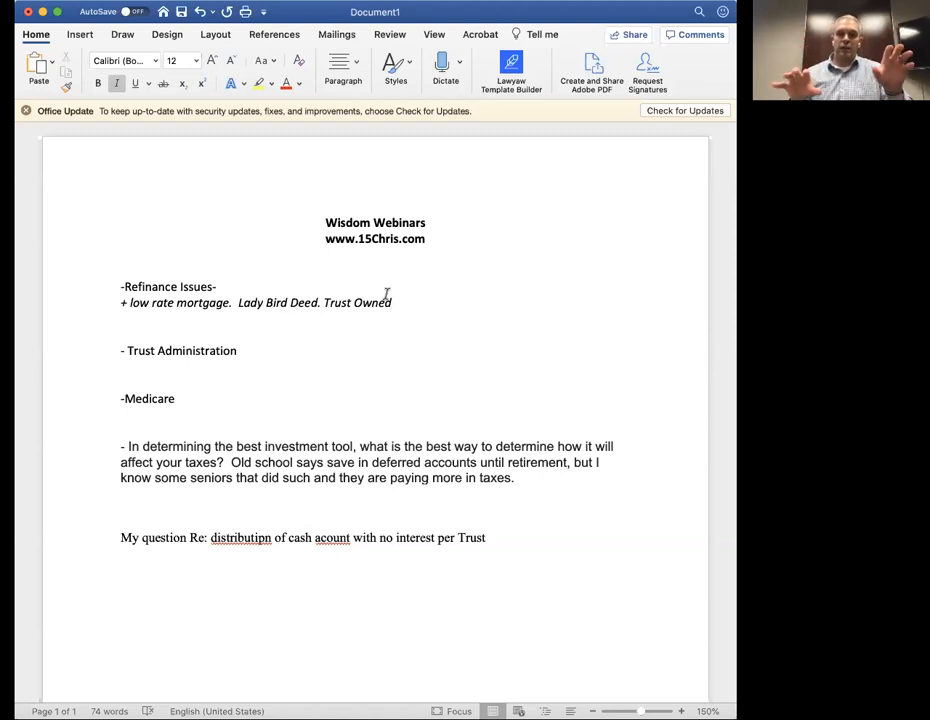
{"action": "left_click", "coordinate": [392, 302]}
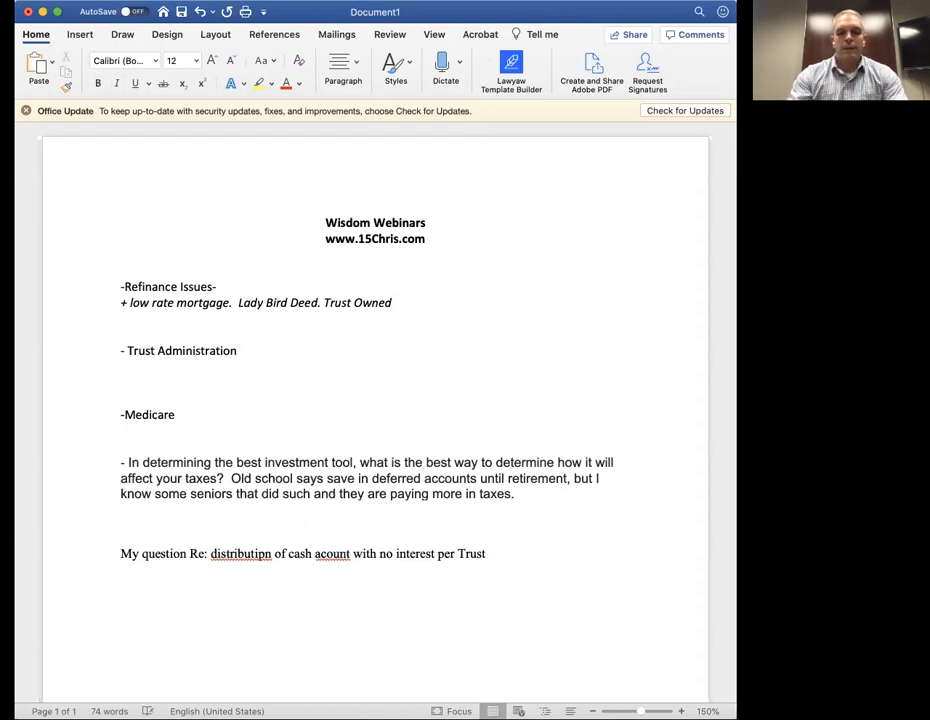
{"action": "left_click", "coordinate": [120, 368]}
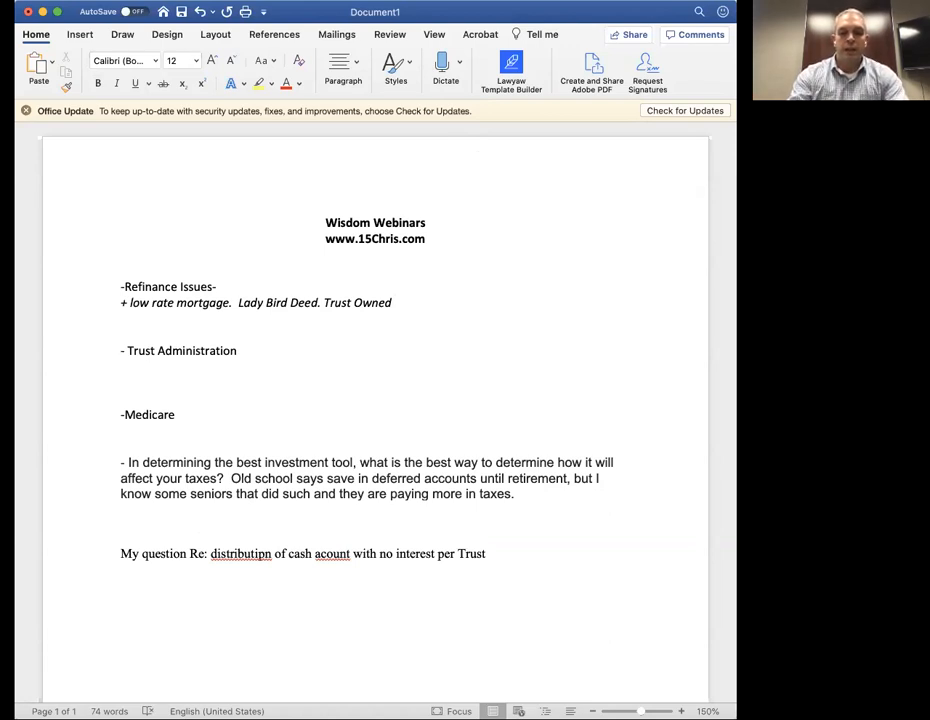
- Add the 'Estate Administration' heading under Trust Administration
{"action": "type", "text": "Estate"}
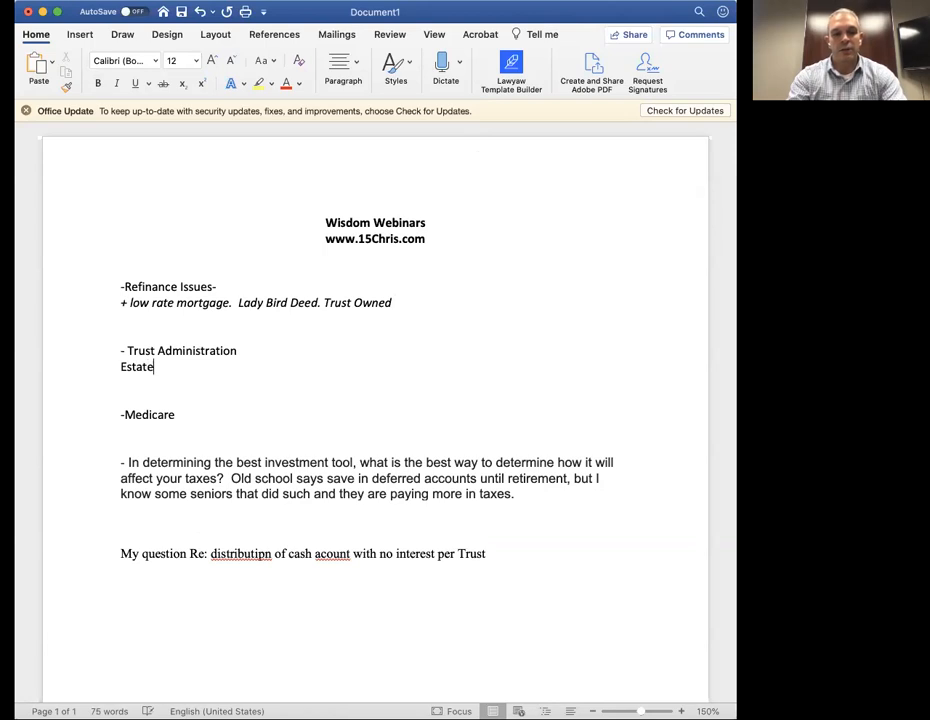
{"action": "type", "text": "Admin"}
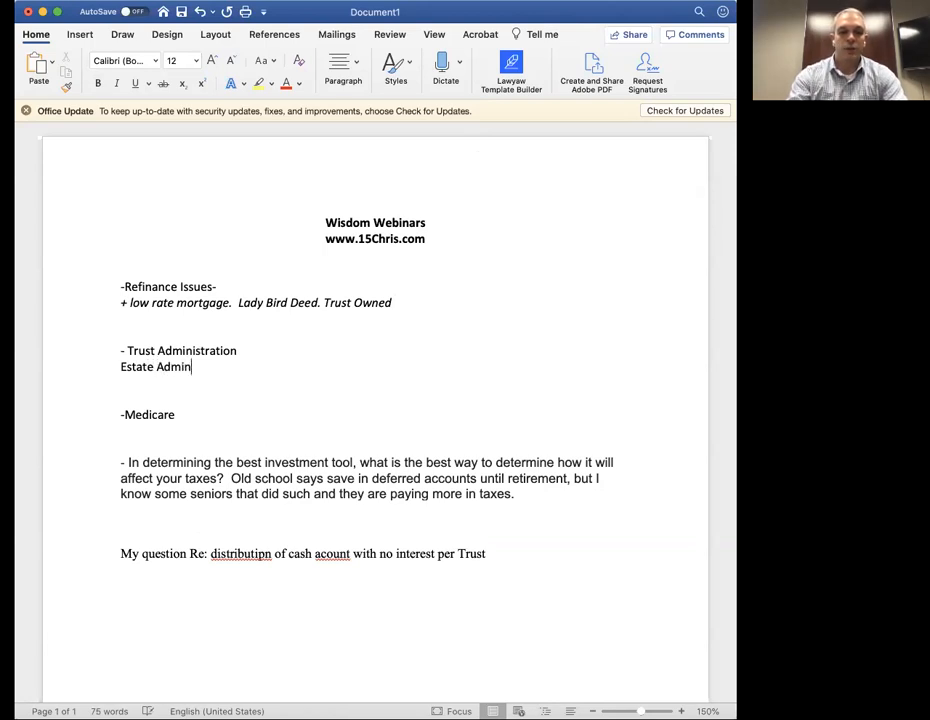
{"action": "type", "text": "istration"}
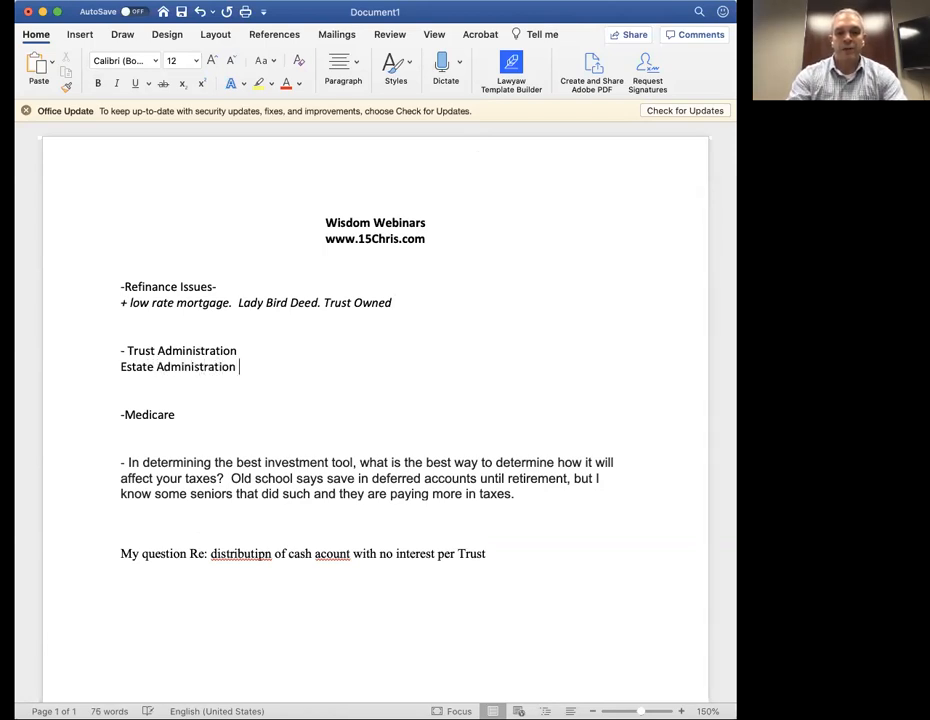
{"action": "key", "text": "enter"}
{"action": "type", "text": "1) Joi"}
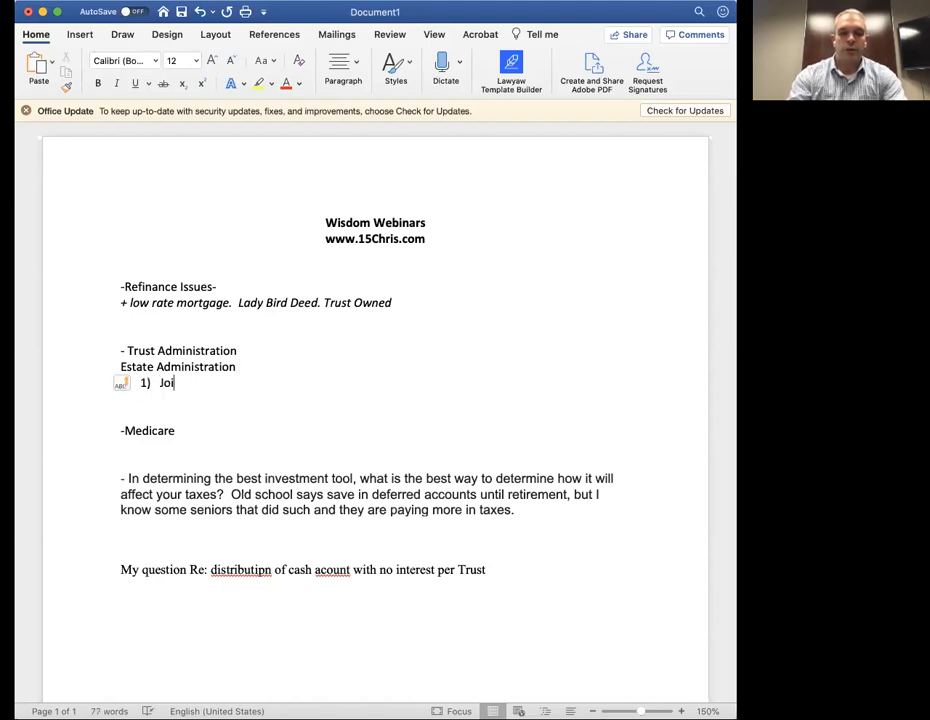
- List the numbered items Joint Ownership, Beneficiary Design, Trust<<<, -----Probate and move below the list
{"action": "type", "text": "nt Ownership"}
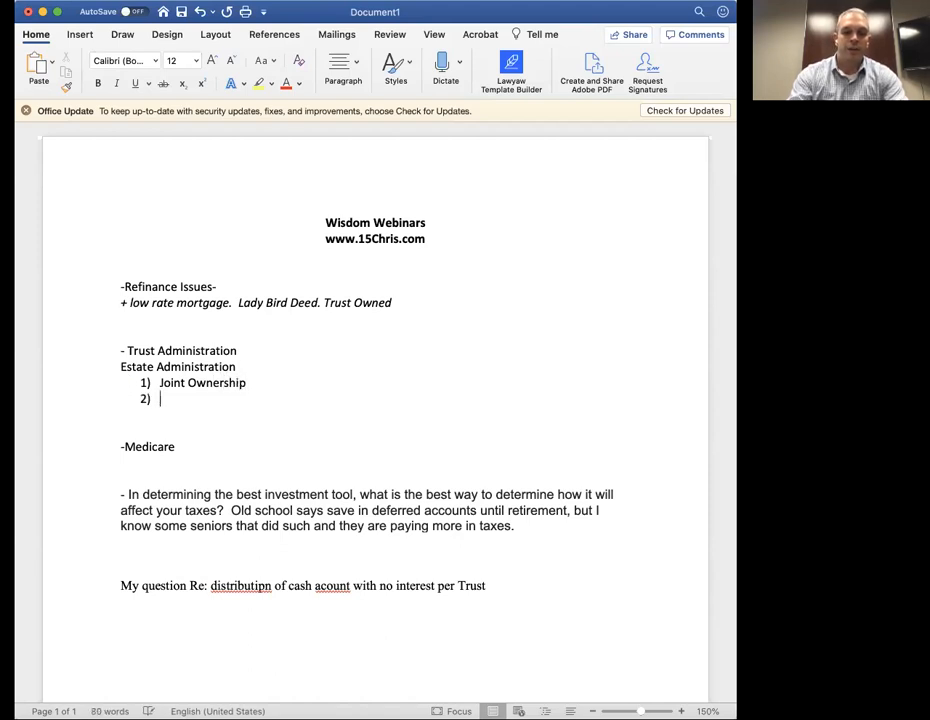
{"action": "type", "text": "Ben"}
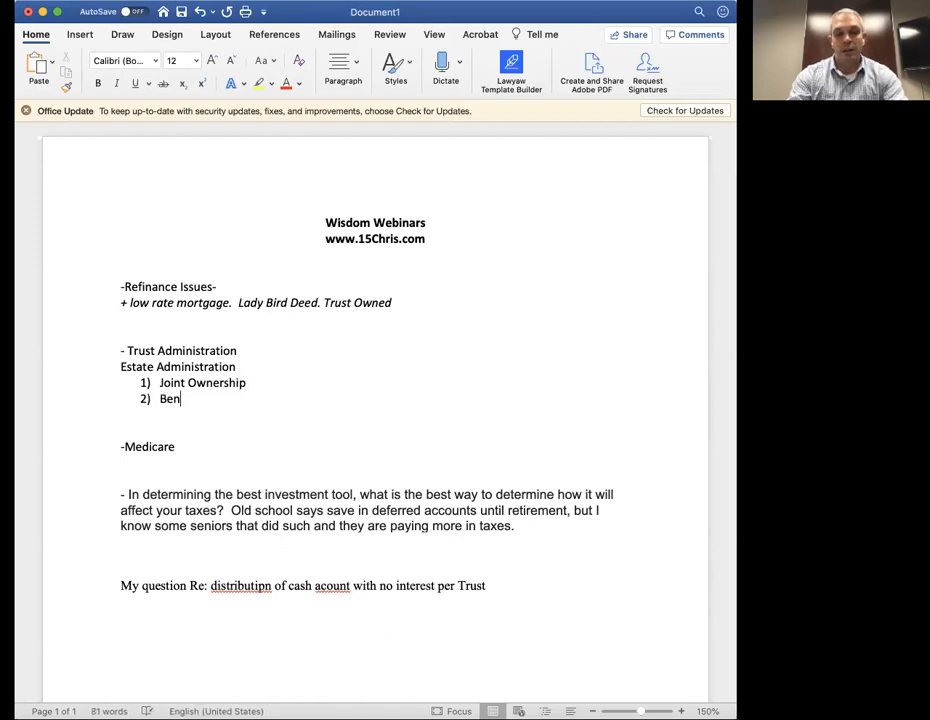
{"action": "type", "text": "e"}
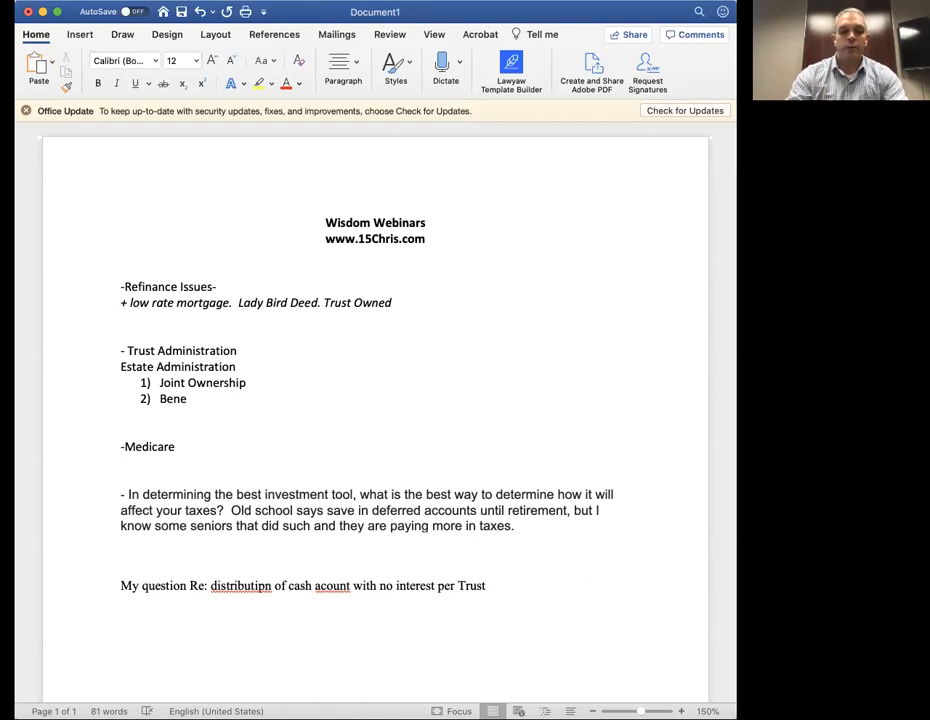
{"action": "type", "text": "ficiary"}
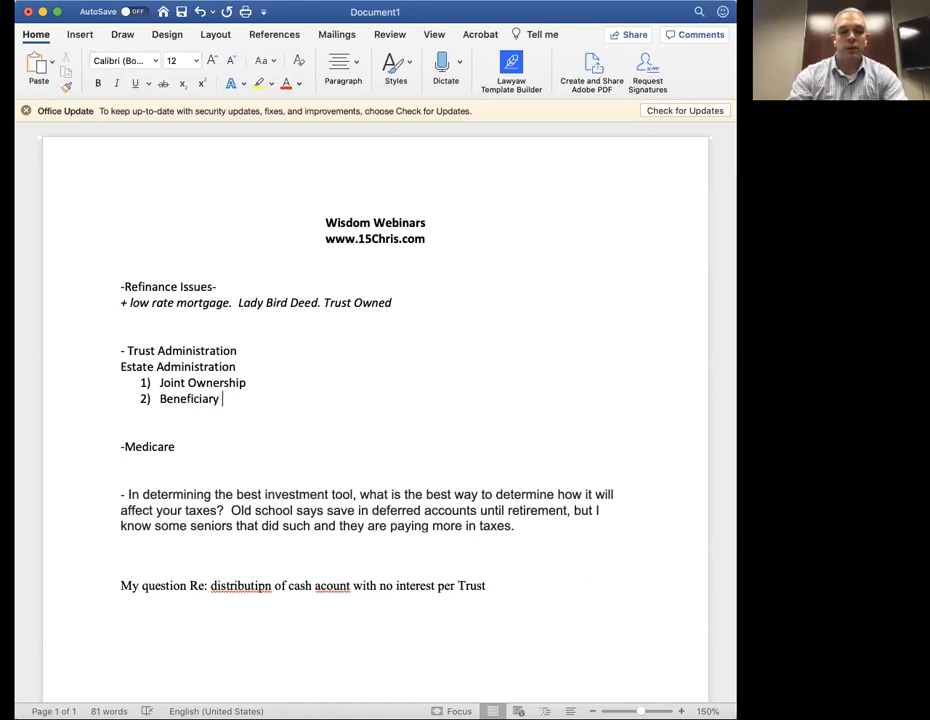
{"action": "type", "text": "Design"}
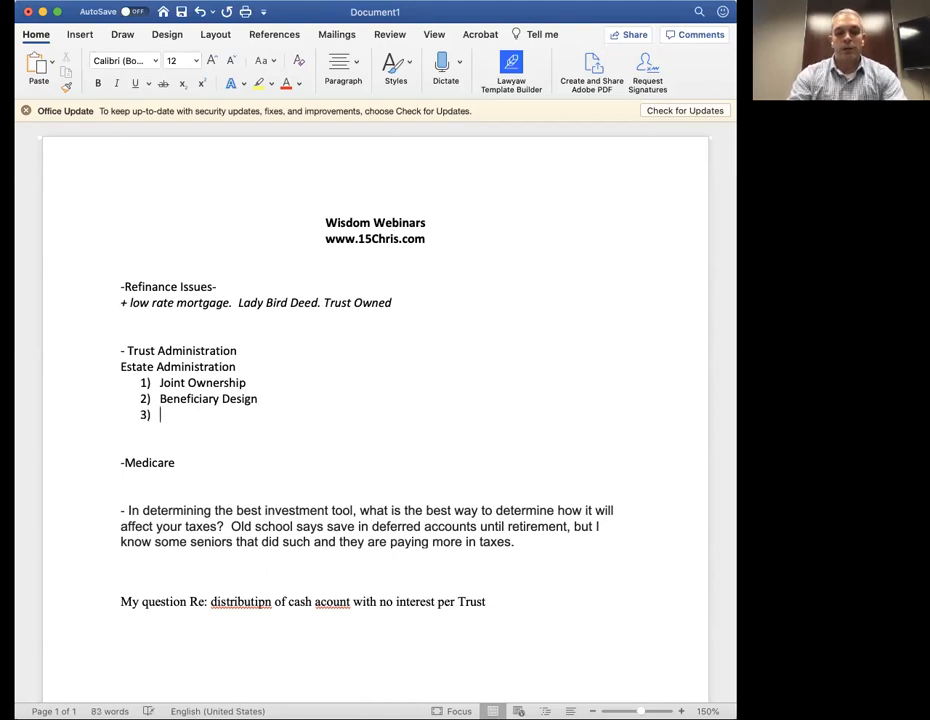
{"action": "type", "text": "Trust<<"}
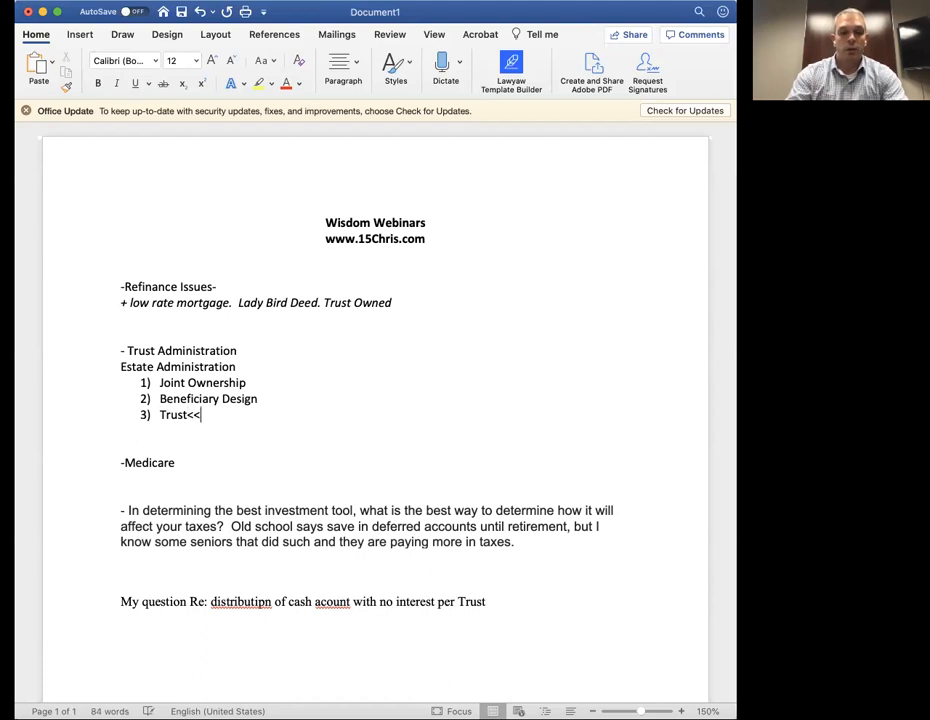
{"action": "type", "text": "<"}
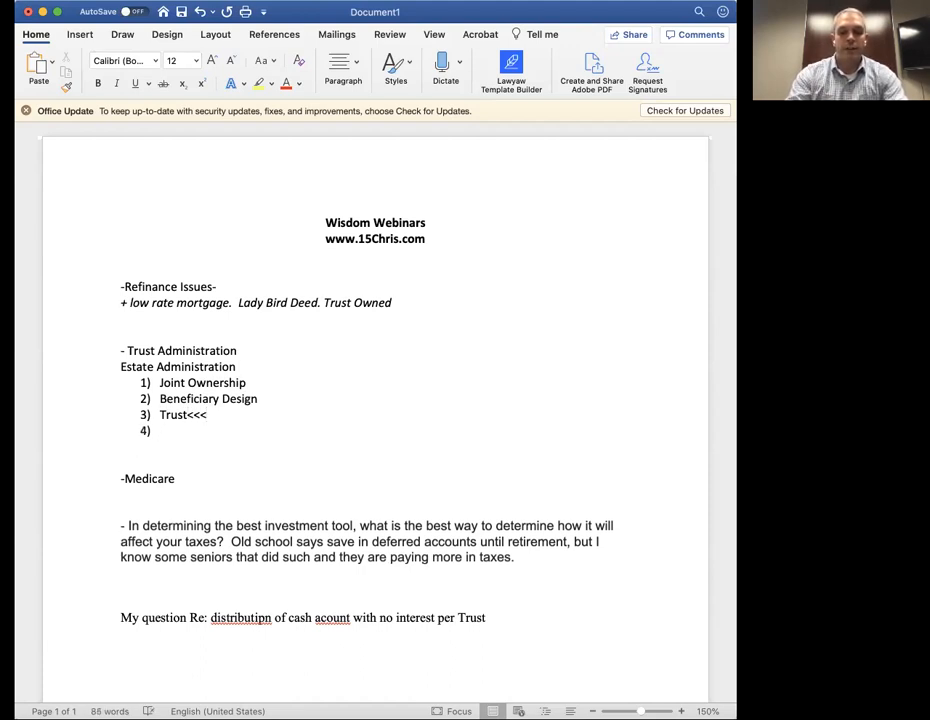
{"action": "type", "text": "---"}
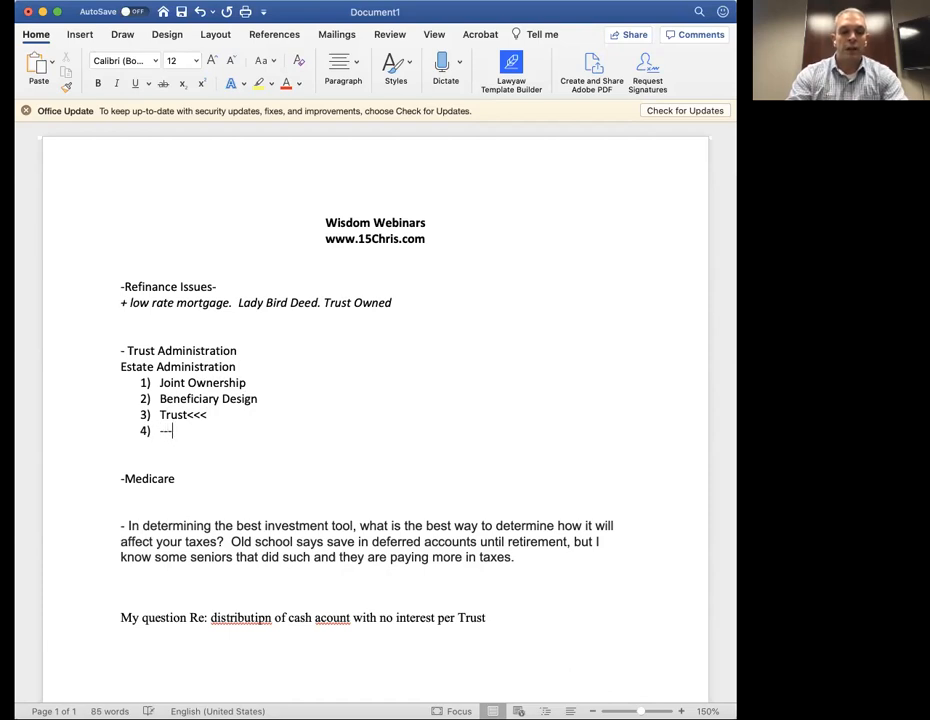
{"action": "type", "text": "Probate"}
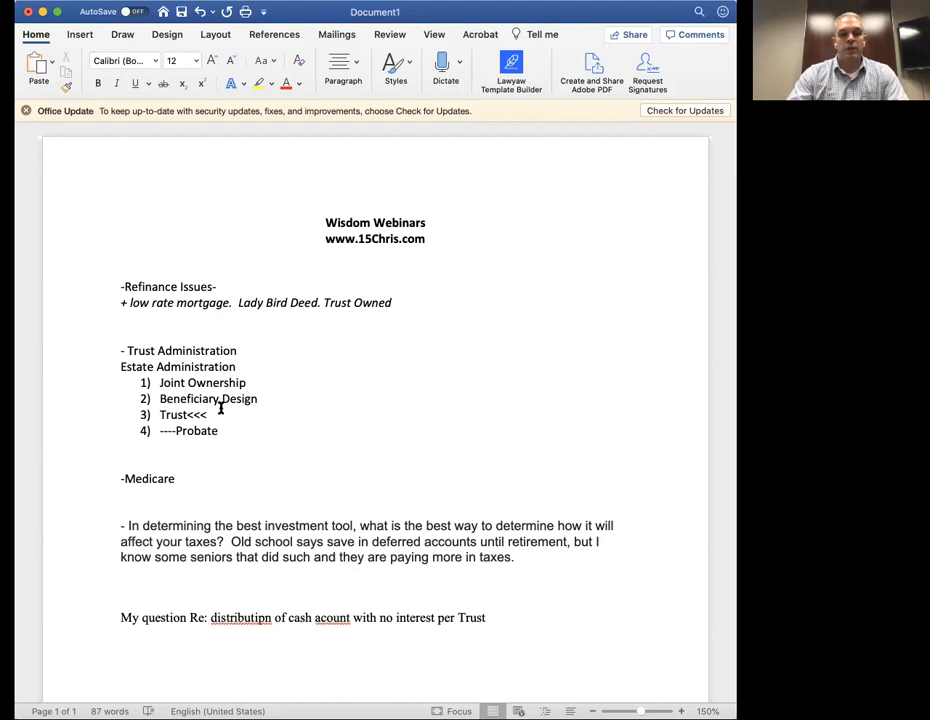
{"action": "left_click_drag", "start_coordinate": [160, 382], "coordinate": [204, 414]}
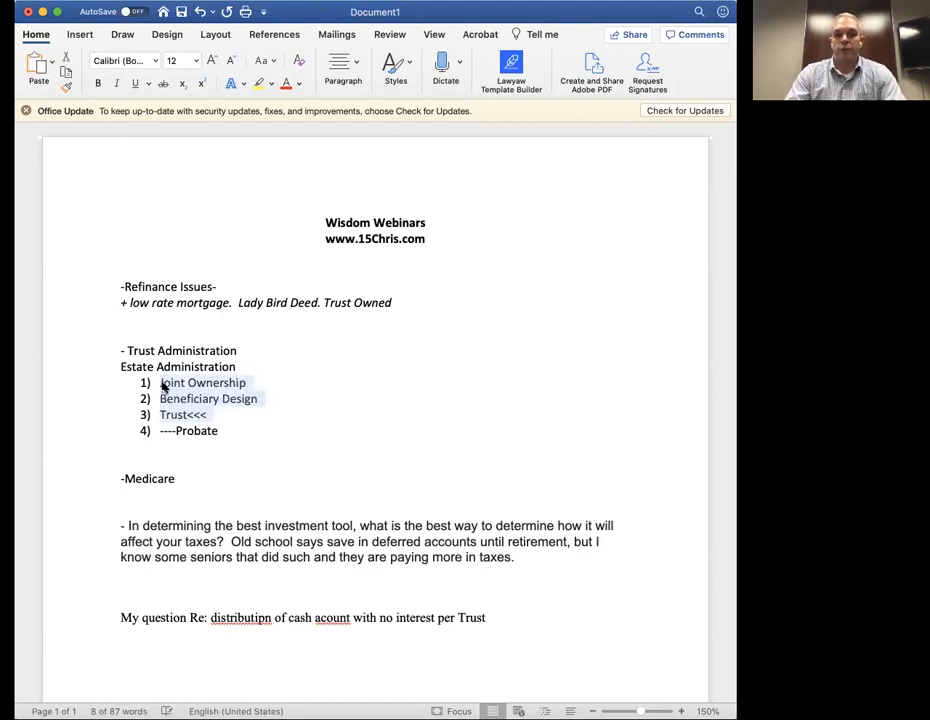
{"action": "left_click", "coordinate": [210, 414]}
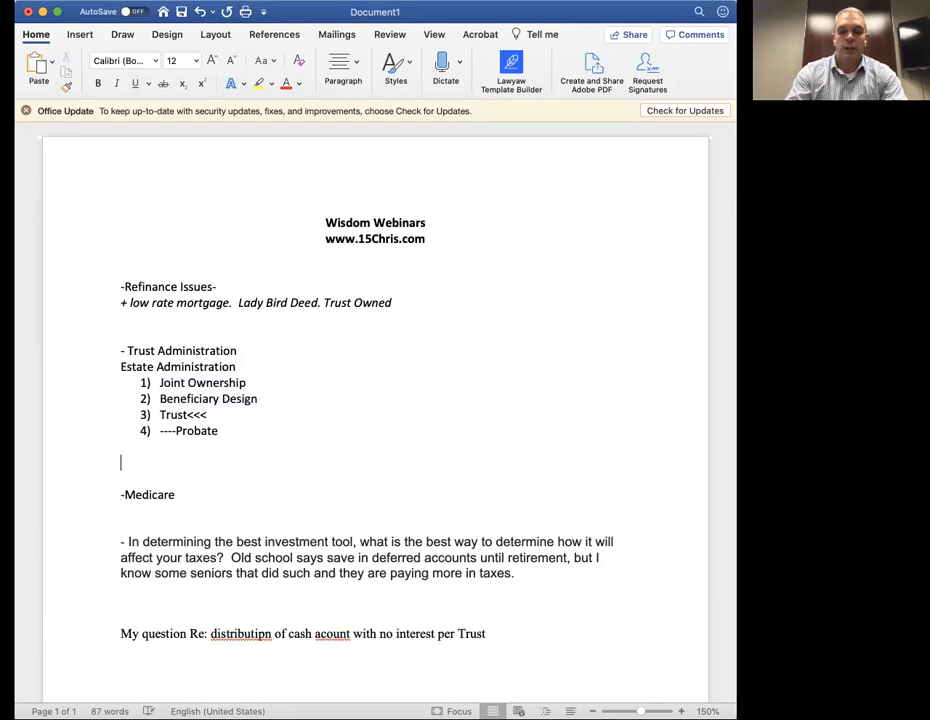
- Start the Trust Admin block with a '-Death Cert' note
{"action": "type", "text": "Tr"}
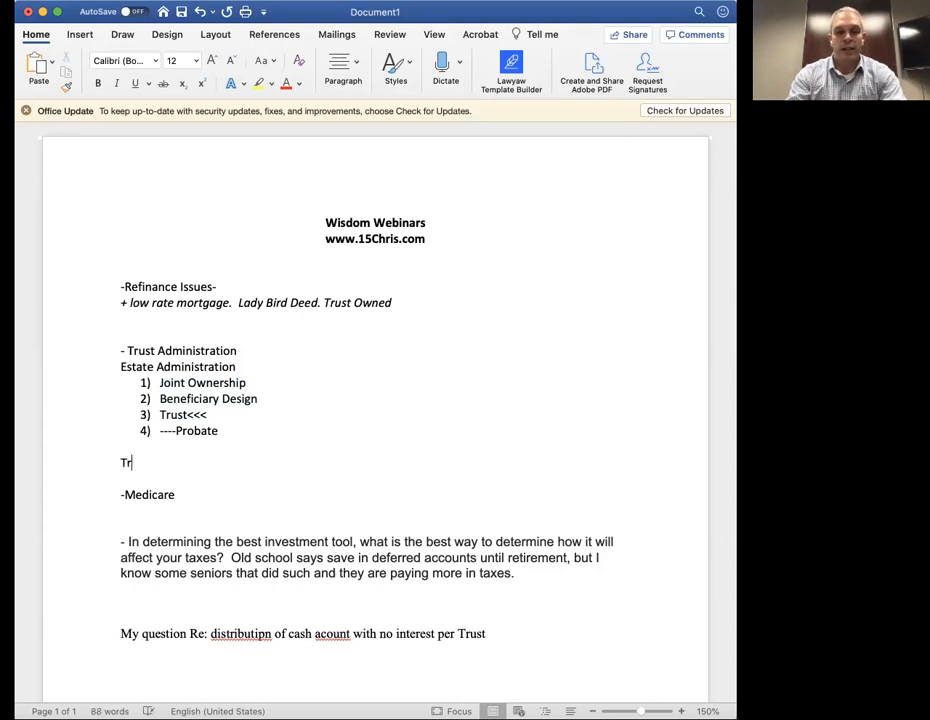
{"action": "type", "text": "ust Admin"}
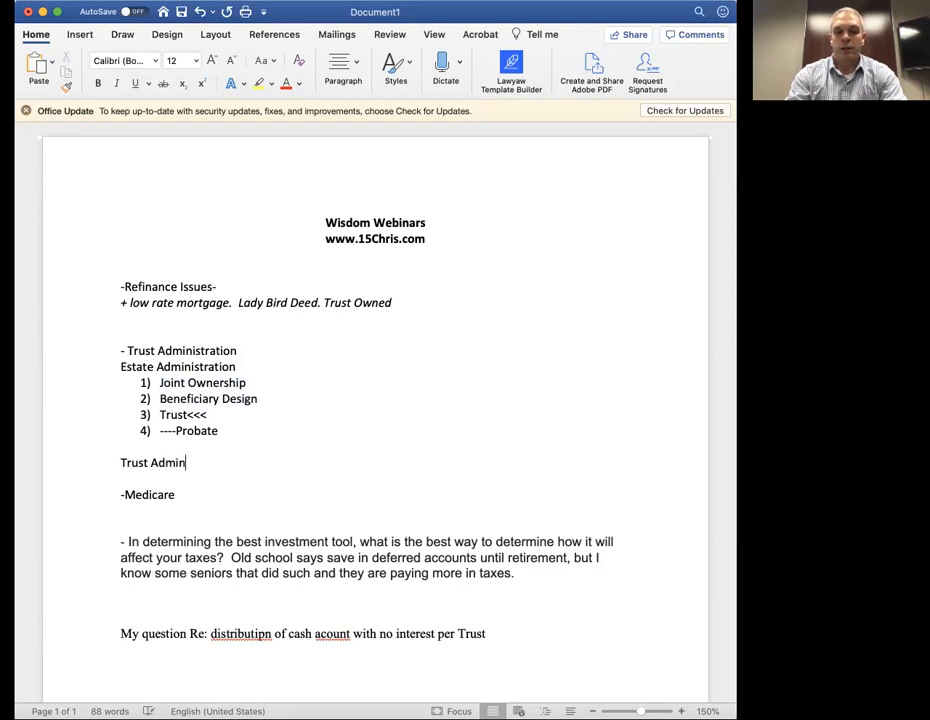
{"action": "type", "text": "-Dea"}
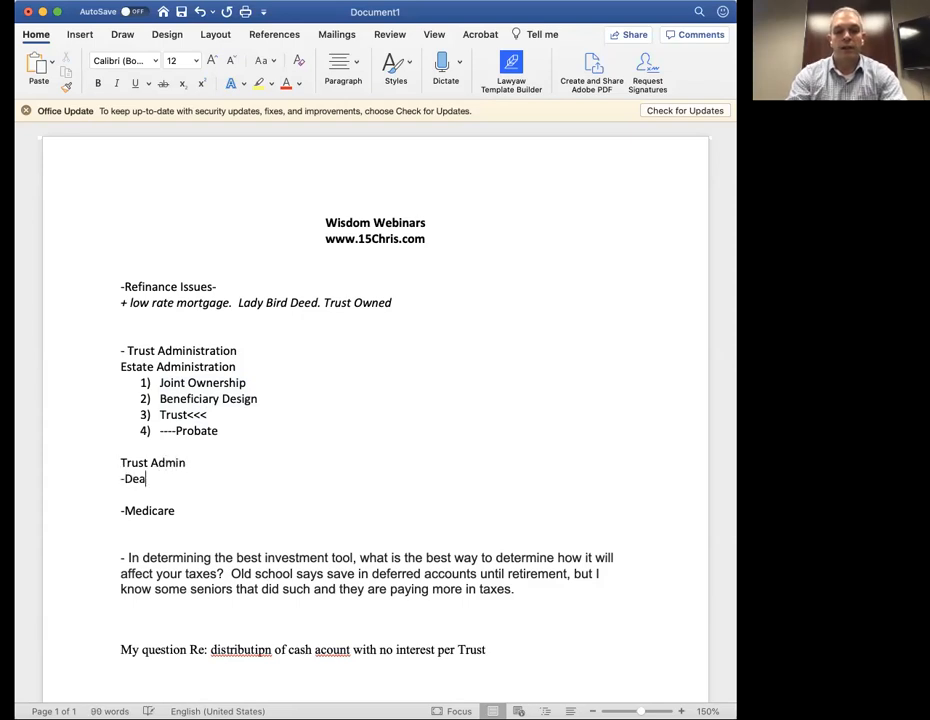
{"action": "type", "text": "th Cert"}
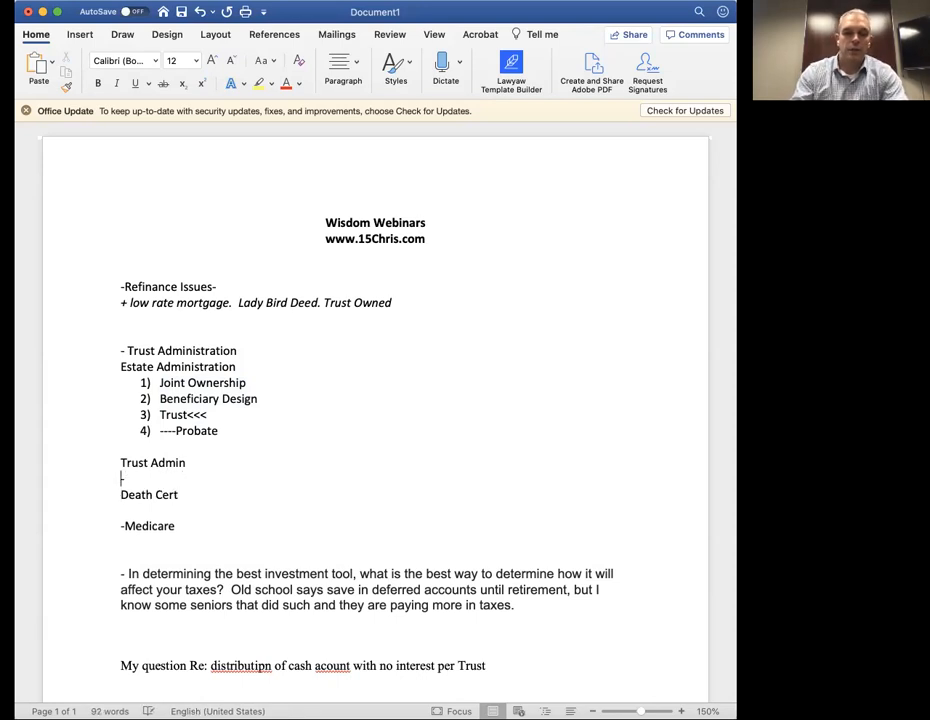
- Add '-Final Expense 24-48hr' and complete '-Death Cert 10 days.', leaving a new line below
{"action": "type", "text": "-Fin"}
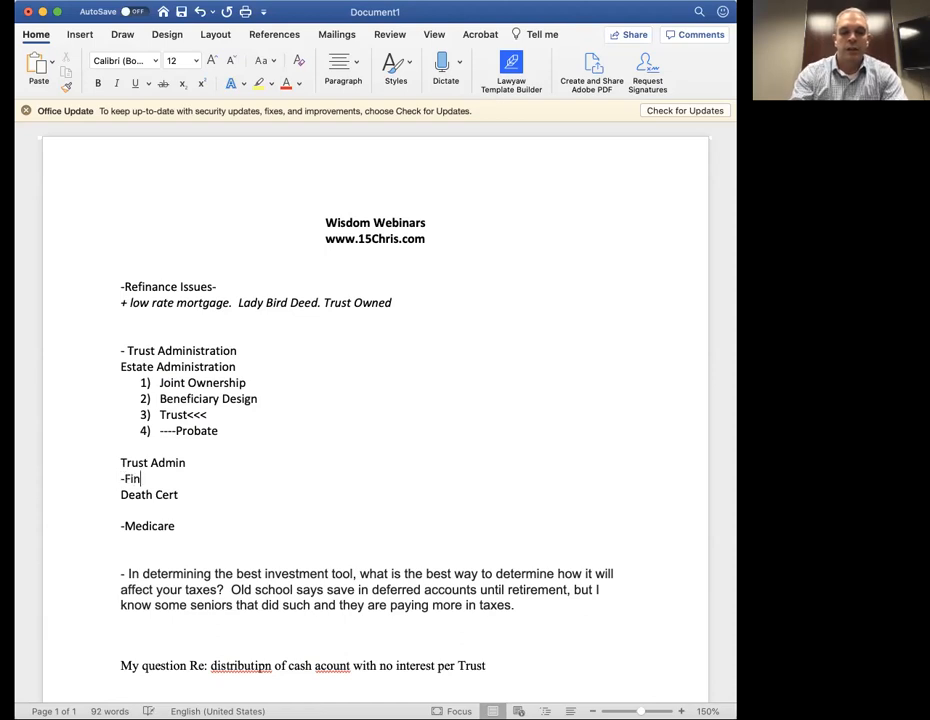
{"action": "type", "text": "al Expens"}
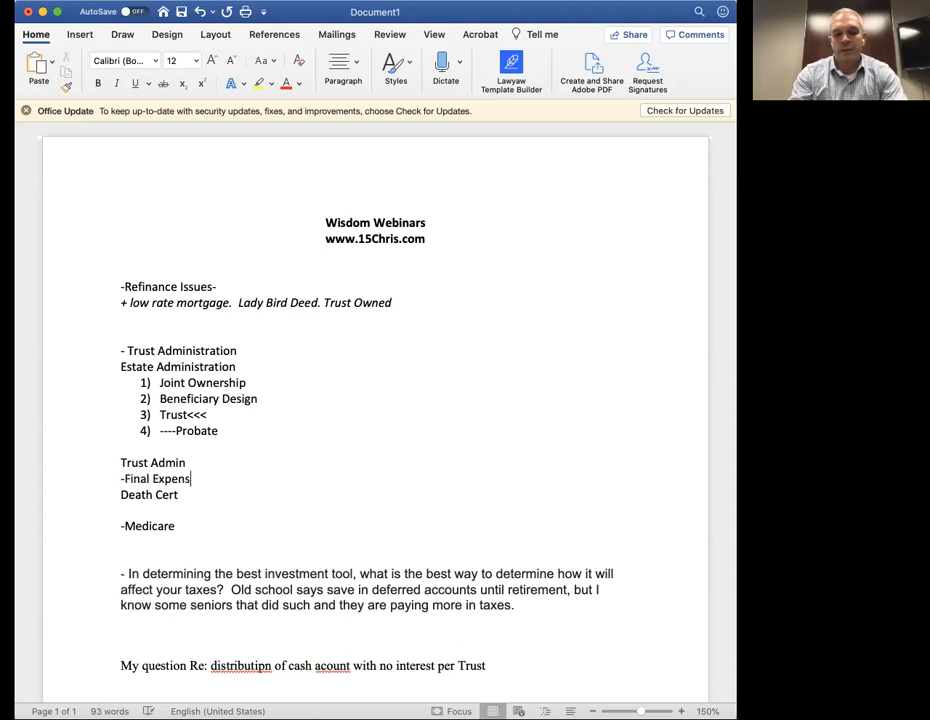
{"action": "type", "text": "e"}
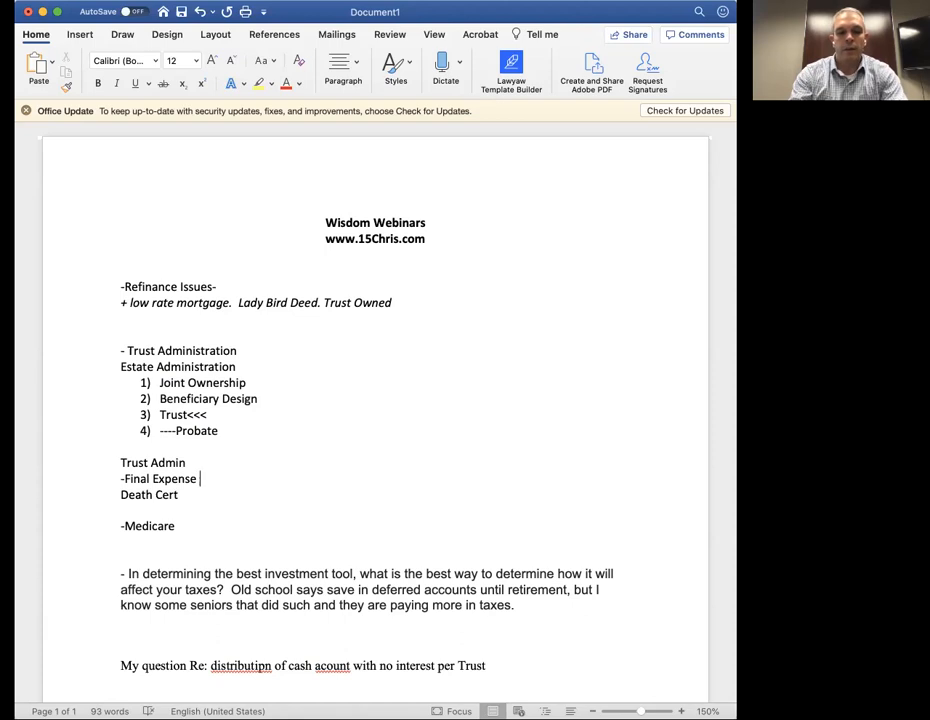
{"action": "type", "text": "24-"}
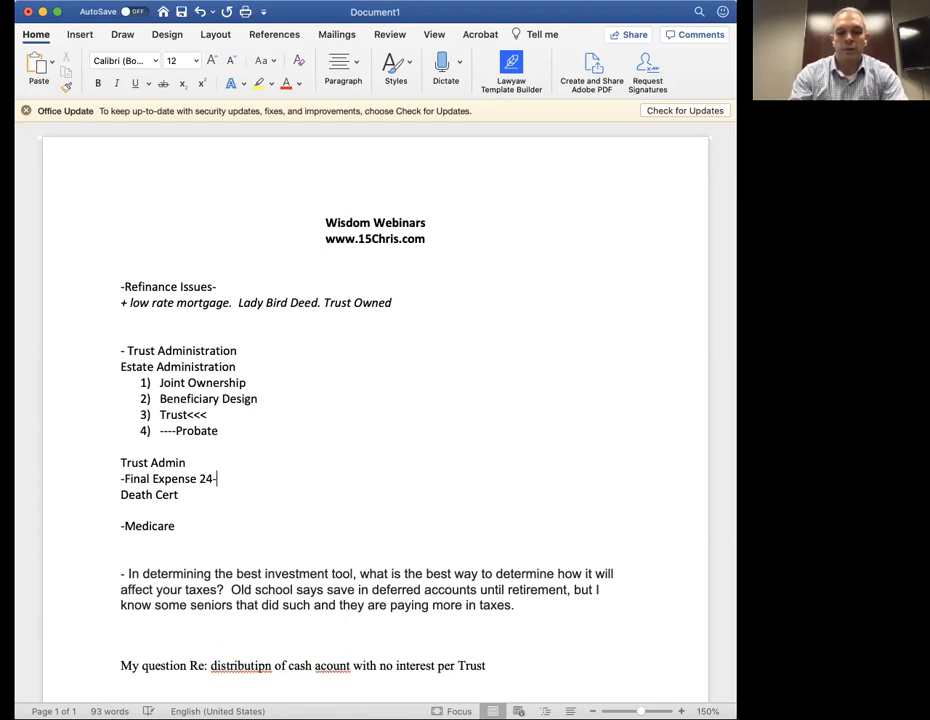
{"action": "type", "text": "h"}
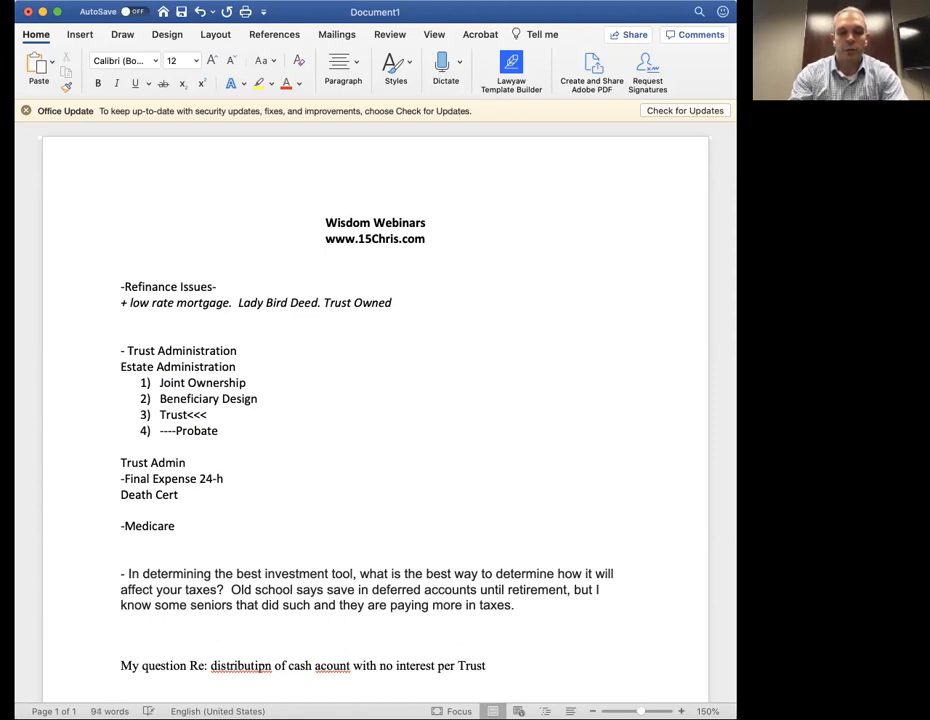
{"action": "type", "text": "48"}
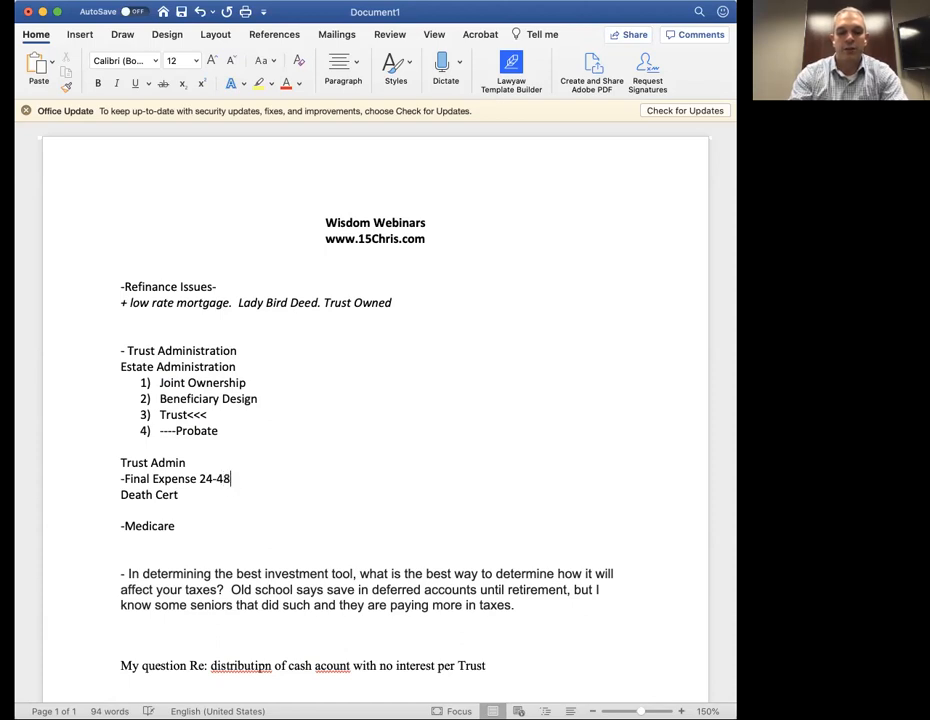
{"action": "type", "text": "hr"}
{"action": "left_click", "coordinate": [150, 496]}
{"action": "type", "text": "-"}
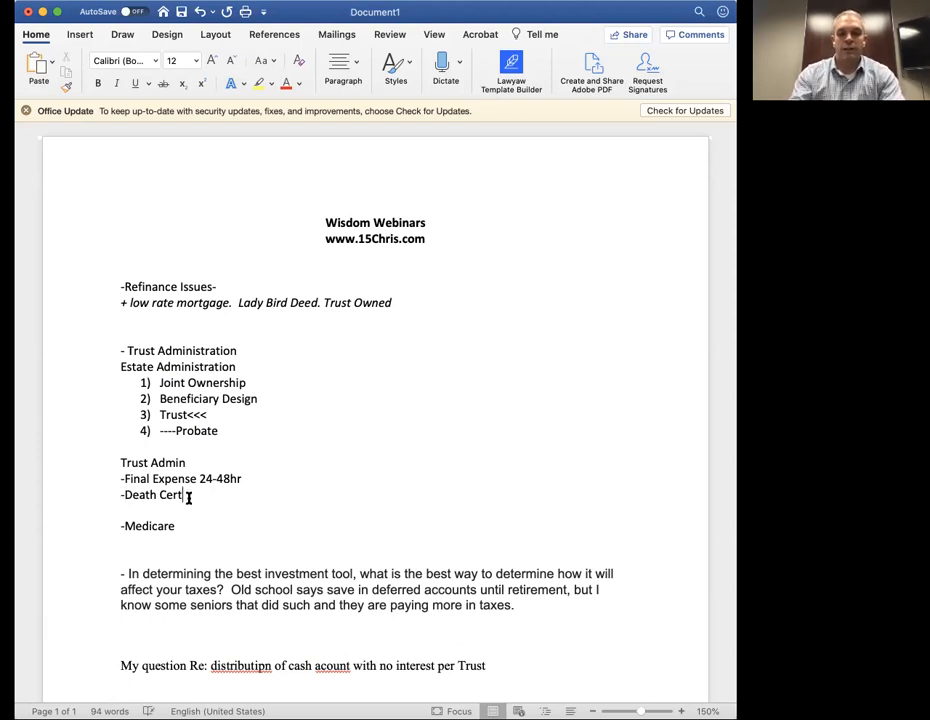
{"action": "type", "text": "10"}
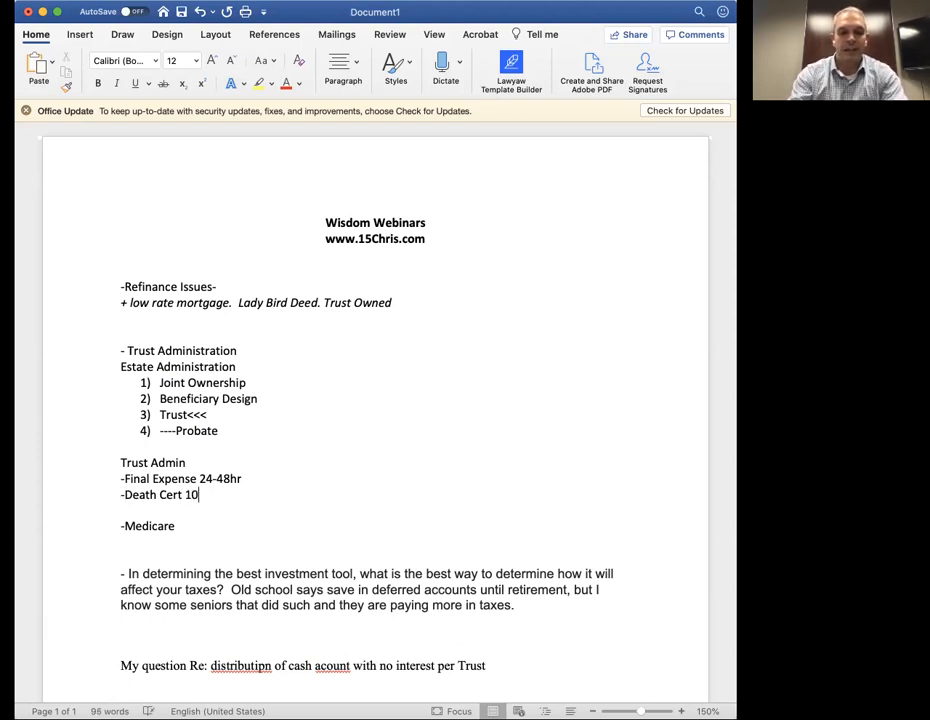
{"action": "type", "text": "days."}
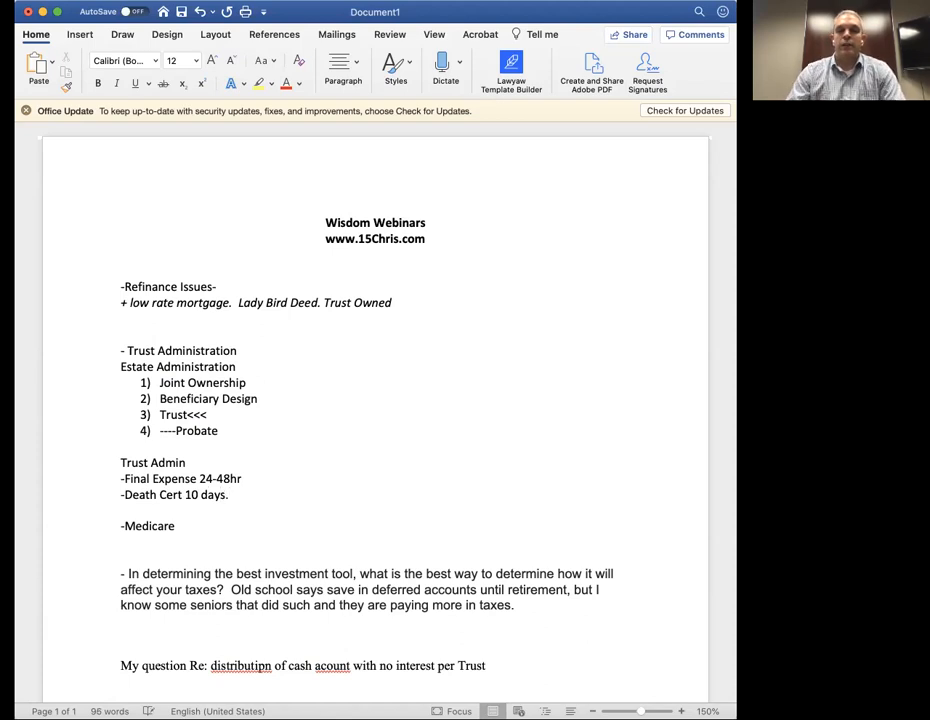
{"action": "left_click", "coordinate": [228, 494]}
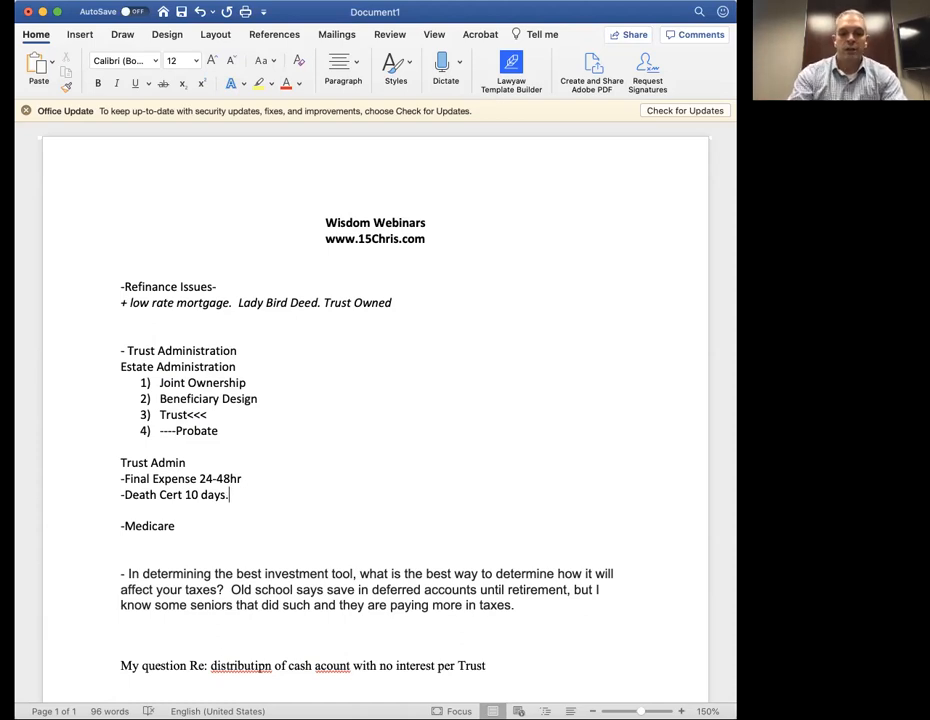
{"action": "key", "text": "enter"}
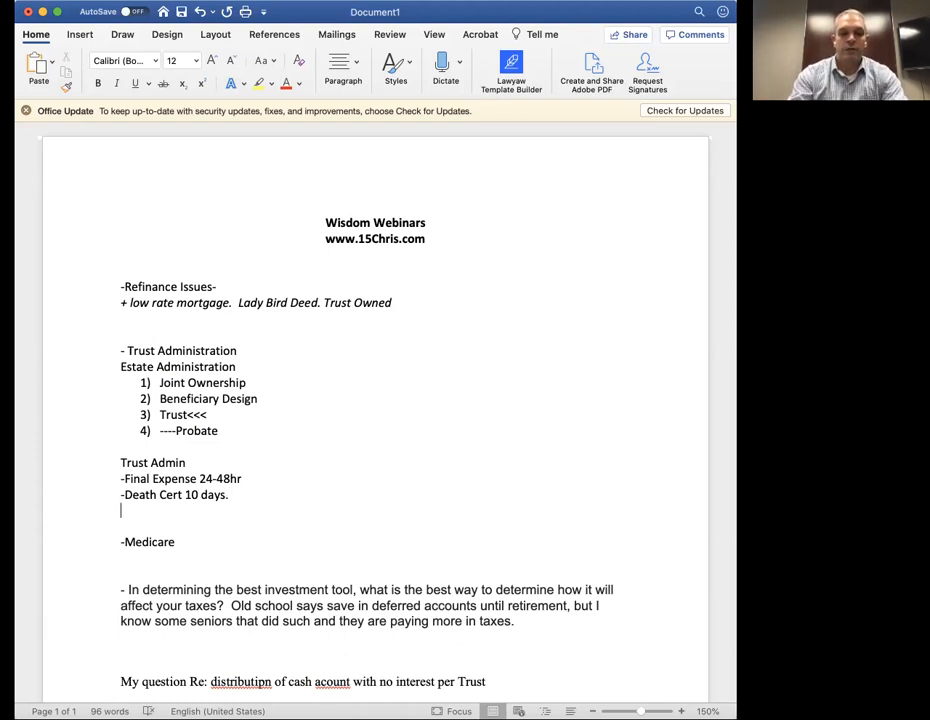
- Add the Certificate of Trust, Gathering Assets and -Pay Expenses lines to the Trust Admin list
{"action": "type", "text": "-Certificate of Trust"}
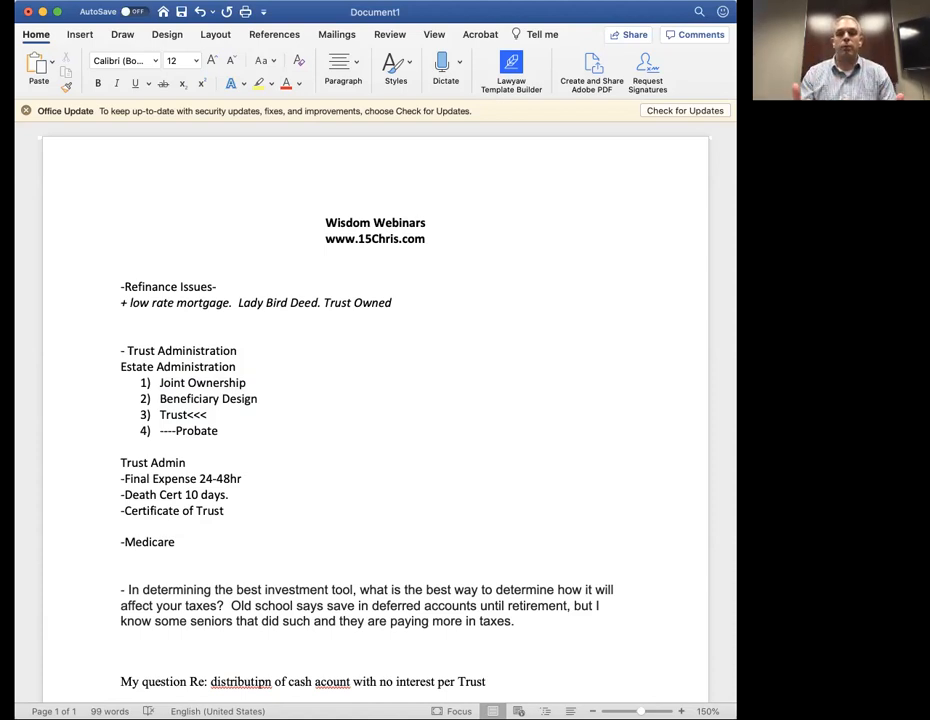
{"action": "left_click", "coordinate": [228, 510]}
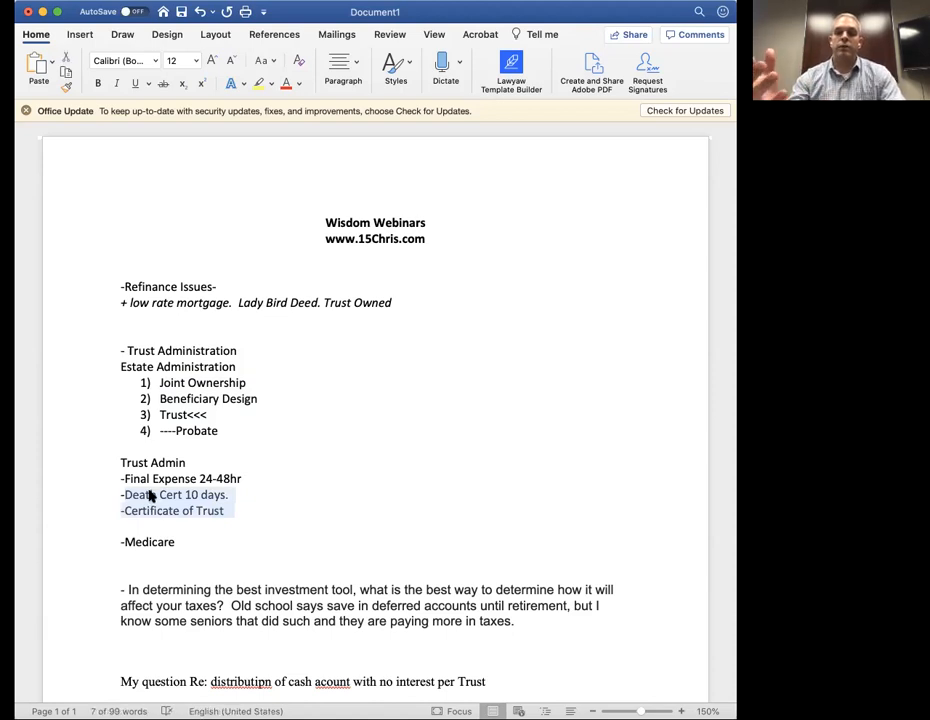
{"action": "left_click", "coordinate": [244, 478]}
{"action": "type", "text": "-"}
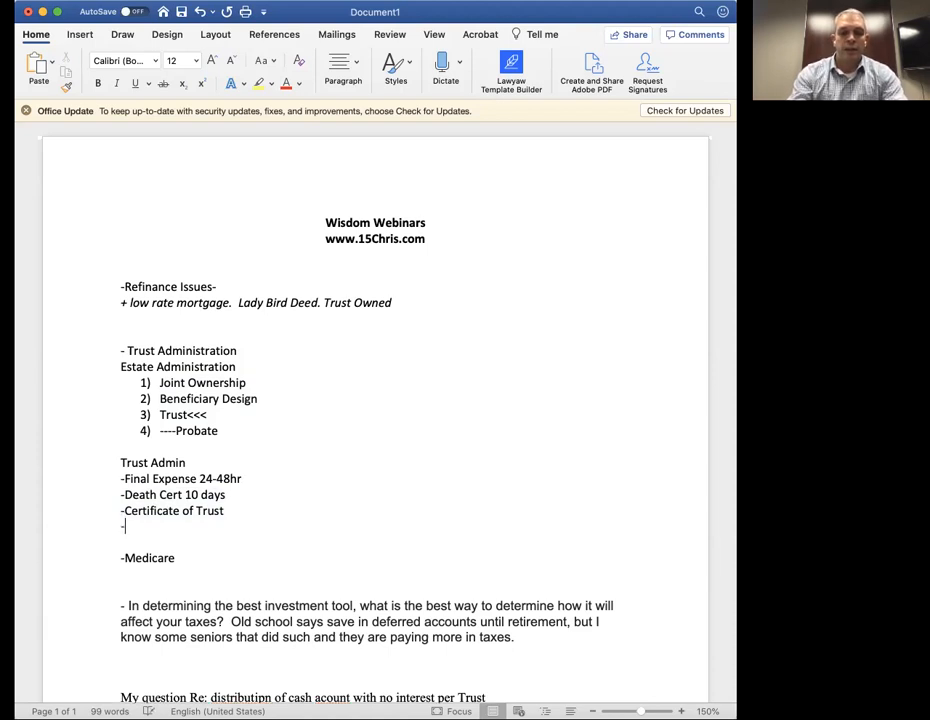
{"action": "type", "text": "Gathering"}
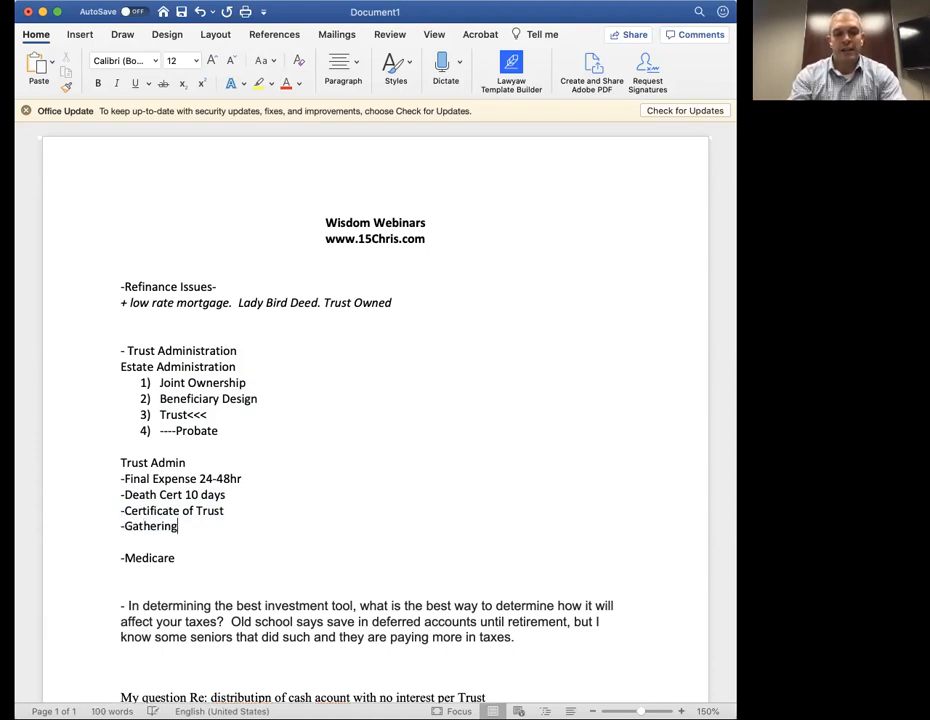
{"action": "type", "text": "Asset"}
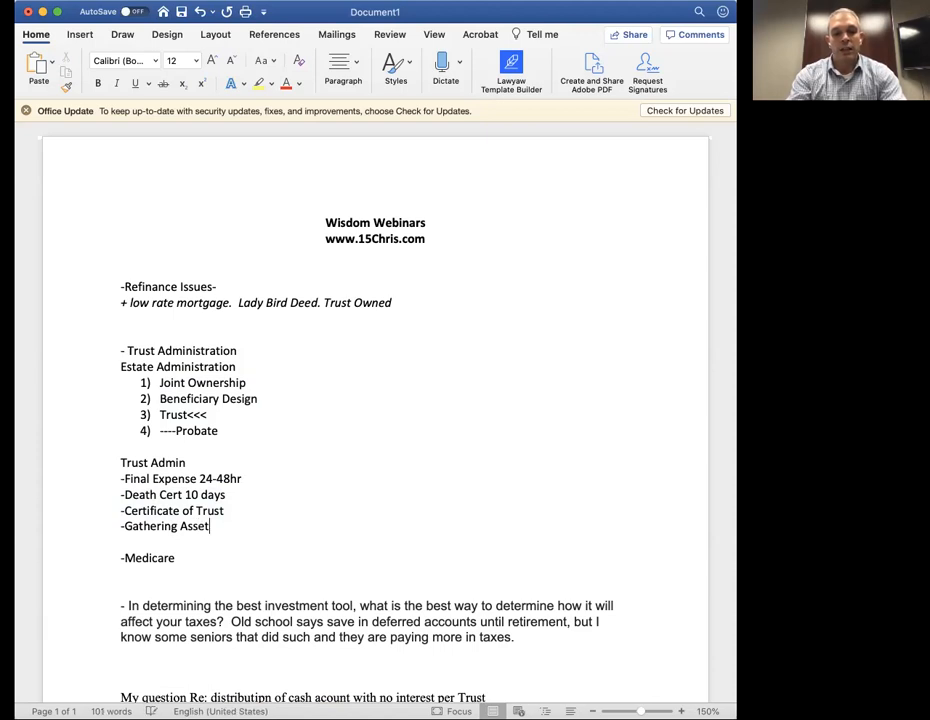
{"action": "type", "text": "s"}
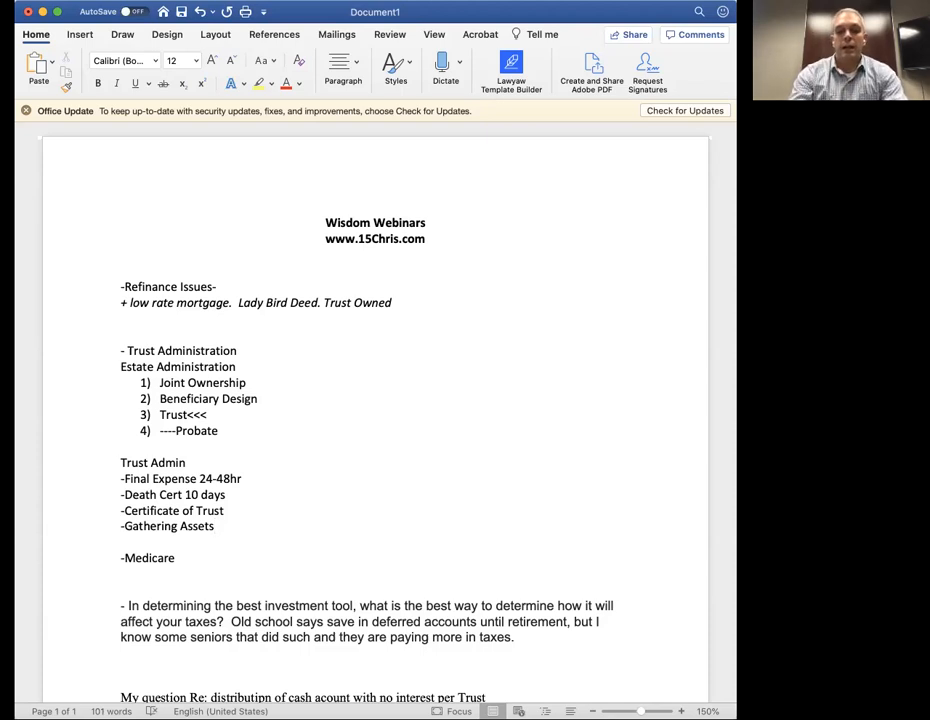
{"action": "type", "text": "-Pay"}
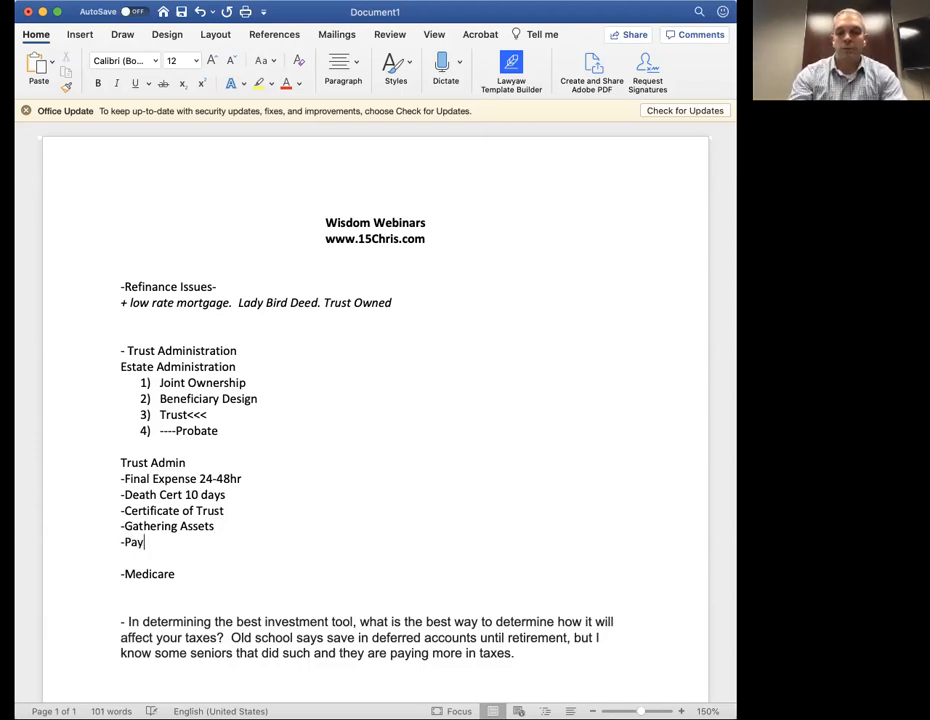
{"action": "type", "text": "Expens"}
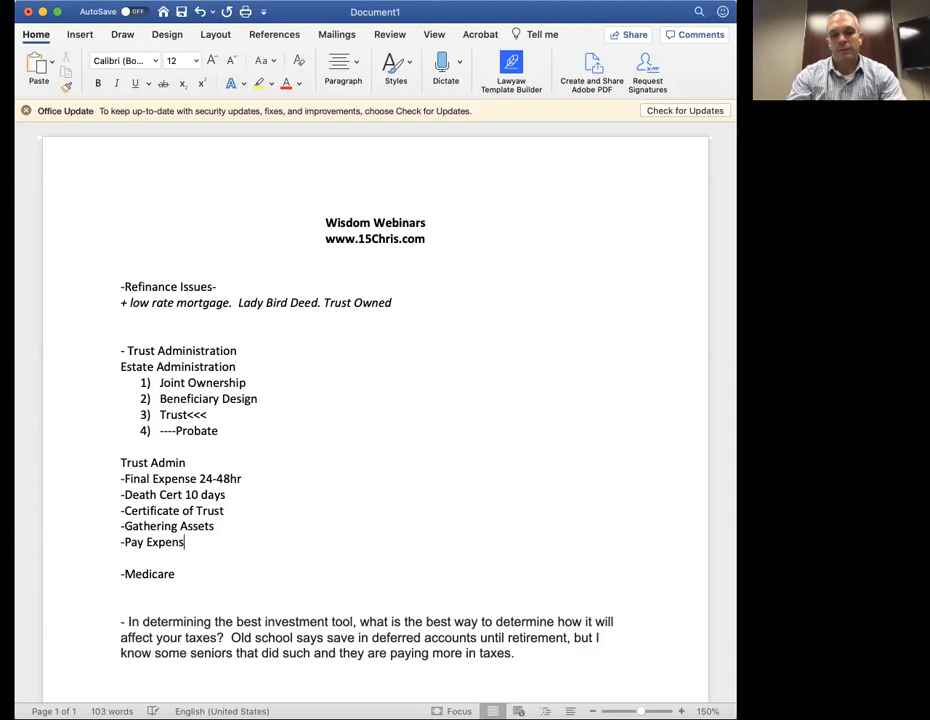
{"action": "type", "text": "es"}
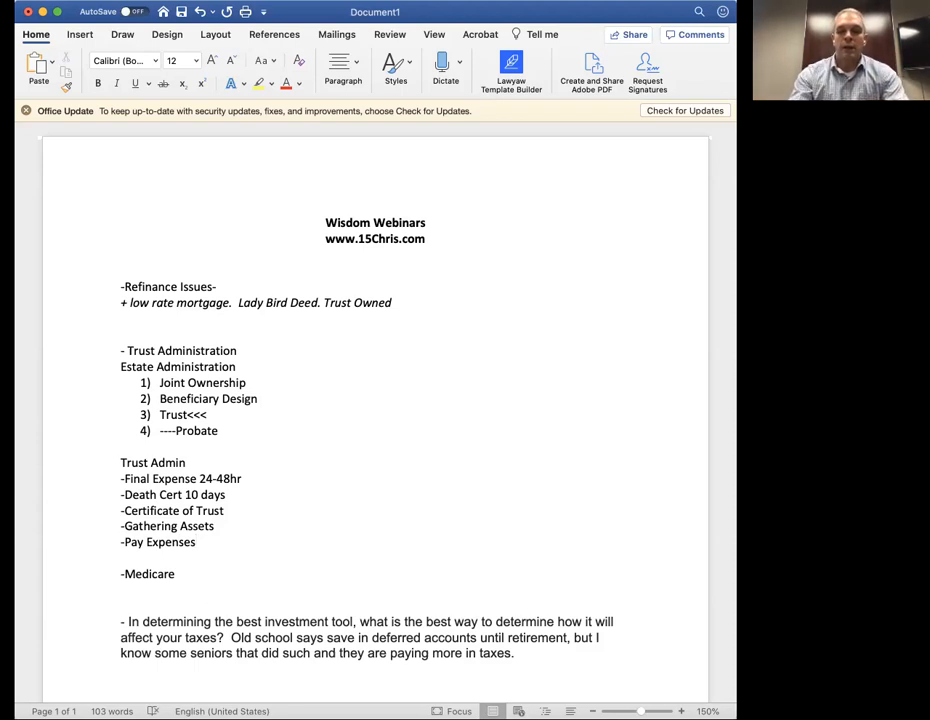
- Insert a Trust ID line above Gathering Assets and end the list with Distribute Fund
{"action": "key", "text": "enter"}
{"action": "type", "text": "-"}
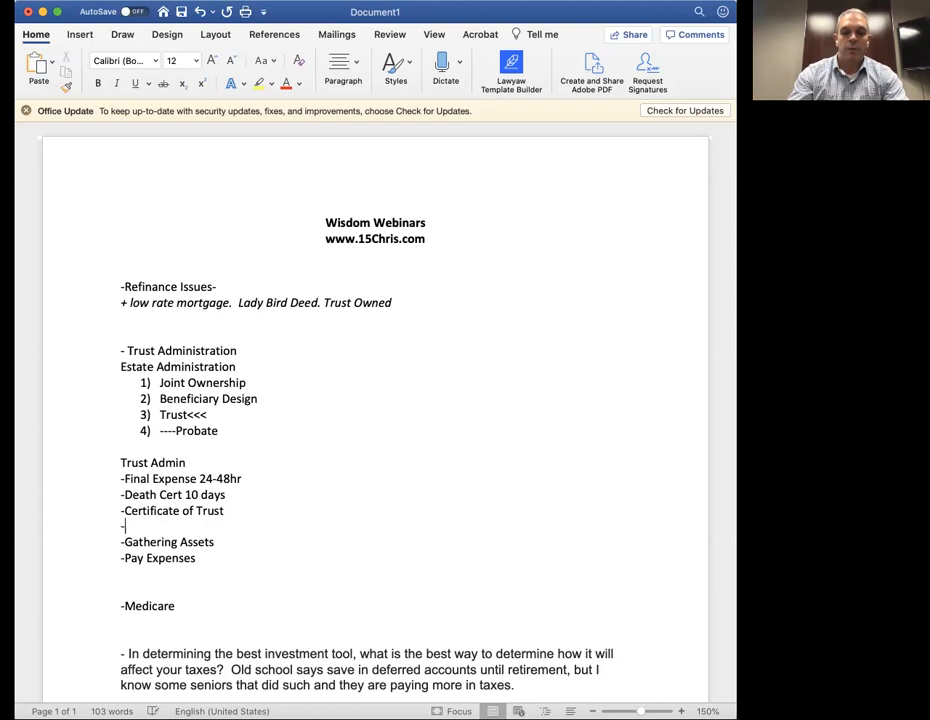
{"action": "type", "text": "Trust"}
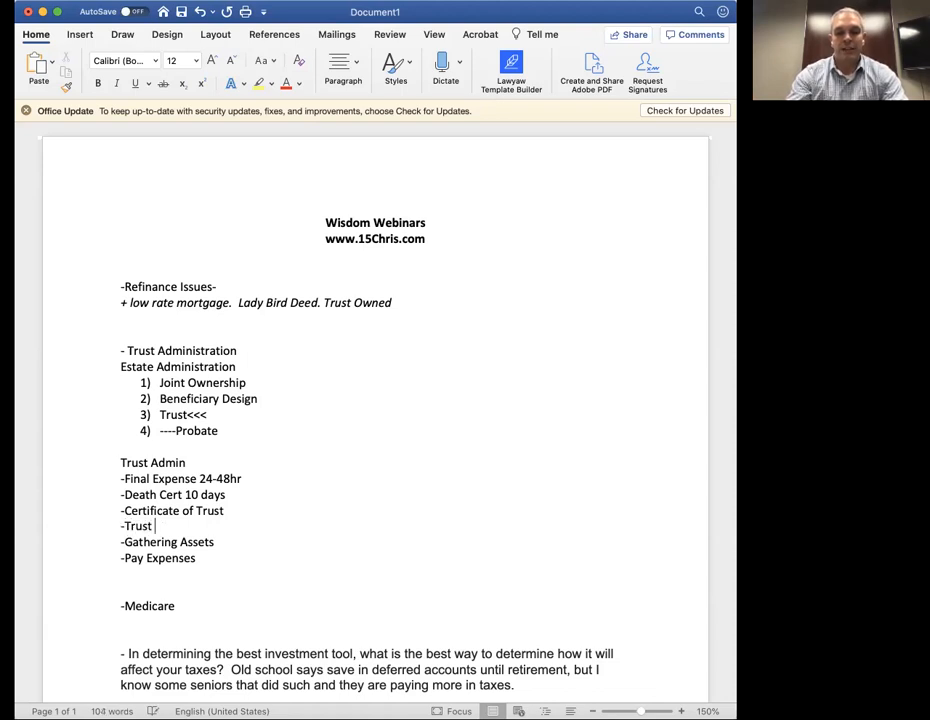
{"action": "type", "text": "ID"}
{"action": "type", "text": "--"}
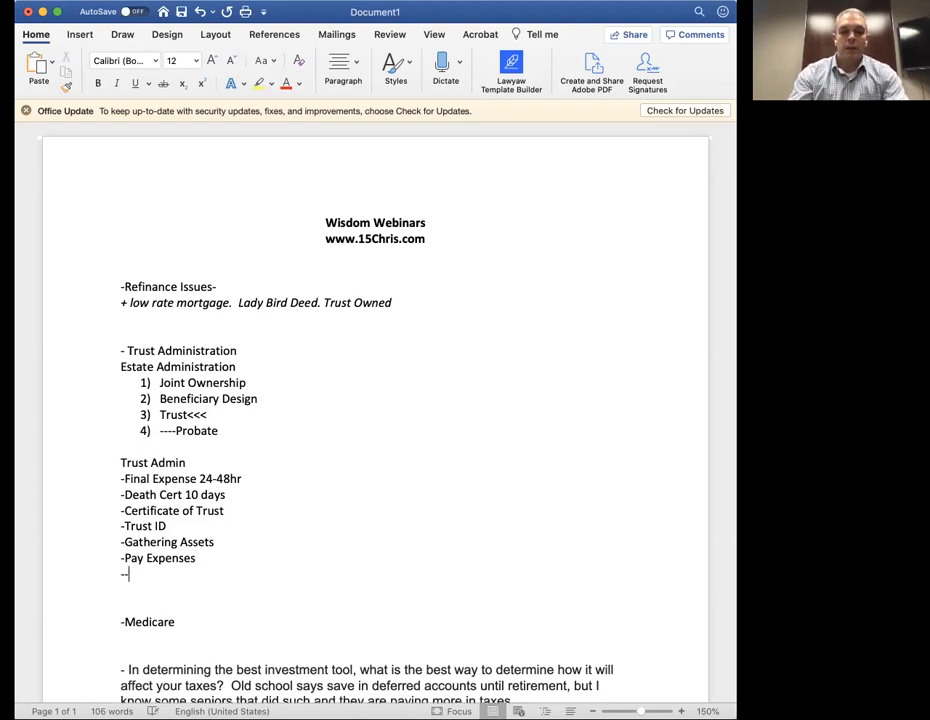
{"action": "key", "text": "backspace"}
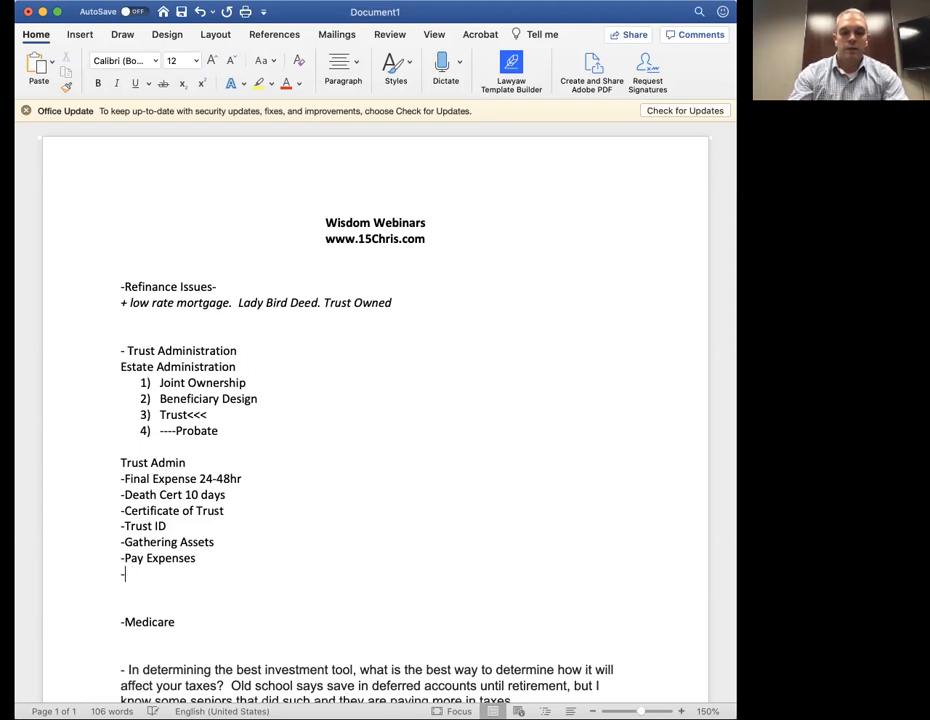
{"action": "type", "text": "Distribut"}
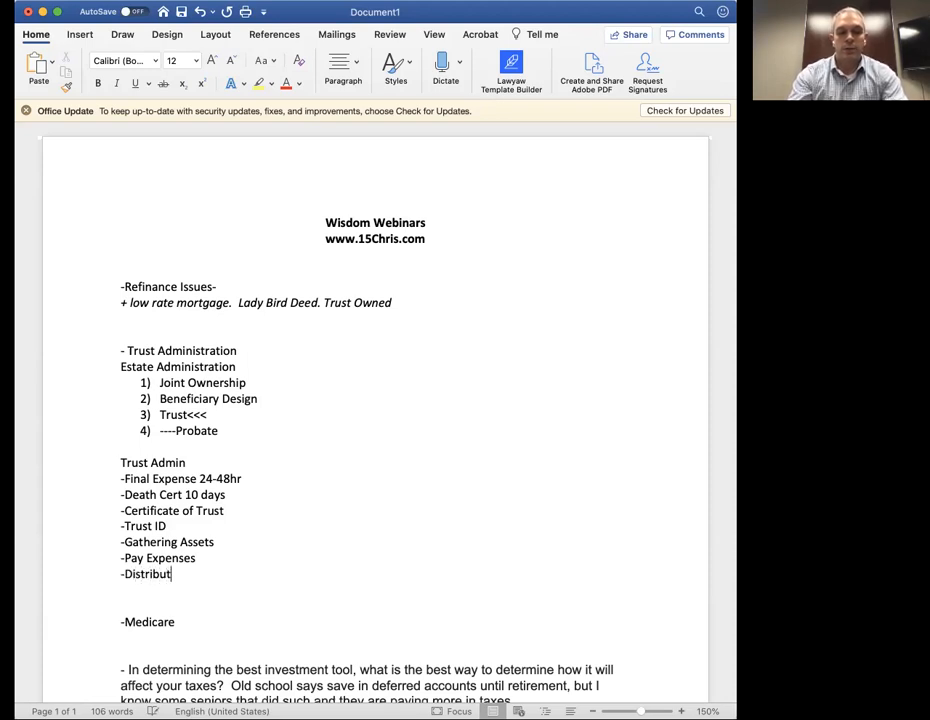
{"action": "type", "text": "e Fund"}
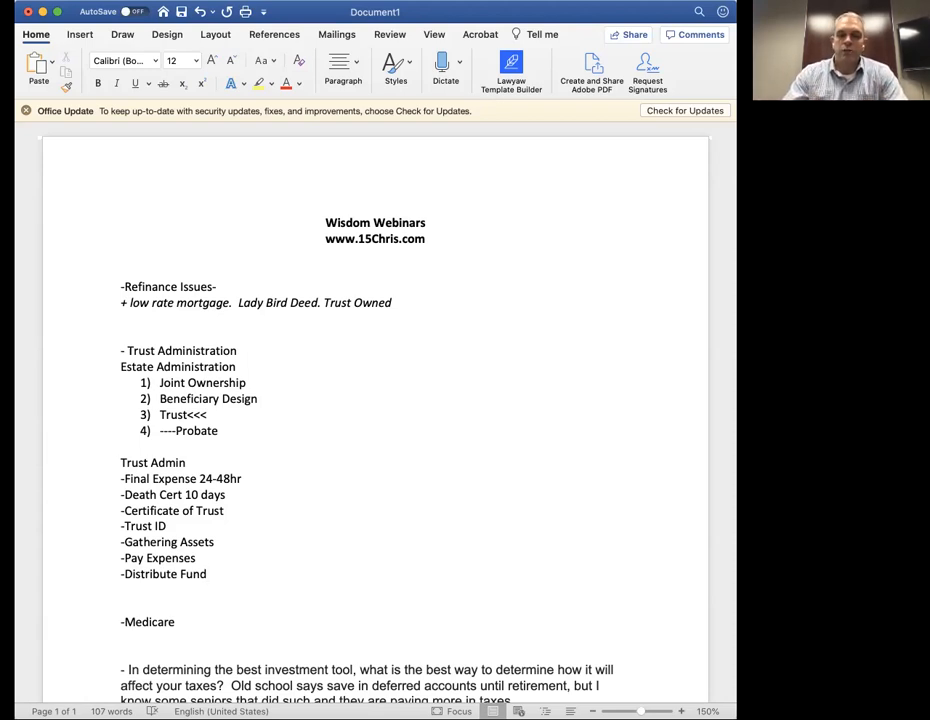
{"action": "left_click", "coordinate": [206, 572]}
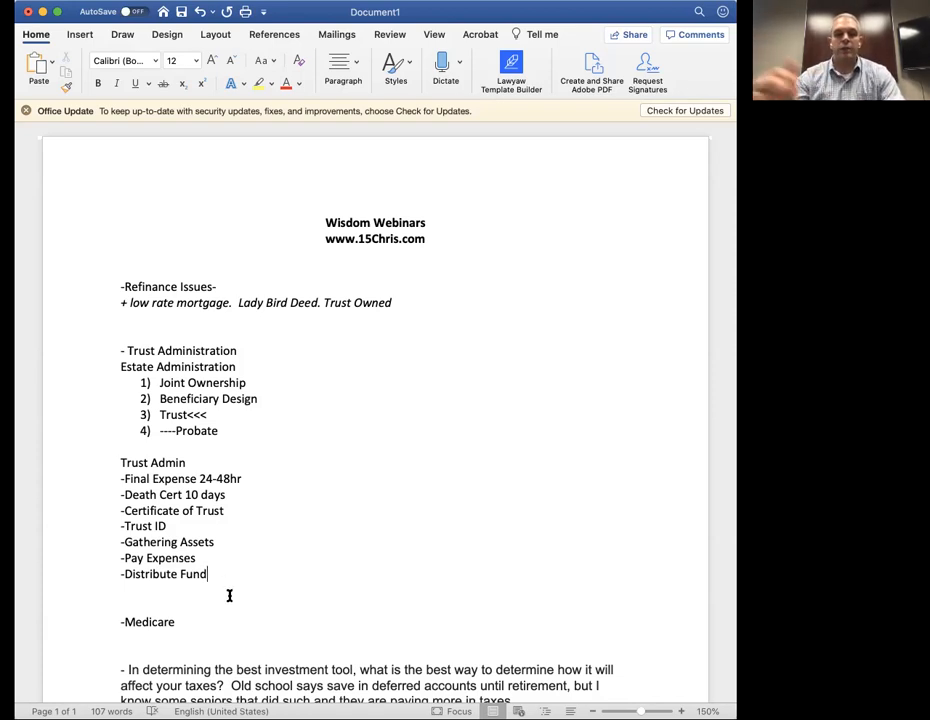
{"action": "mouse_move", "coordinate": [224, 532]}
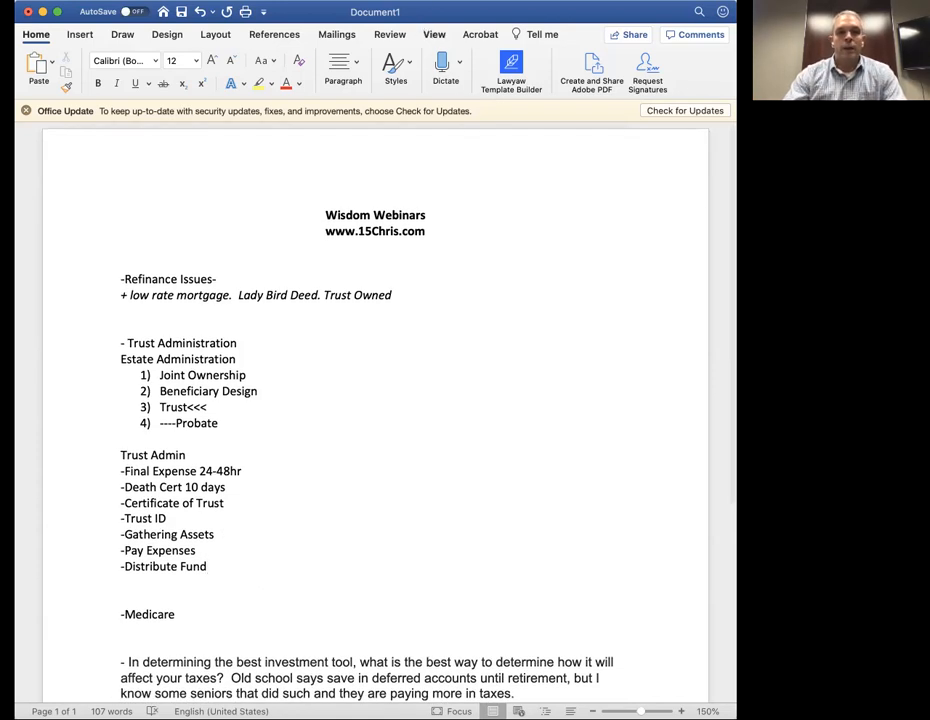
{"action": "mouse_move", "coordinate": [556, 84]}
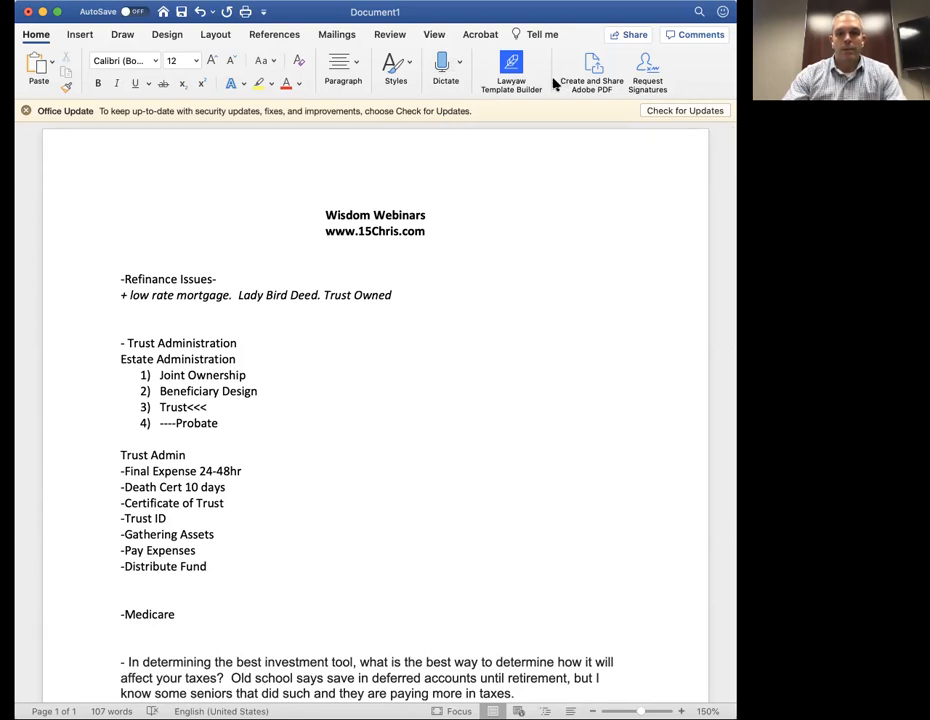
- Under Medicare note '65+ Part A + B Original' and 'Supplemental'
{"action": "left_click", "coordinate": [208, 566]}
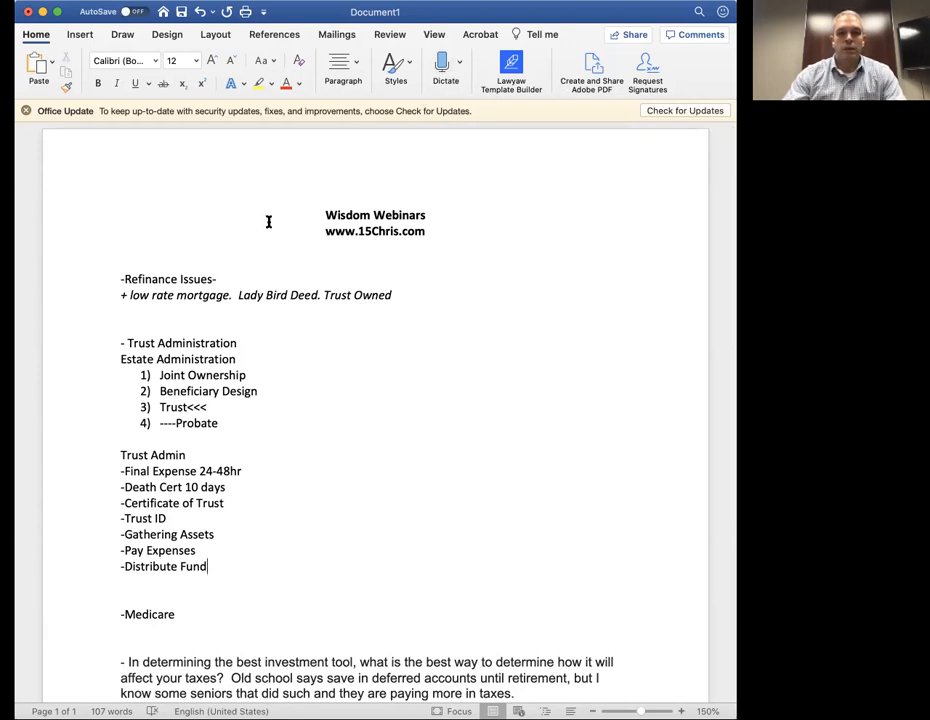
{"action": "mouse_move", "coordinate": [284, 464]}
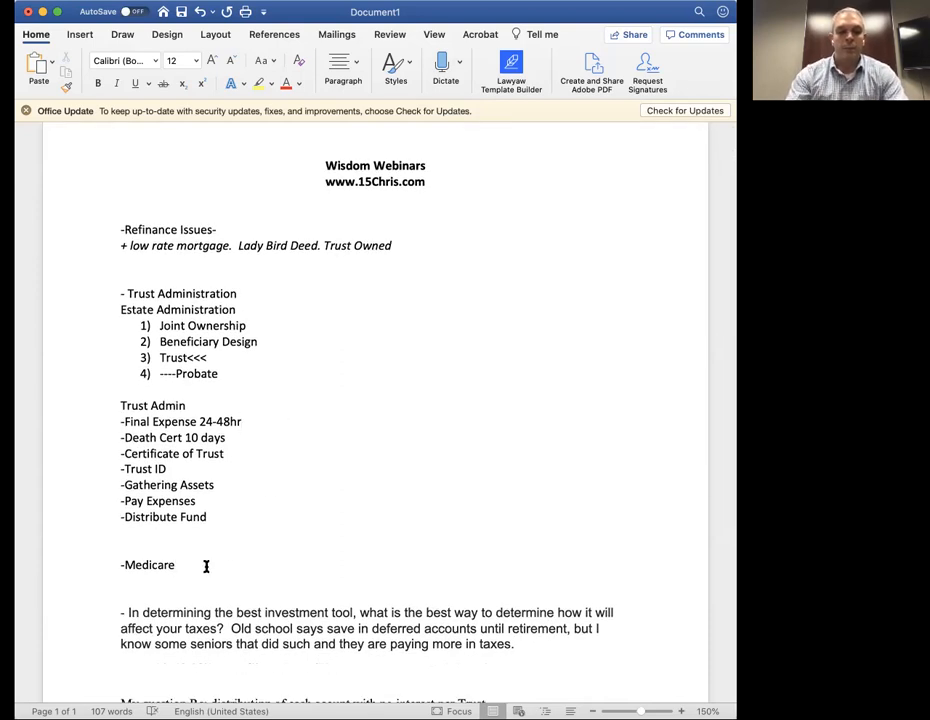
{"action": "scroll", "scroll_direction": "down", "scroll_amount": 3}
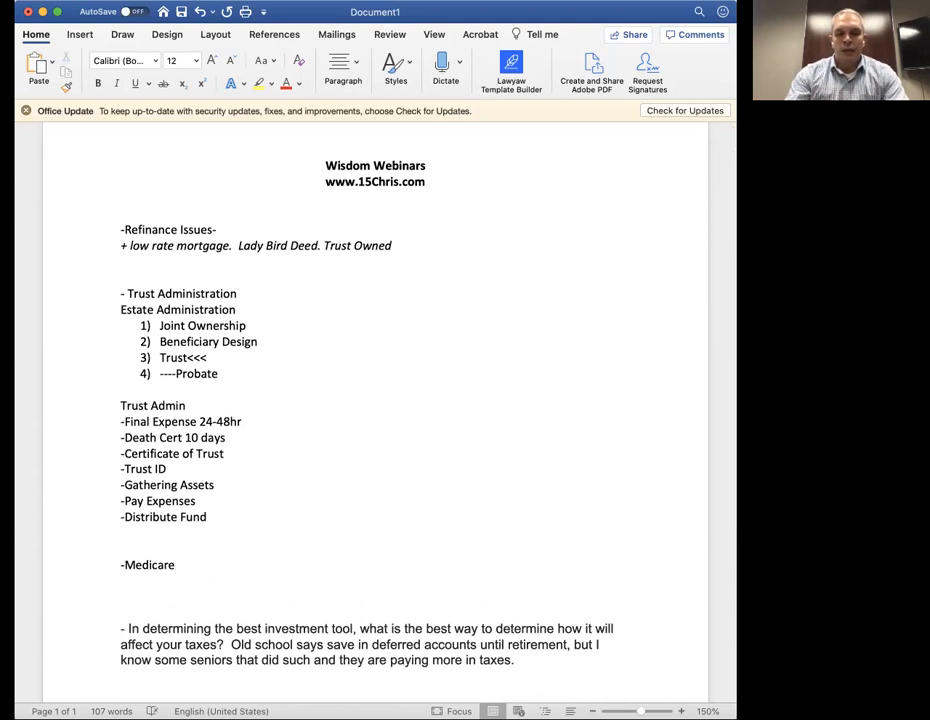
{"action": "type", "text": "65"}
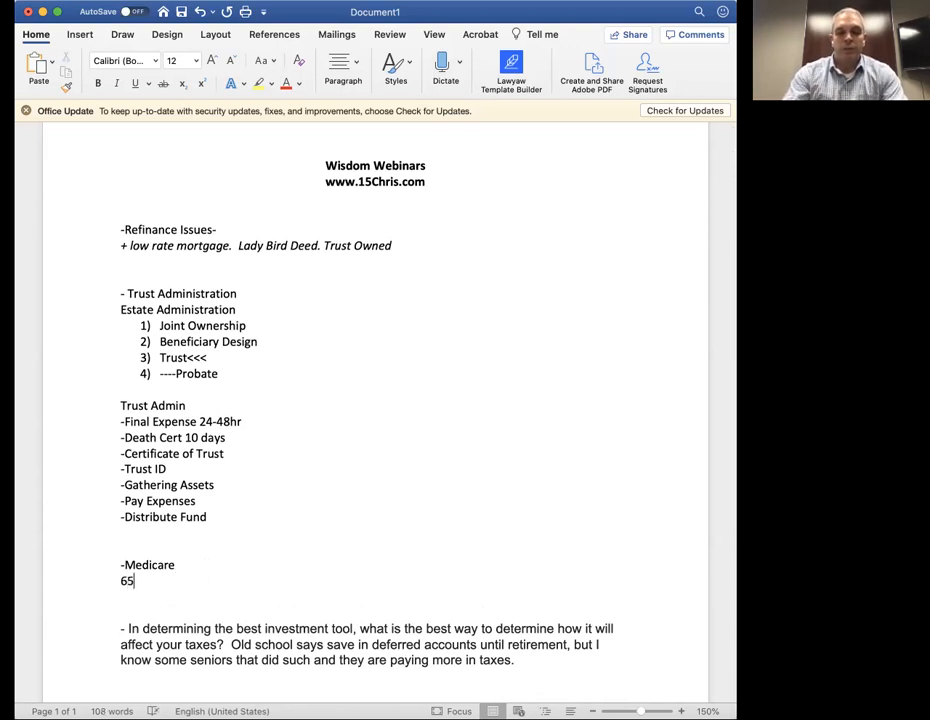
{"action": "type", "text": "+"}
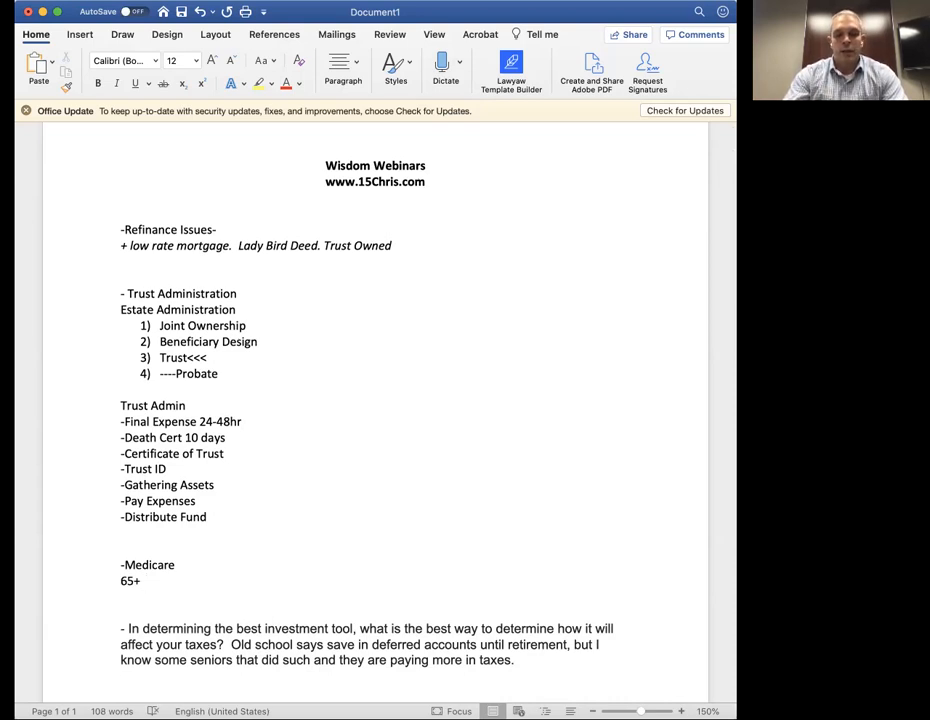
{"action": "left_click", "coordinate": [146, 580]}
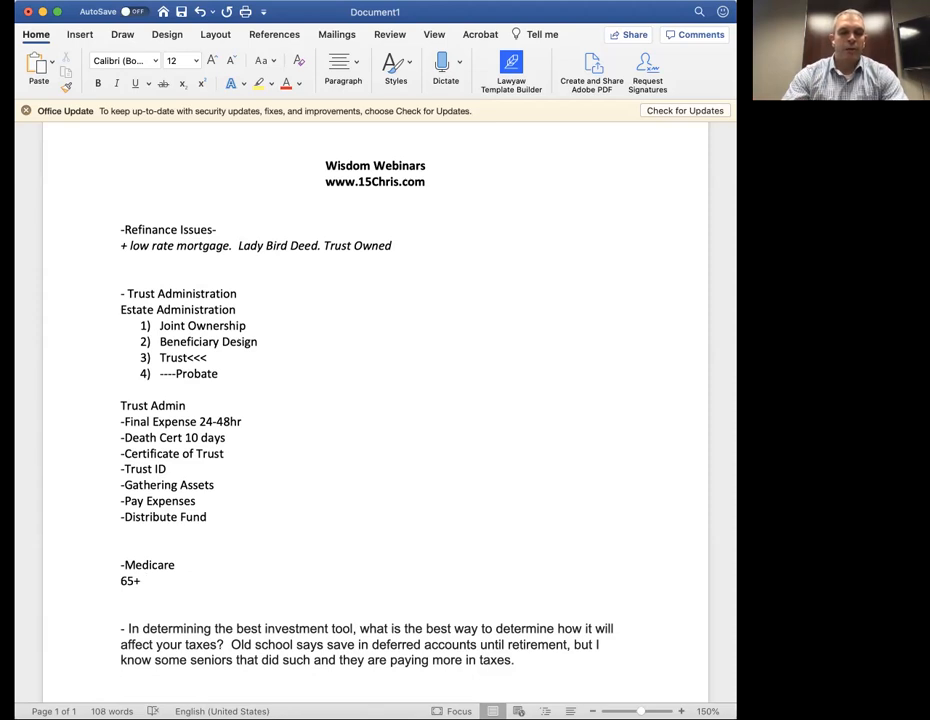
{"action": "type", "text": "Part A"}
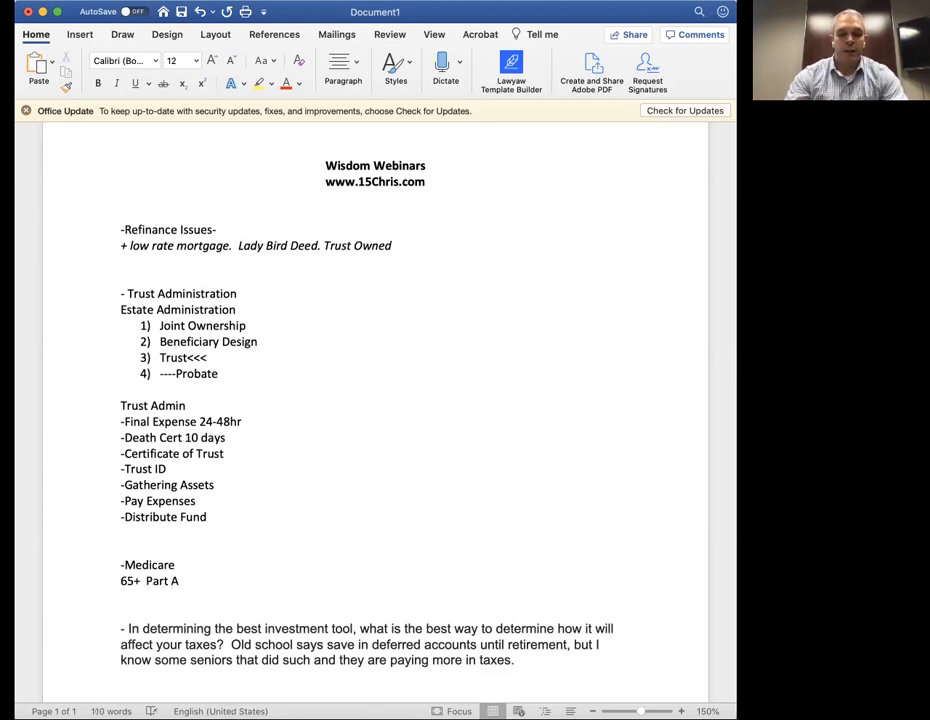
{"action": "type", "text": "+"}
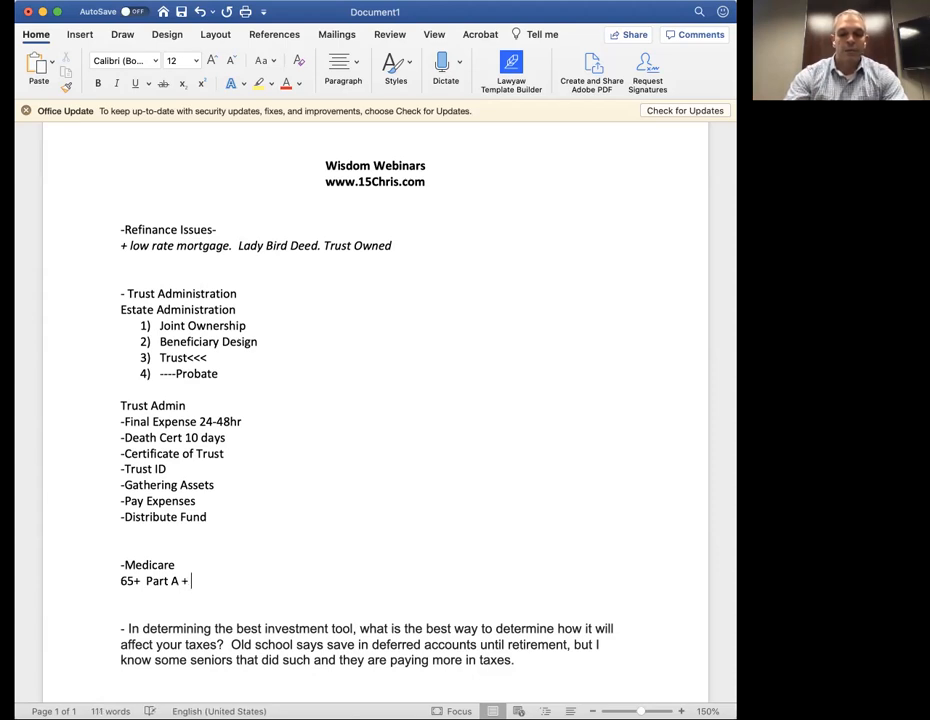
{"action": "type", "text": "B Orignial, Su"}
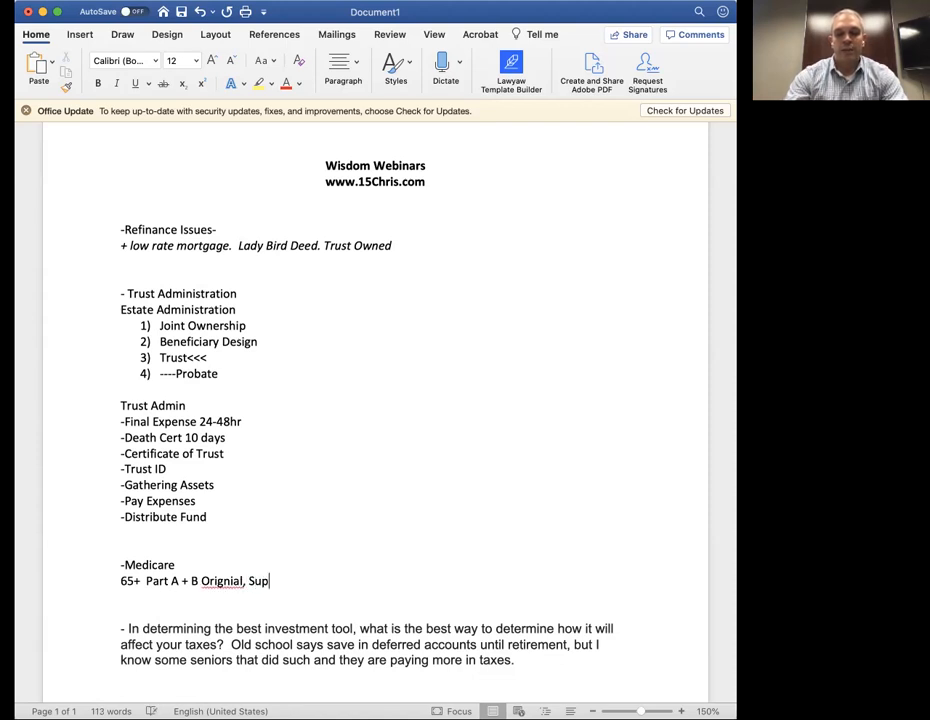
{"action": "type", "text": "plemental"}
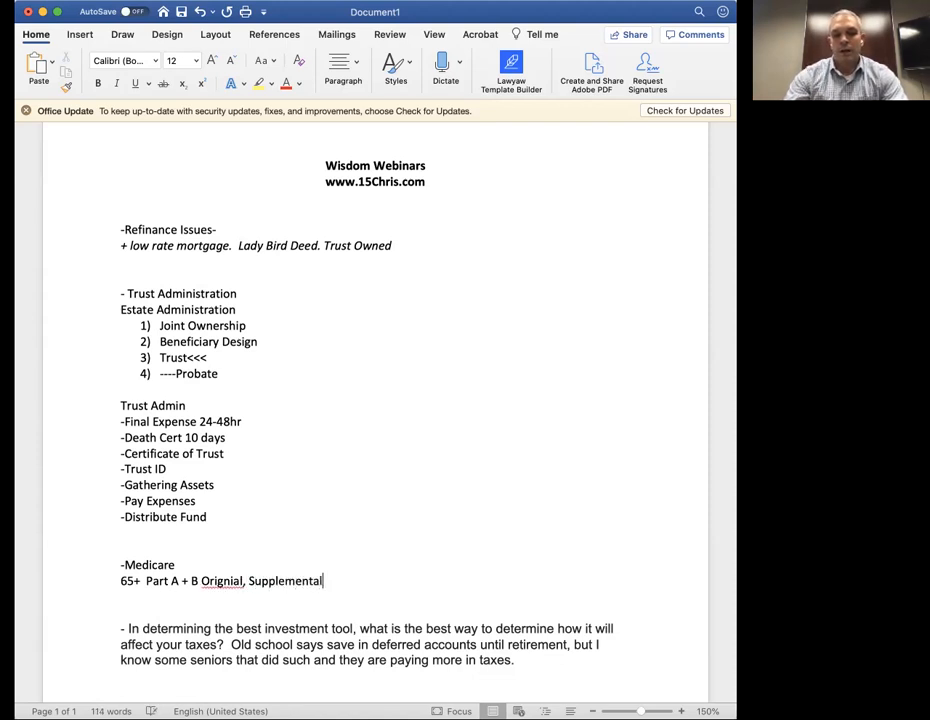
- Add 'Part D <<<<' and 'Part C (Advantage Plan)' to the Medicare notes
{"action": "type", "text": "Part D"}
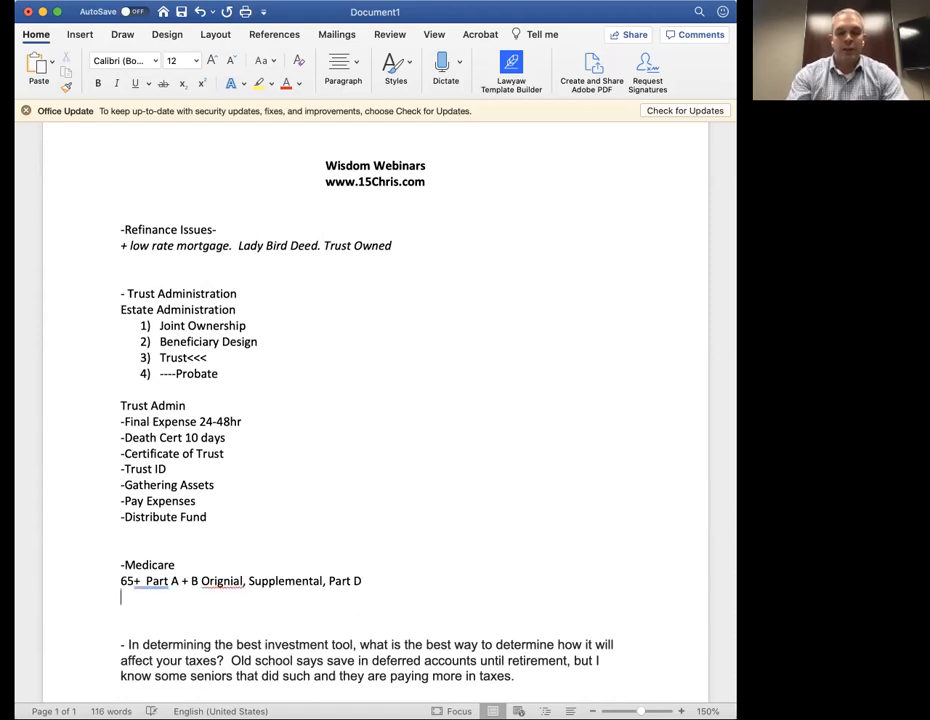
{"action": "type", "text": "Part C ("}
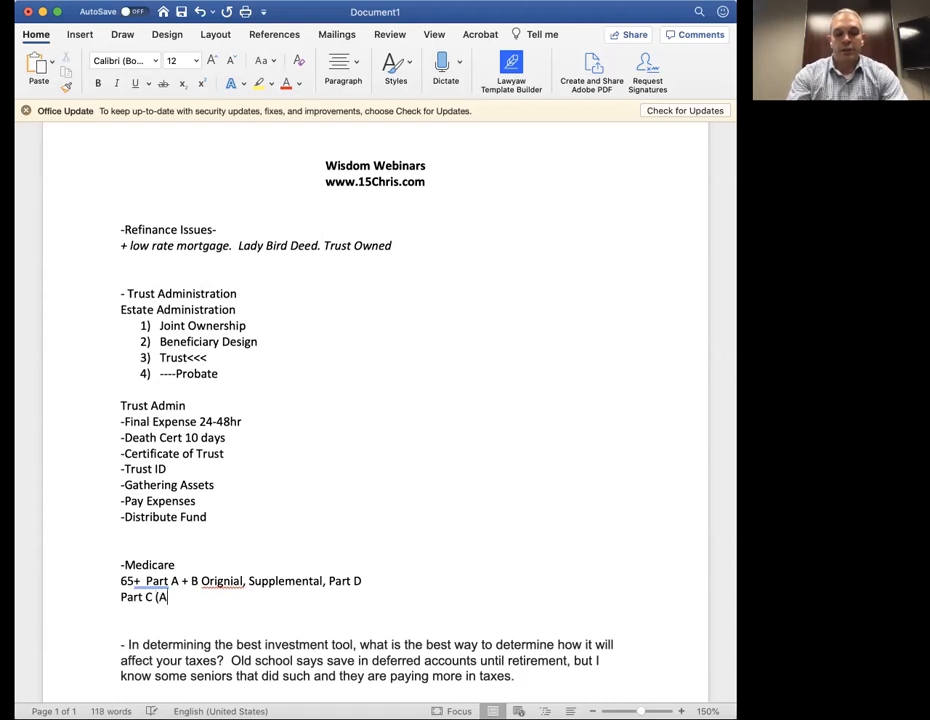
{"action": "type", "text": "Advantag"}
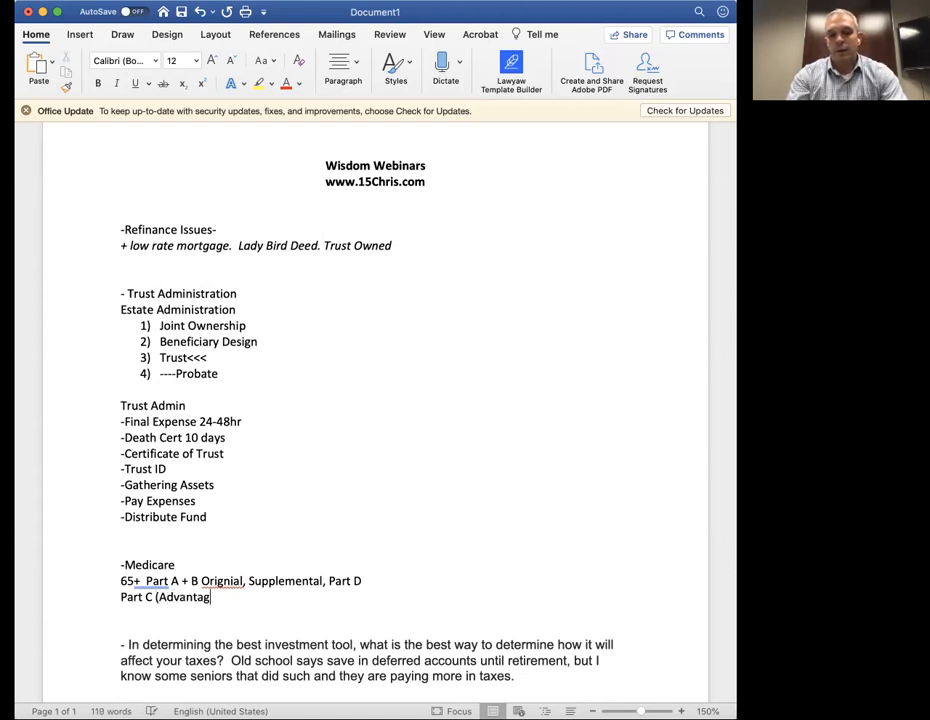
{"action": "type", "text": "e Plan"}
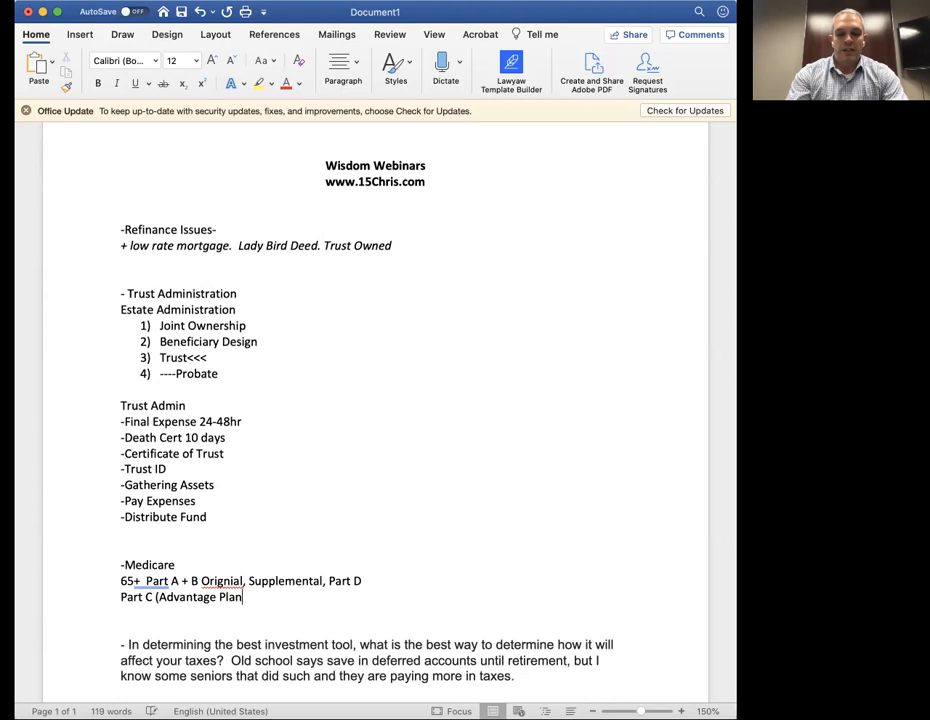
{"action": "type", "text": ")"}
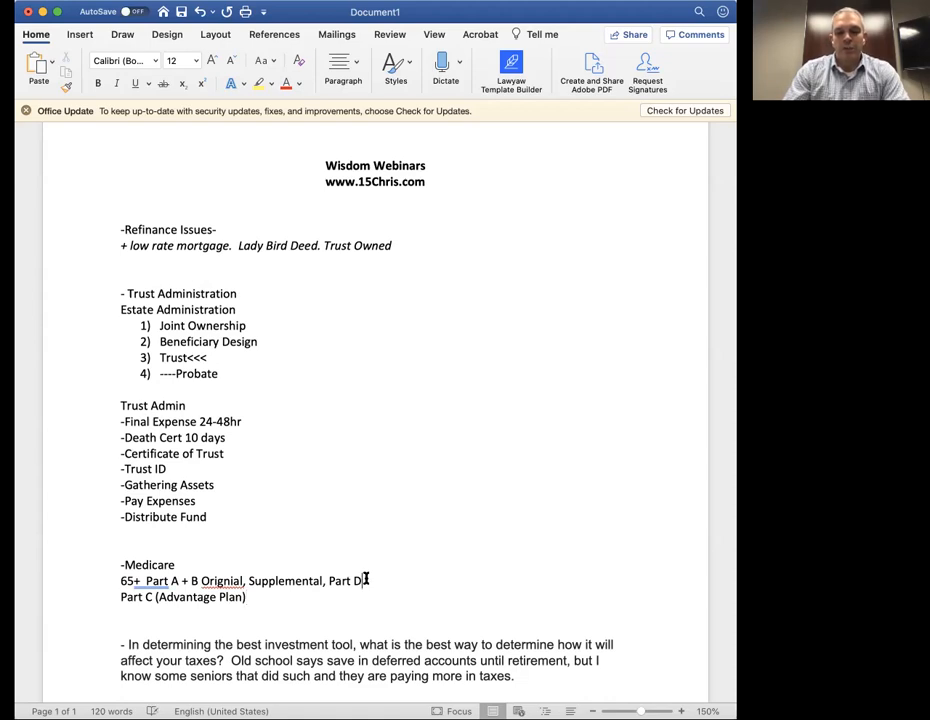
{"action": "type", "text": "<"}
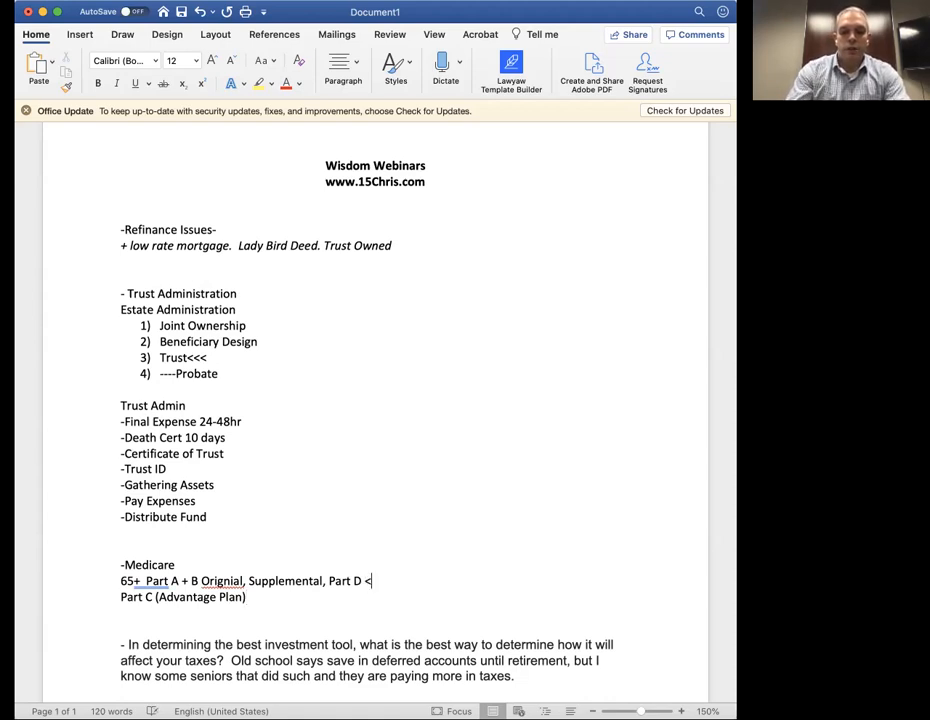
{"action": "type", "text": "<<<"}
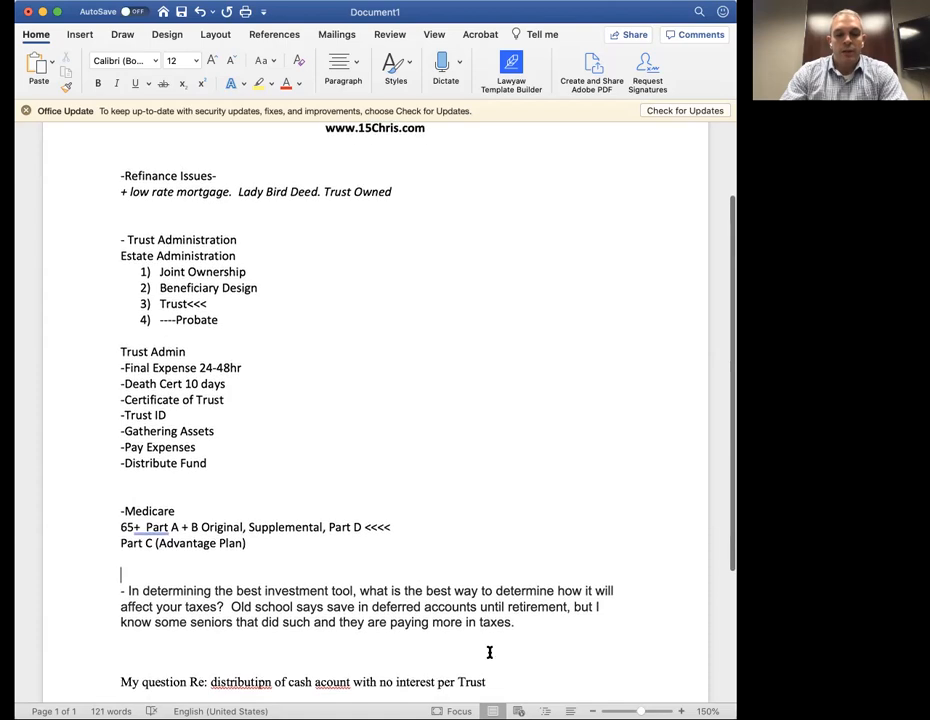
- End the tax question paragraph with '<<<<' arrows and begin the '1) Tax Risk' line beneath it
{"action": "scroll", "scroll_direction": "down", "scroll_amount": 3}
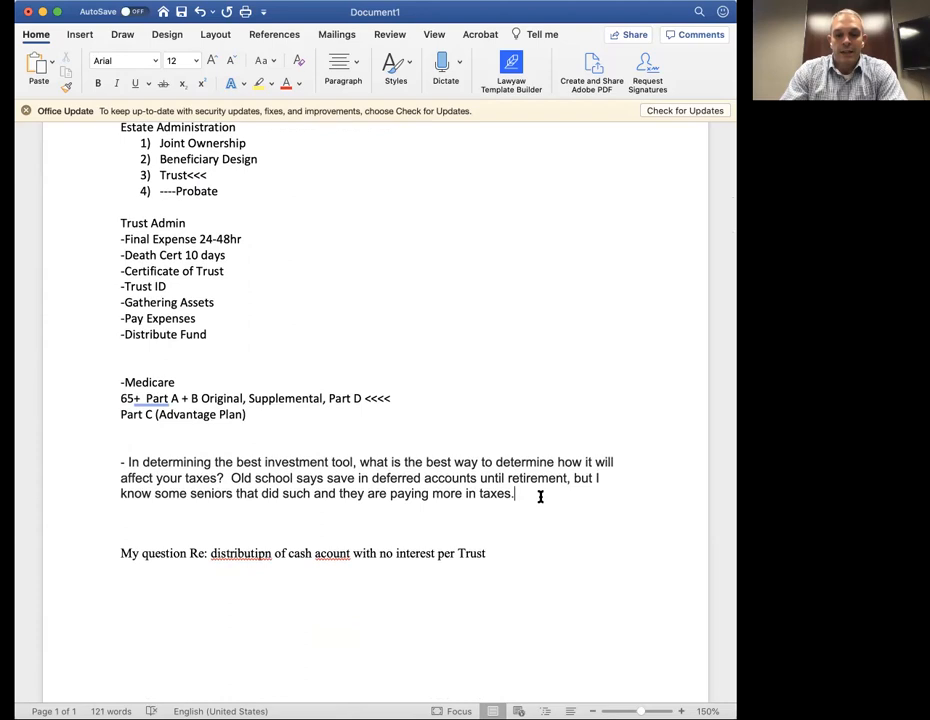
{"action": "type", "text": "<<<<<<<<<<<<"}
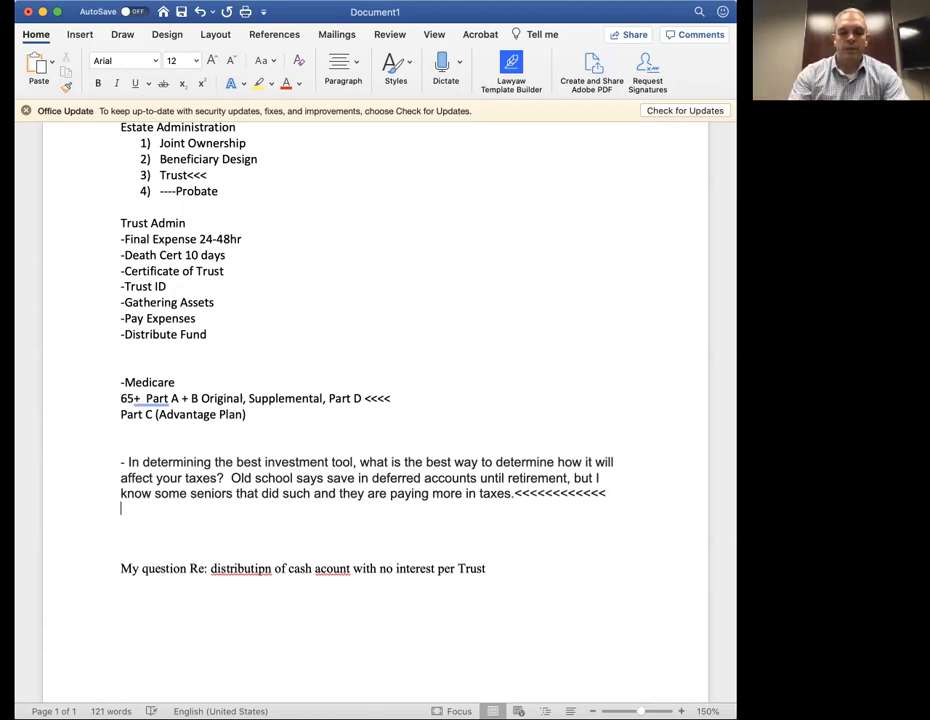
{"action": "type", "text": "1) Tax Risk"}
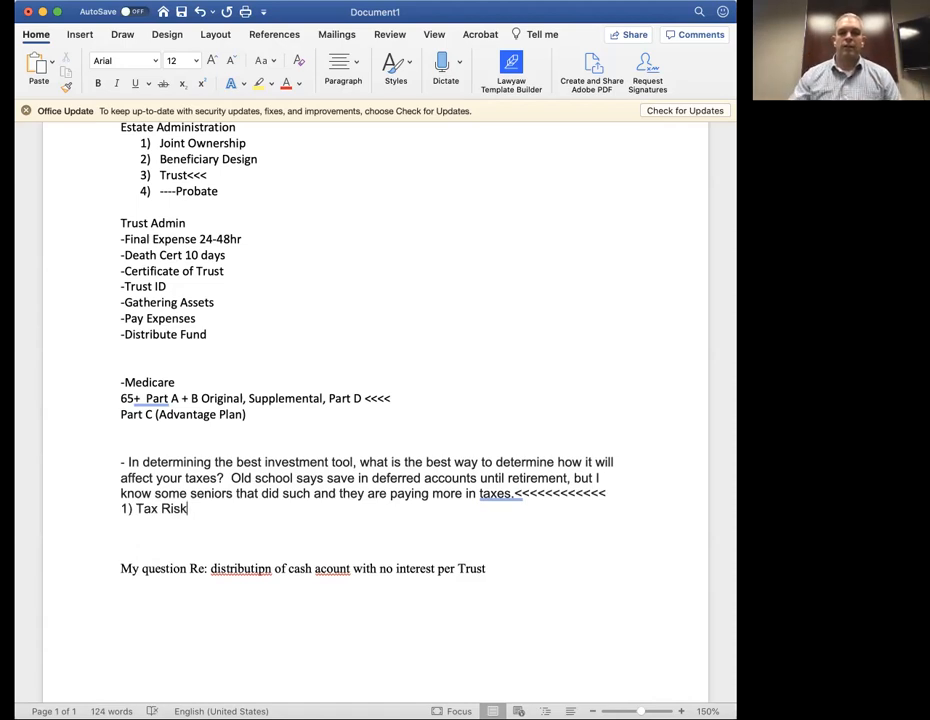
{"action": "scroll", "scroll_direction": "up", "scroll_amount": 3}
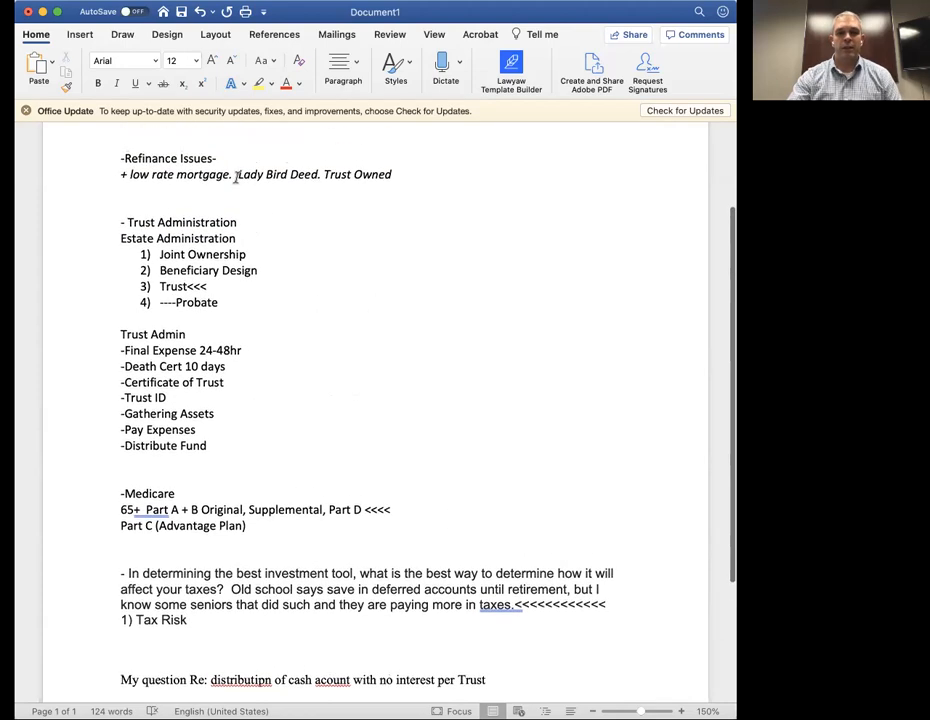
{"action": "scroll", "scroll_direction": "down", "scroll_amount": 3}
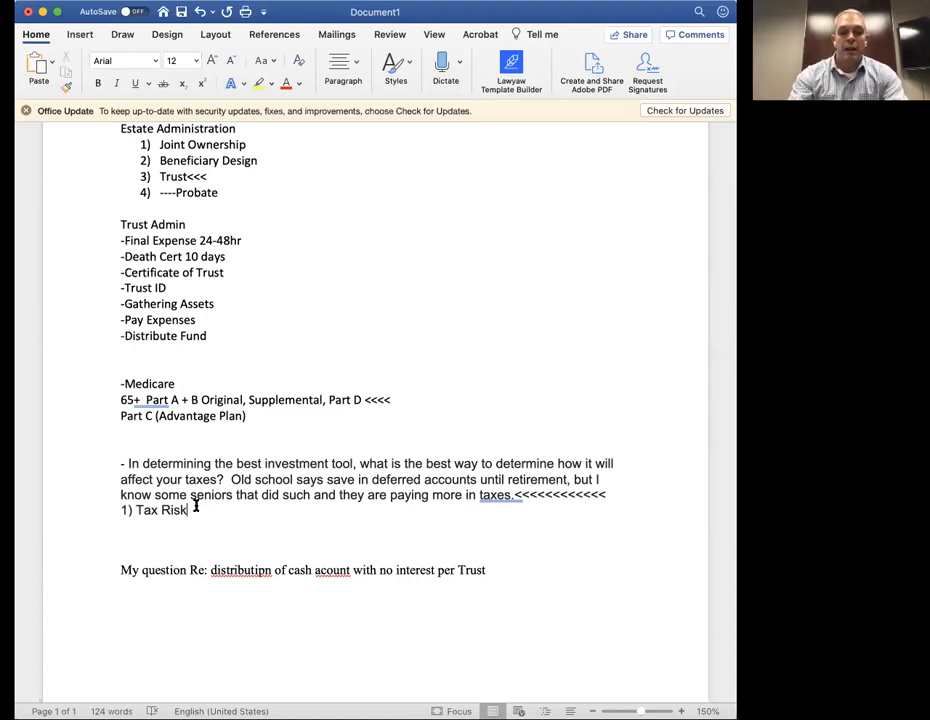
- Extend the Tax Risk line with '(Tax Plan) 22%>>>>2025 25%'
{"action": "type", "text": "(Tax"}
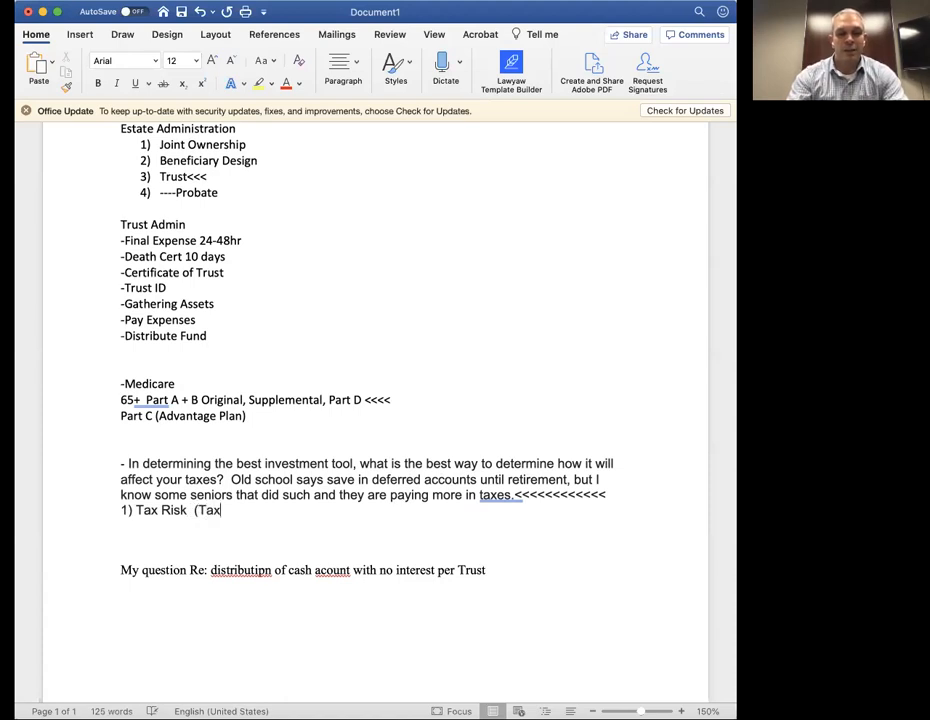
{"action": "type", "text": "Plan)"}
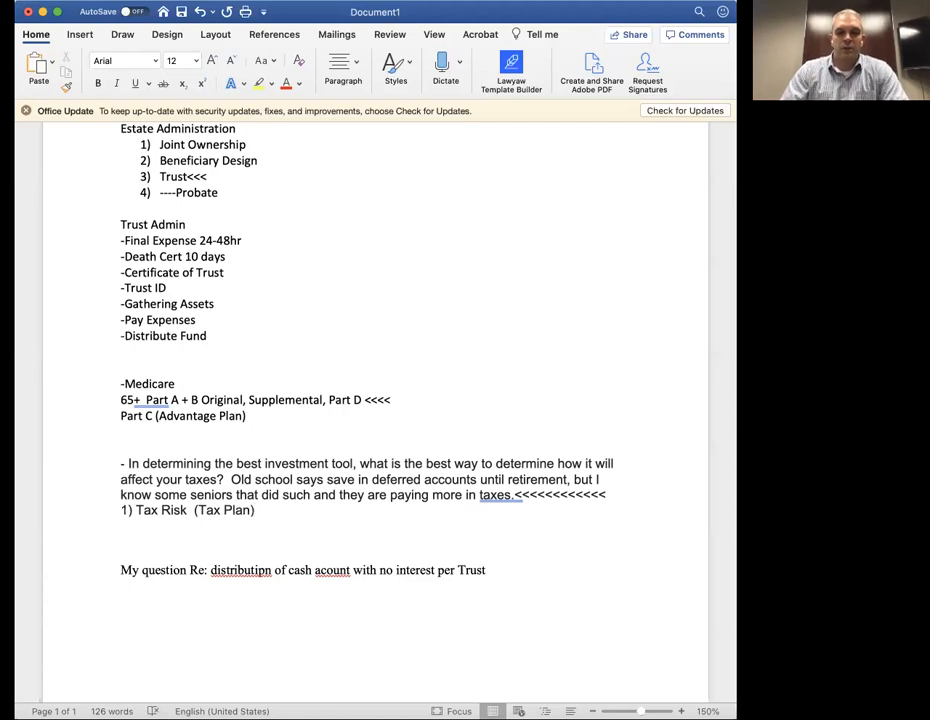
{"action": "left_click", "coordinate": [256, 510]}
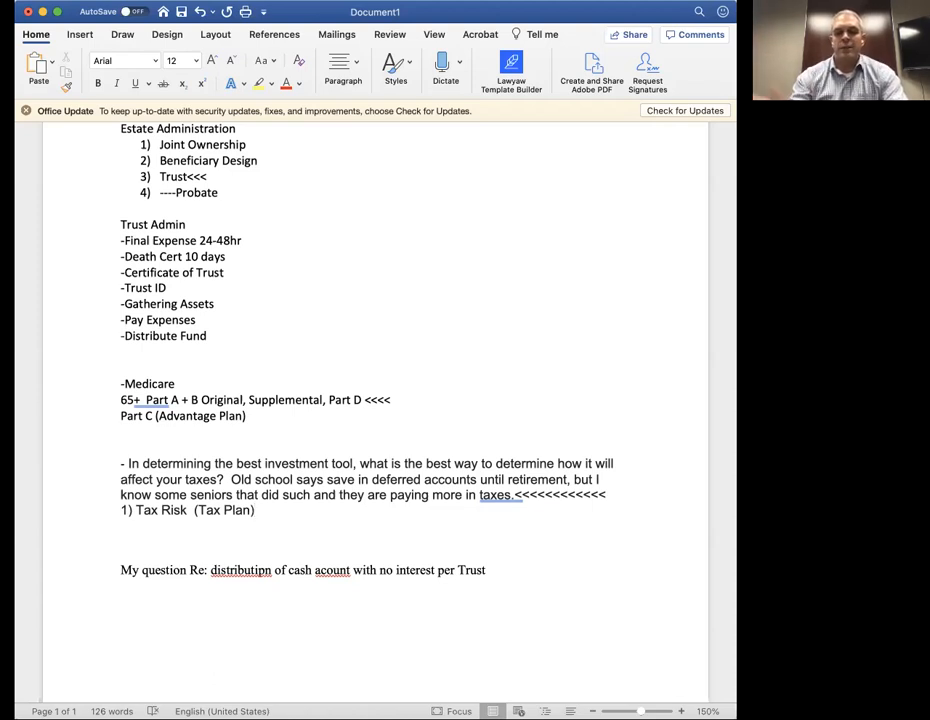
{"action": "type", "text": "22%"}
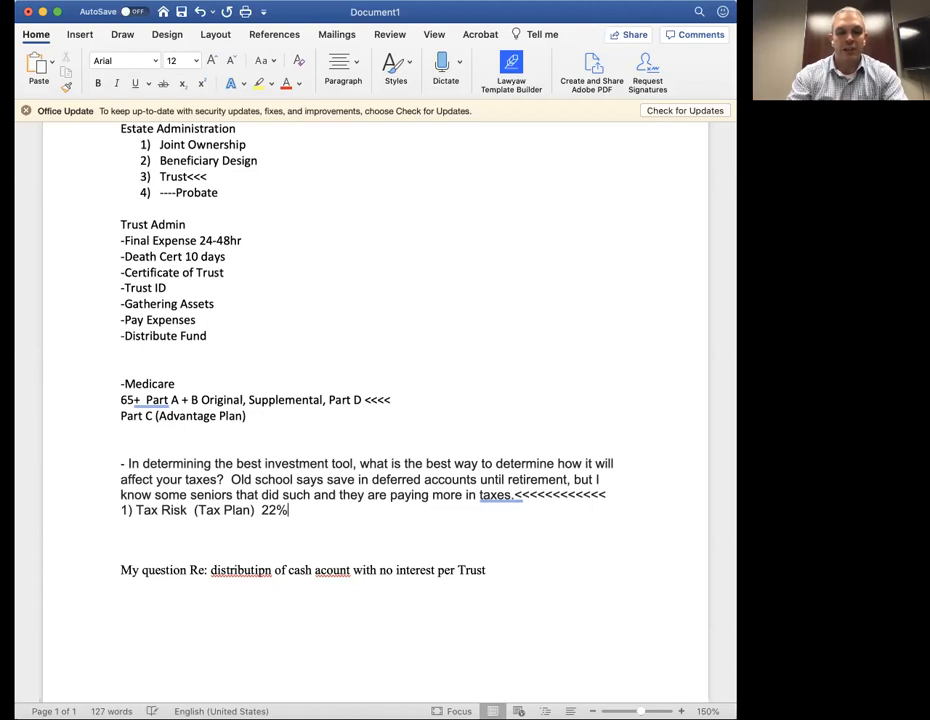
{"action": "type", "text": ">>>2"}
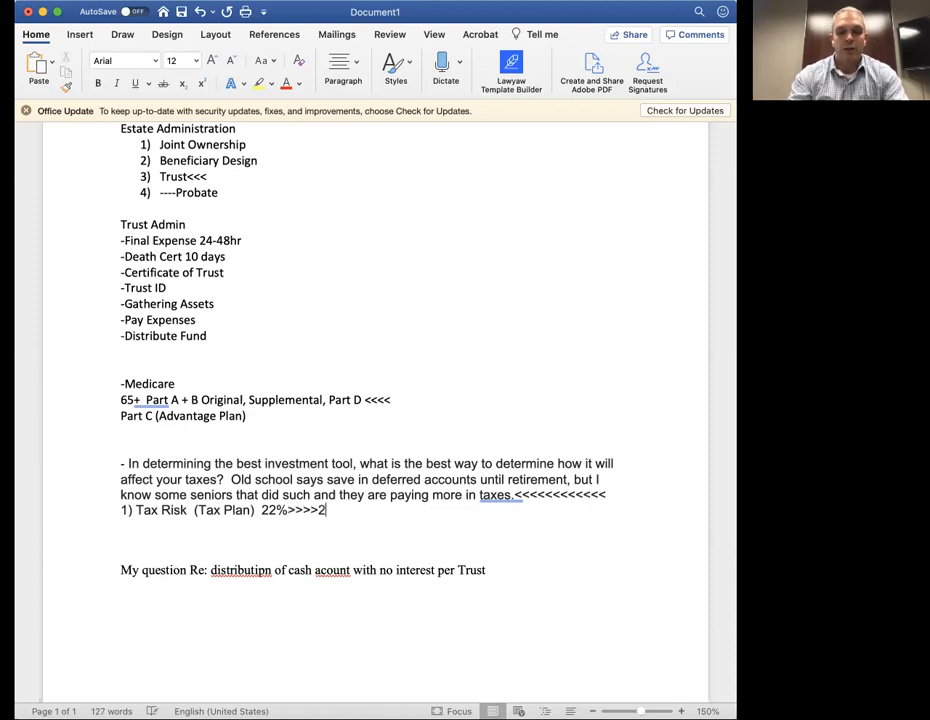
{"action": "type", "text": "025"}
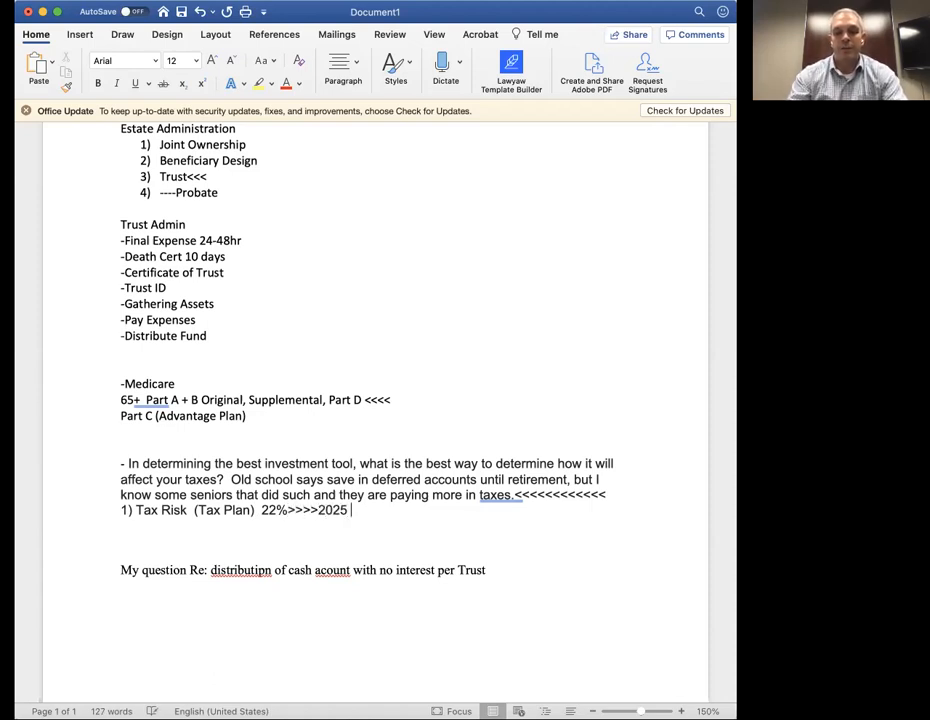
{"action": "type", "text": "25%"}
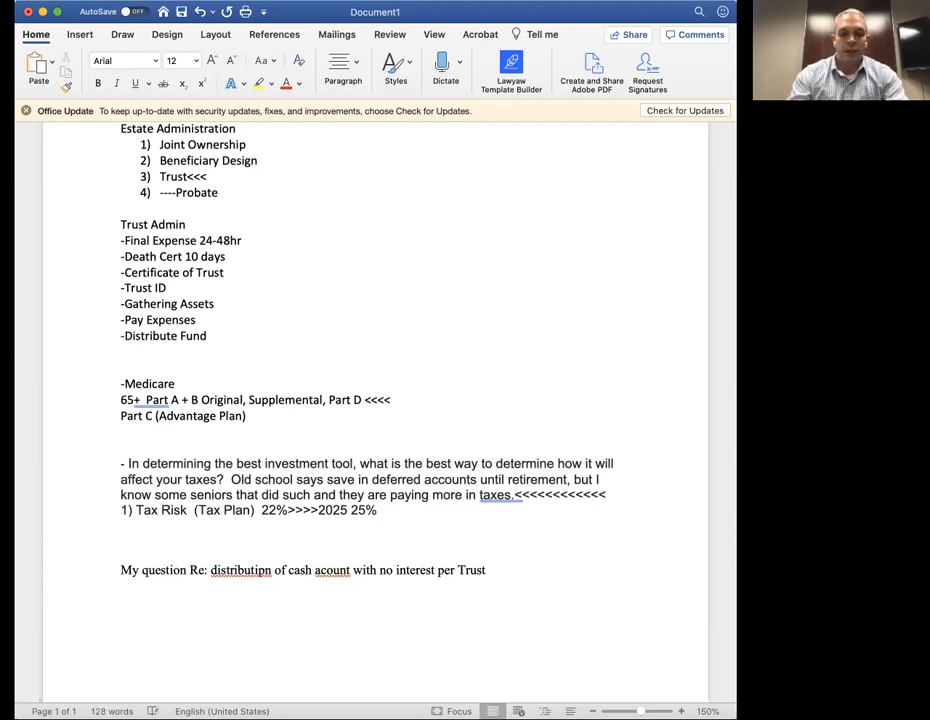
- Extend the Tax Risk line with "Step 1) How Much? 2) What to Do With"
{"action": "type", "text": "Step"}
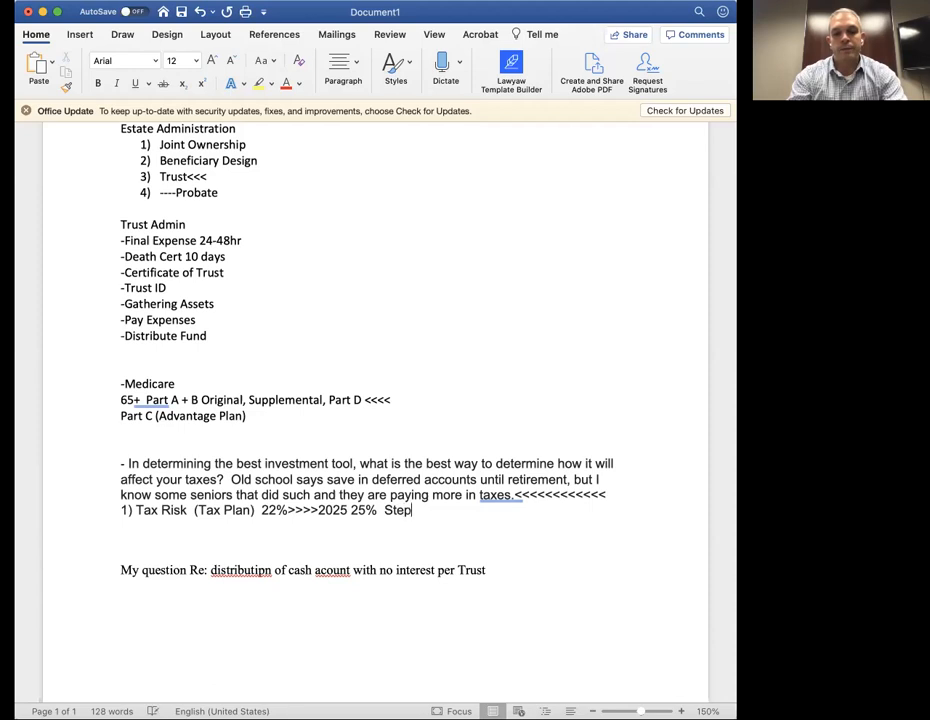
{"action": "type", "text": "1)"}
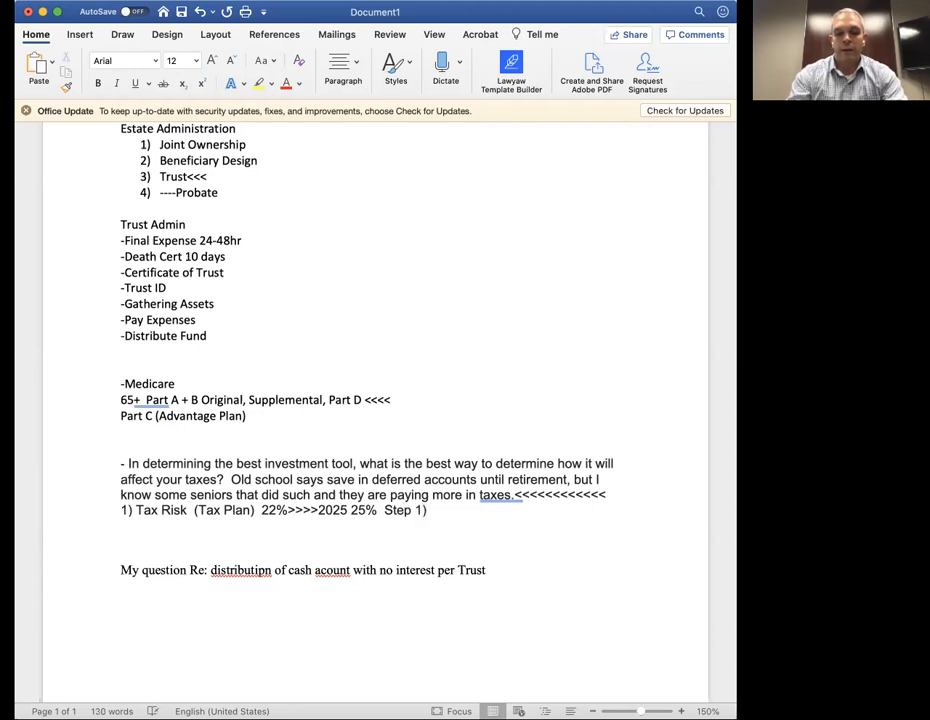
{"action": "type", "text": "How Much"}
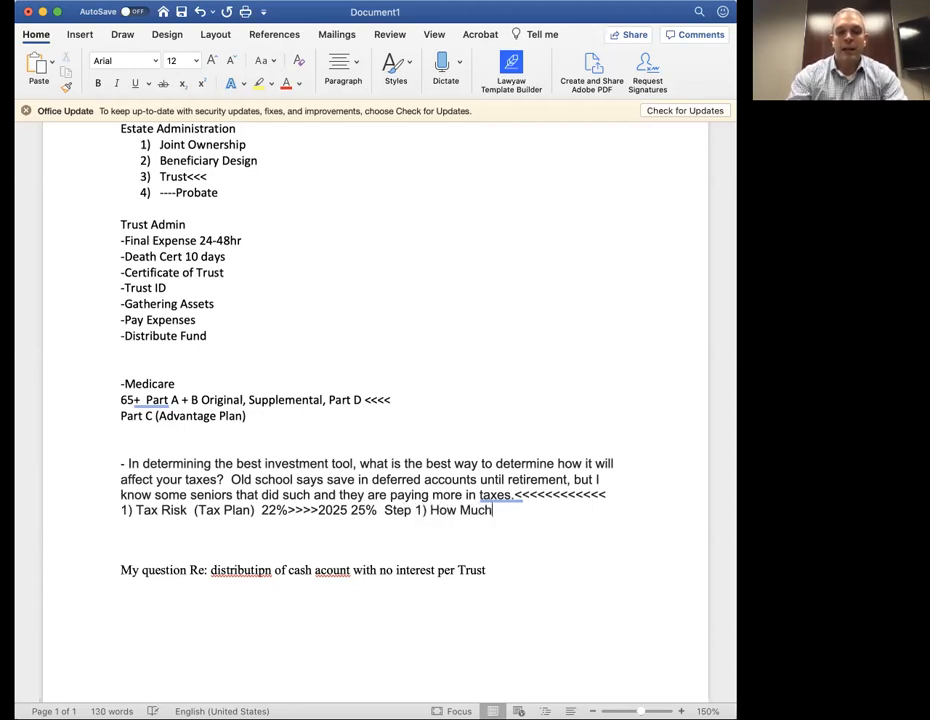
{"action": "type", "text": "?"}
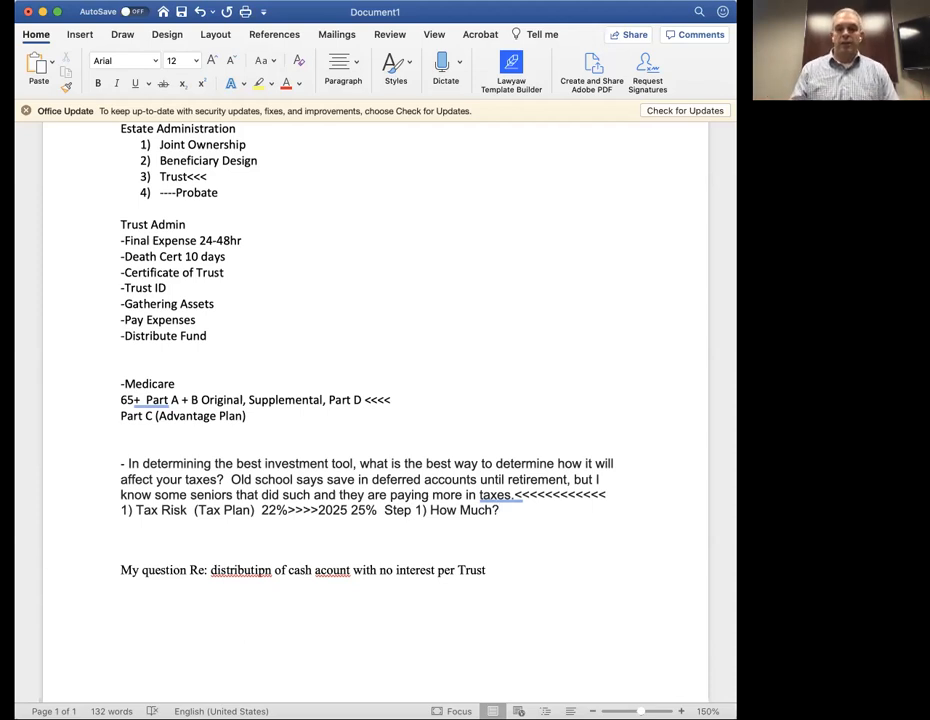
{"action": "left_click", "coordinate": [500, 510]}
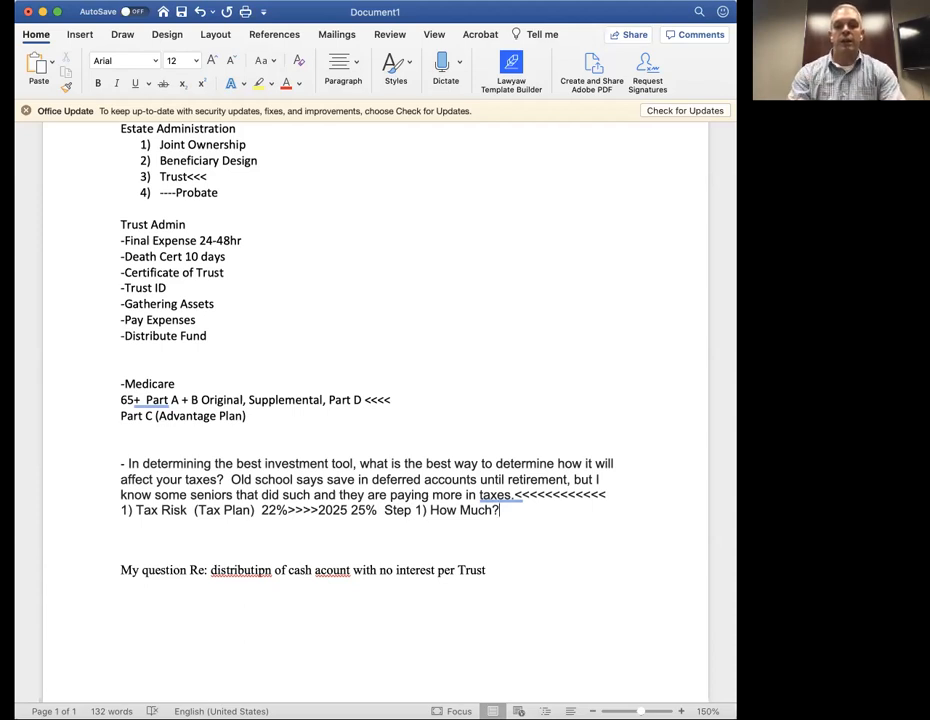
{"action": "type", "text": "2)"}
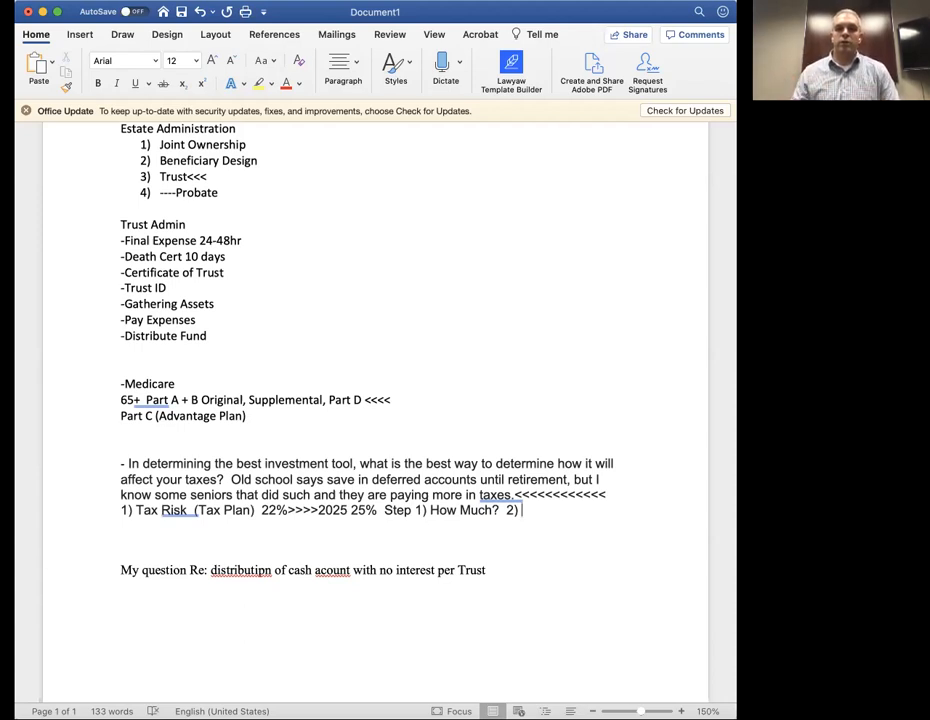
{"action": "type", "text": "What to"}
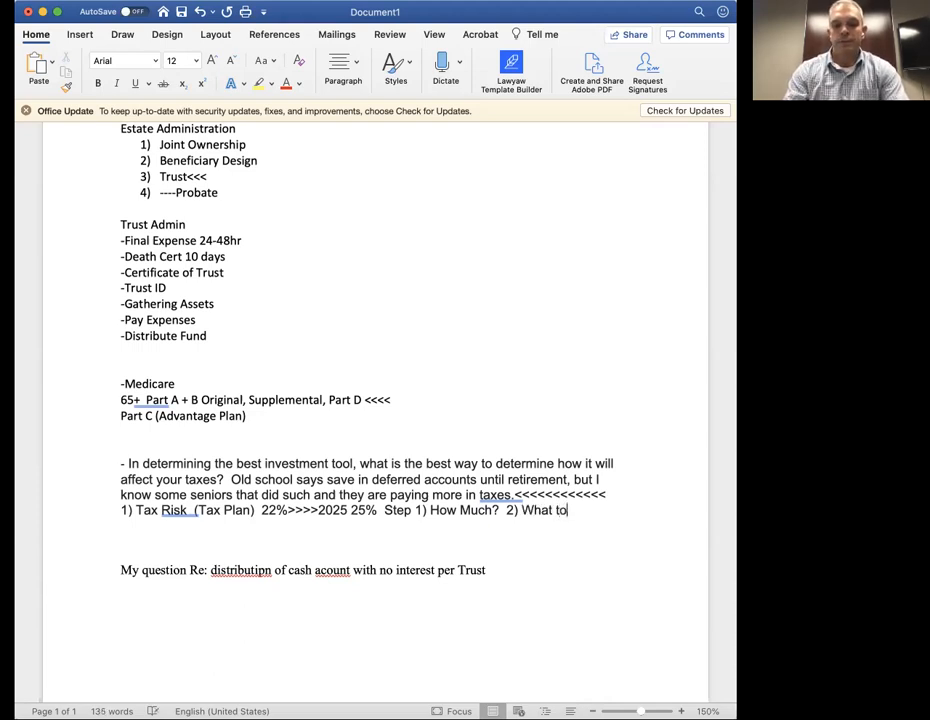
{"action": "type", "text": "Do With"}
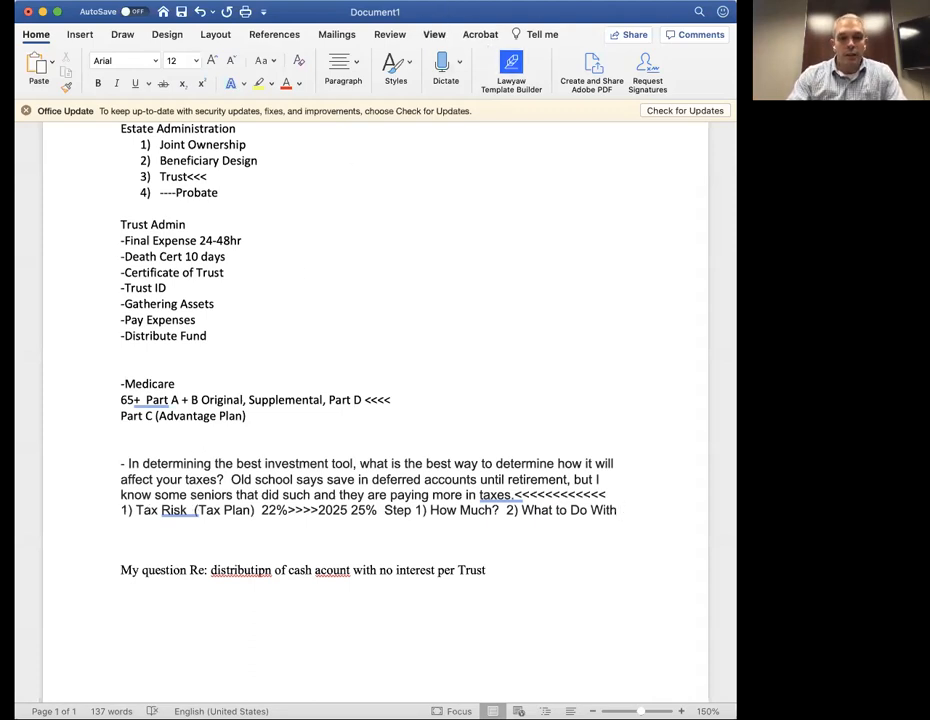
{"action": "mouse_move", "coordinate": [558, 280]}
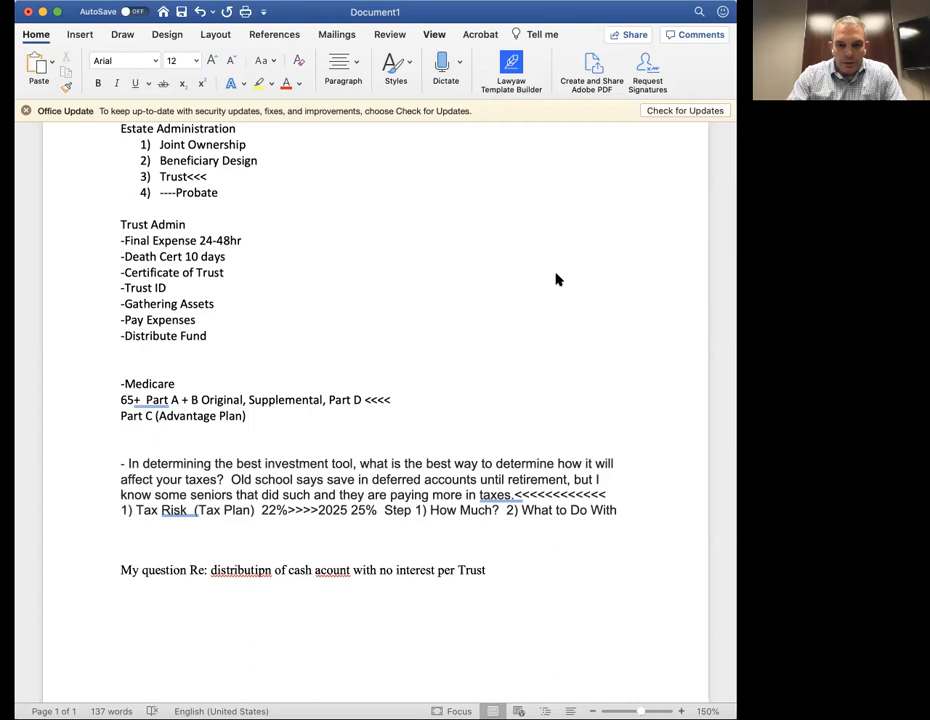
{"action": "mouse_move", "coordinate": [512, 444]}
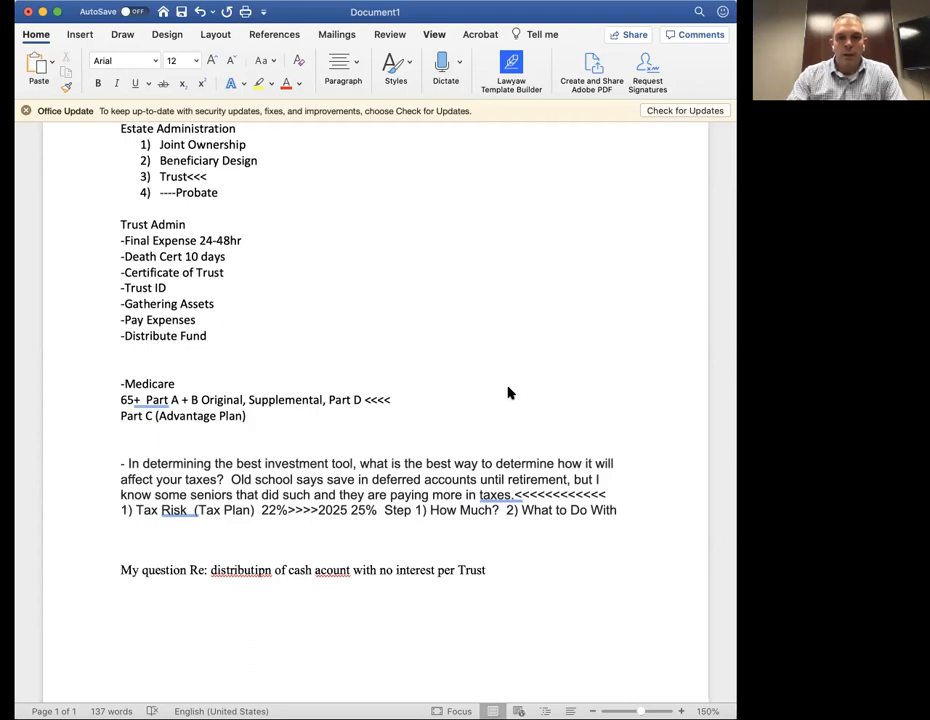
{"action": "mouse_move", "coordinate": [512, 344]}
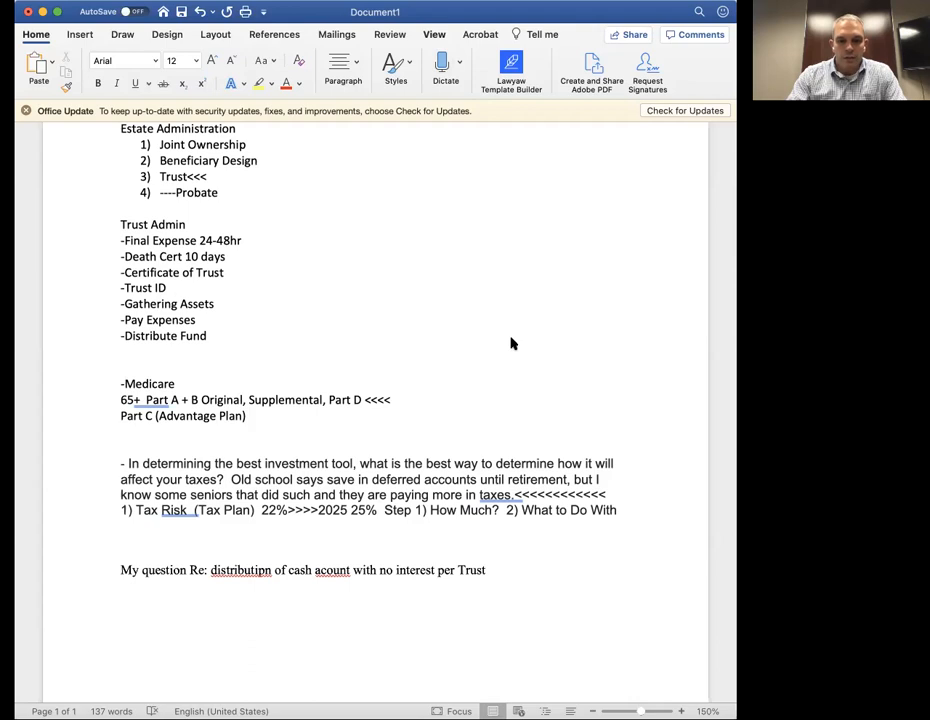
{"action": "mouse_move", "coordinate": [516, 352]}
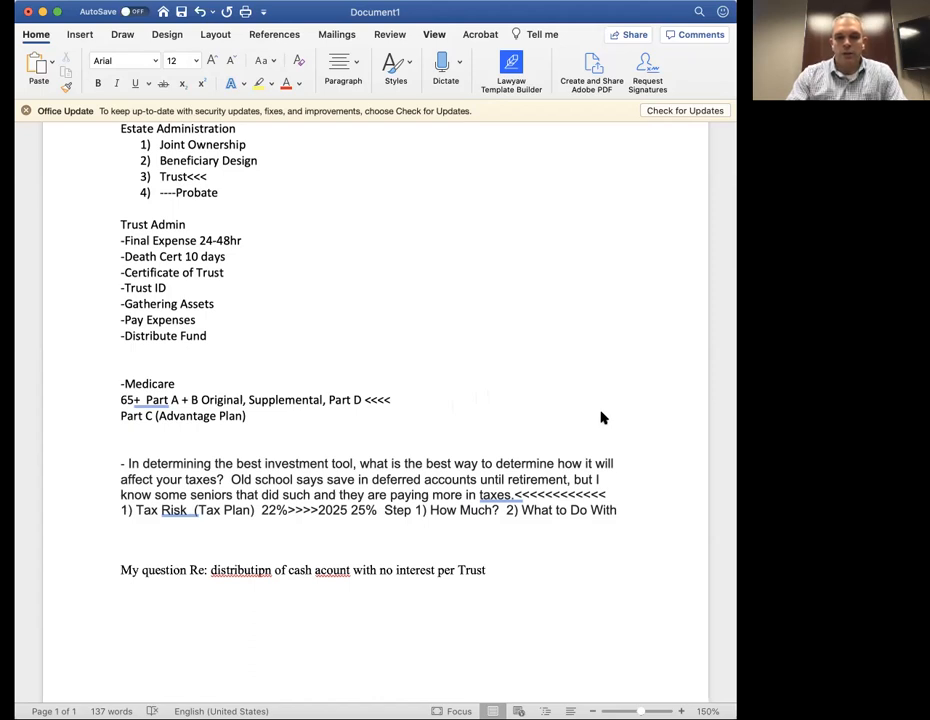
{"action": "mouse_move", "coordinate": [586, 386]}
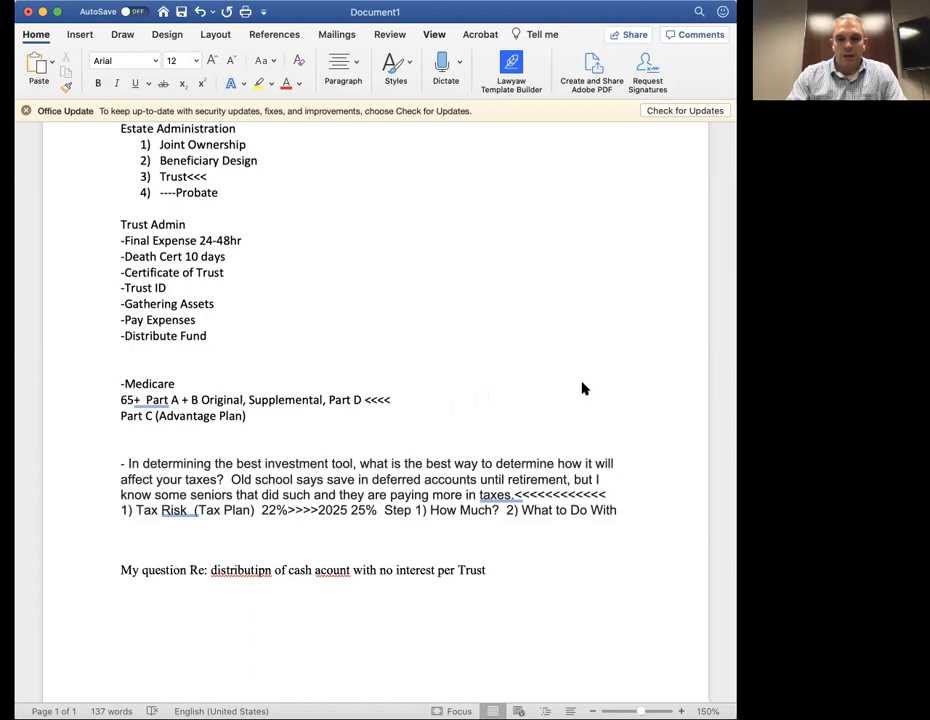
{"action": "mouse_move", "coordinate": [596, 404]}
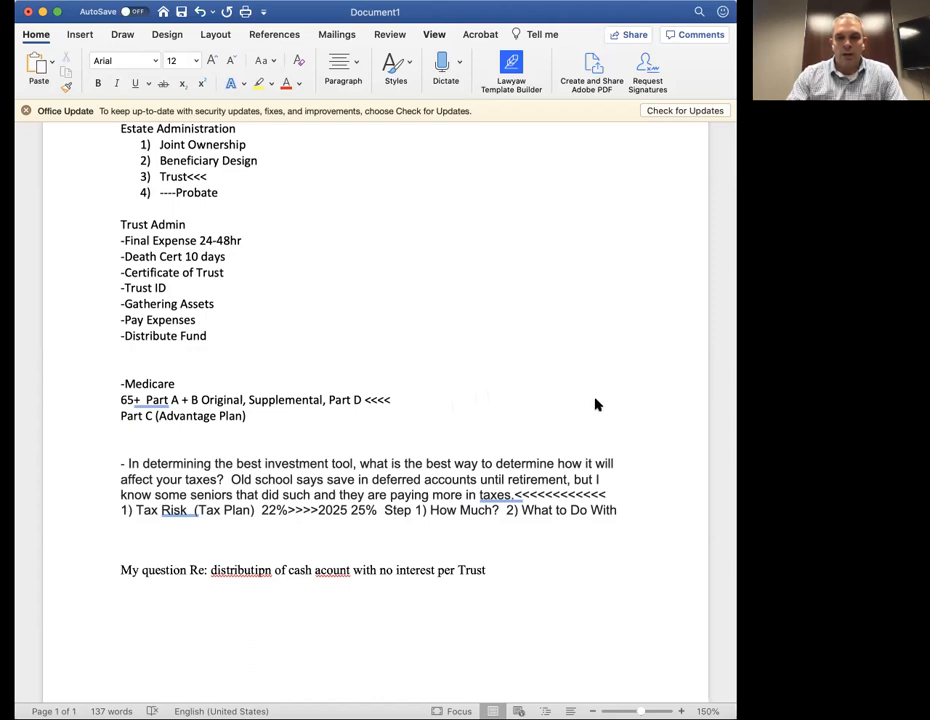
{"action": "mouse_move", "coordinate": [592, 348]}
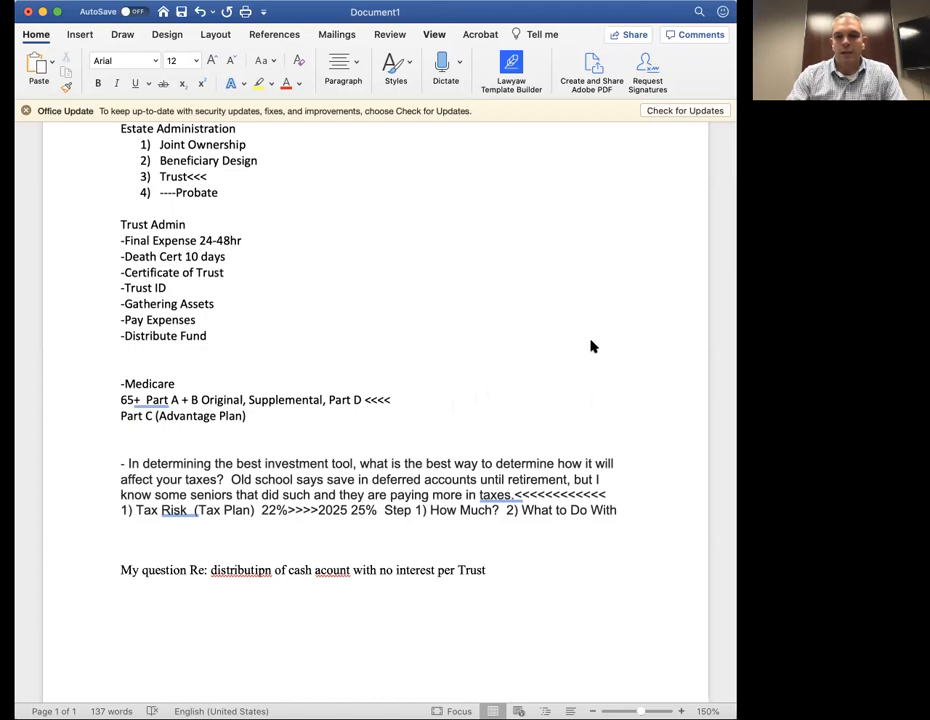
{"action": "mouse_move", "coordinate": [592, 338]}
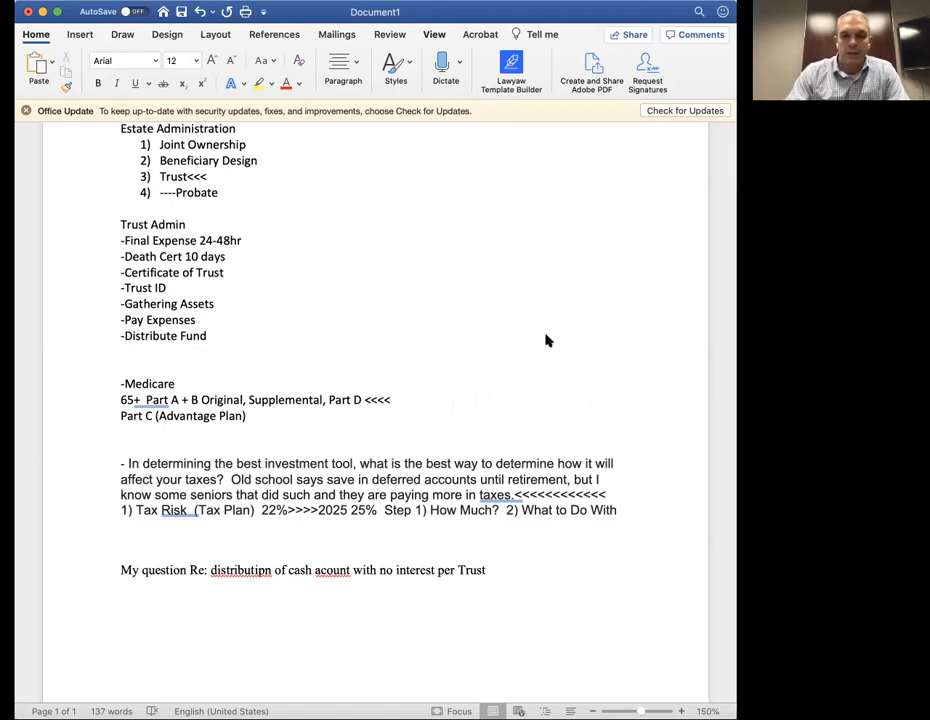
{"action": "mouse_move", "coordinate": [512, 352]}
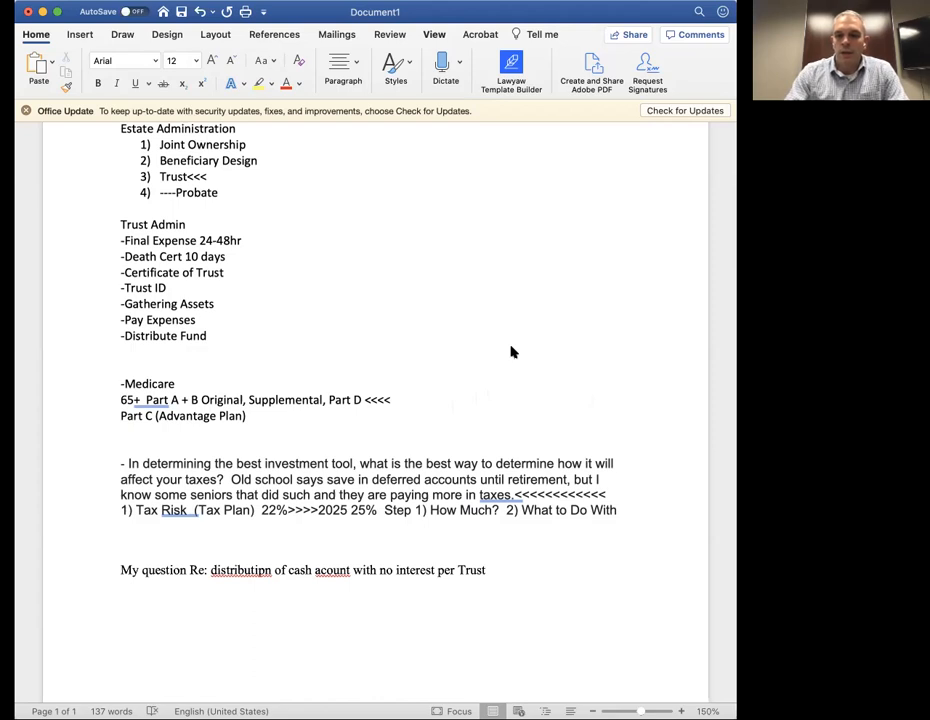
{"action": "mouse_move", "coordinate": [504, 436]}
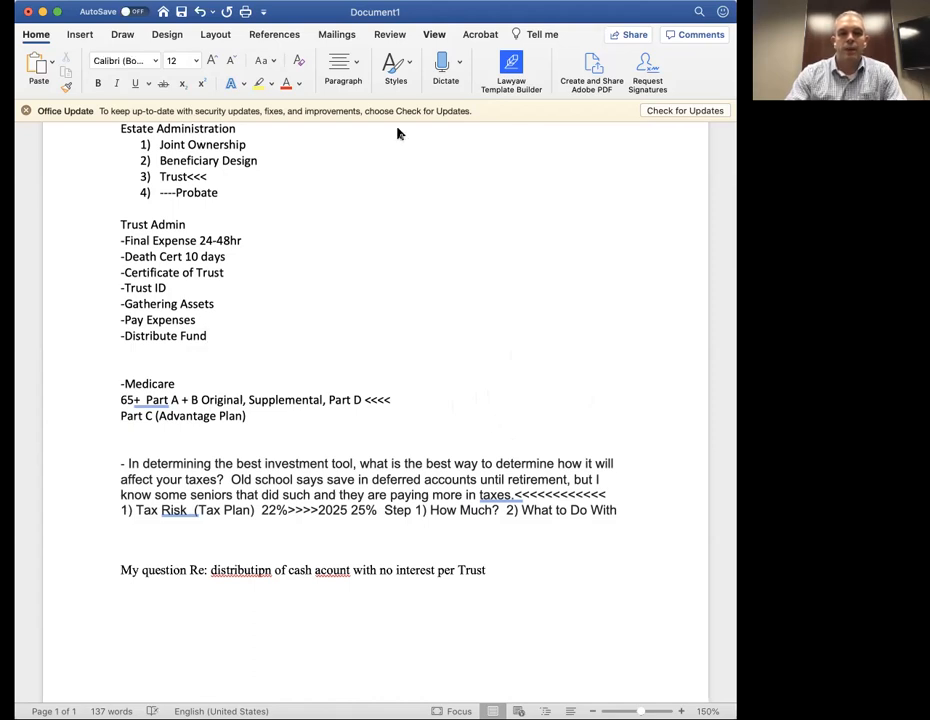
{"action": "mouse_move", "coordinate": [308, 212]}
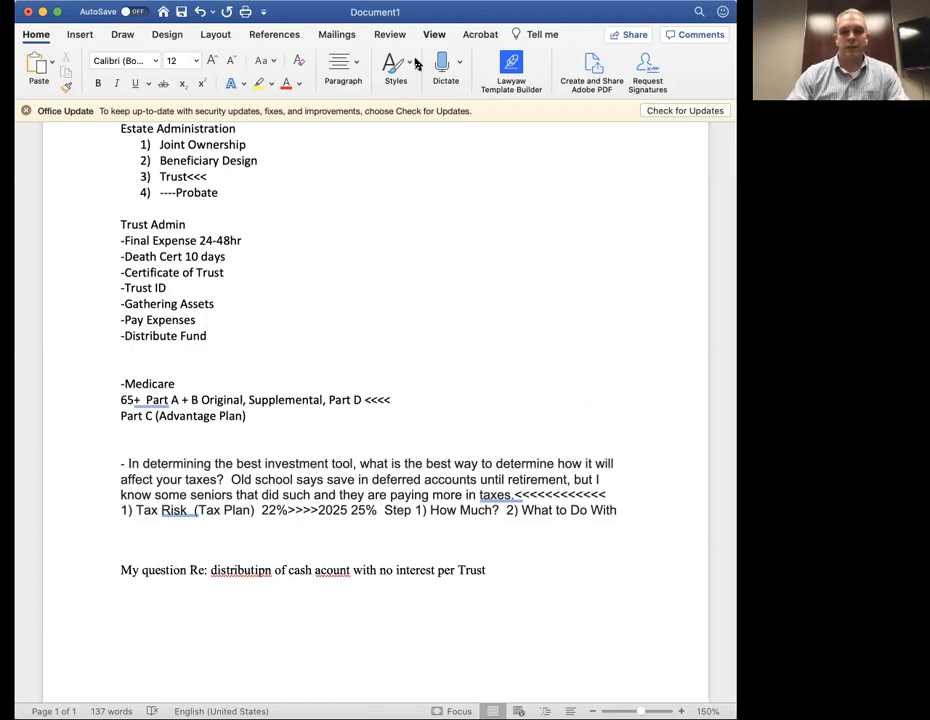
{"action": "mouse_move", "coordinate": [464, 72]}
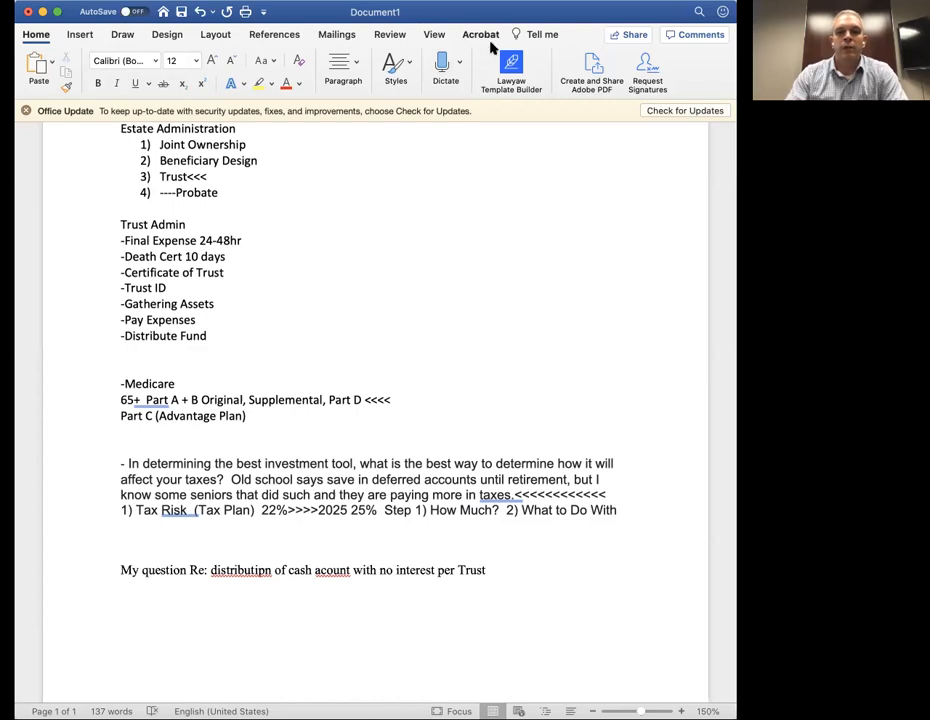
{"action": "mouse_move", "coordinate": [516, 184]}
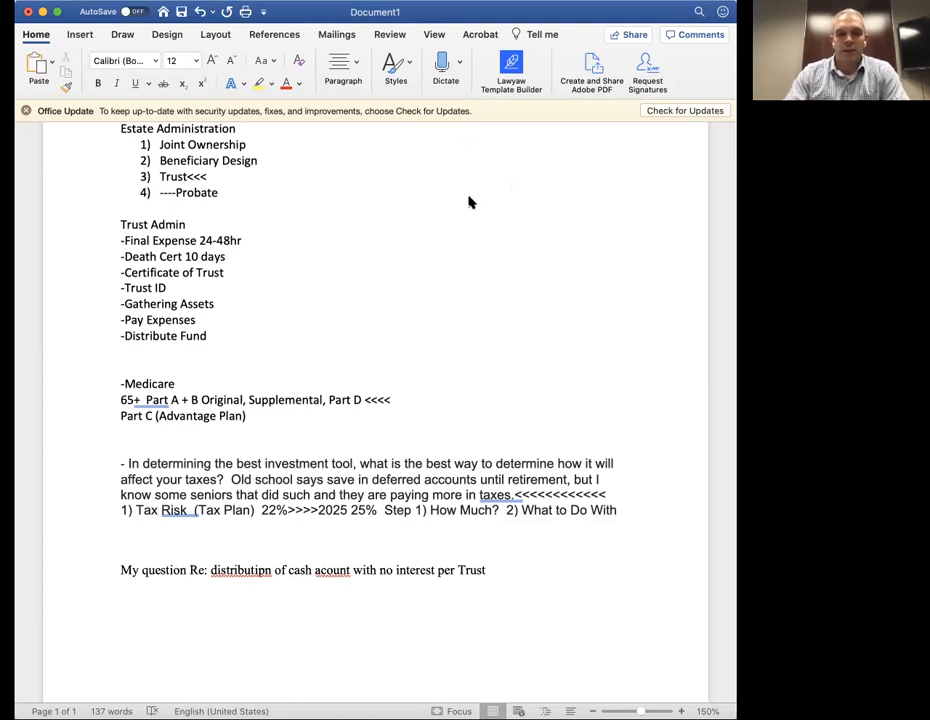
{"action": "mouse_move", "coordinate": [392, 176]}
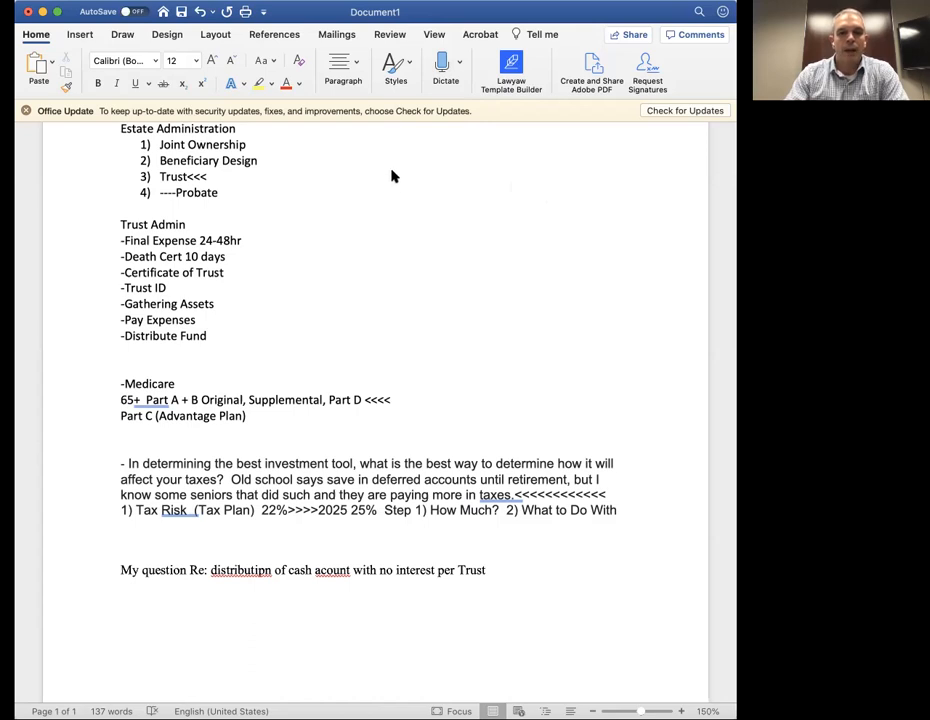
{"action": "mouse_move", "coordinate": [556, 24]}
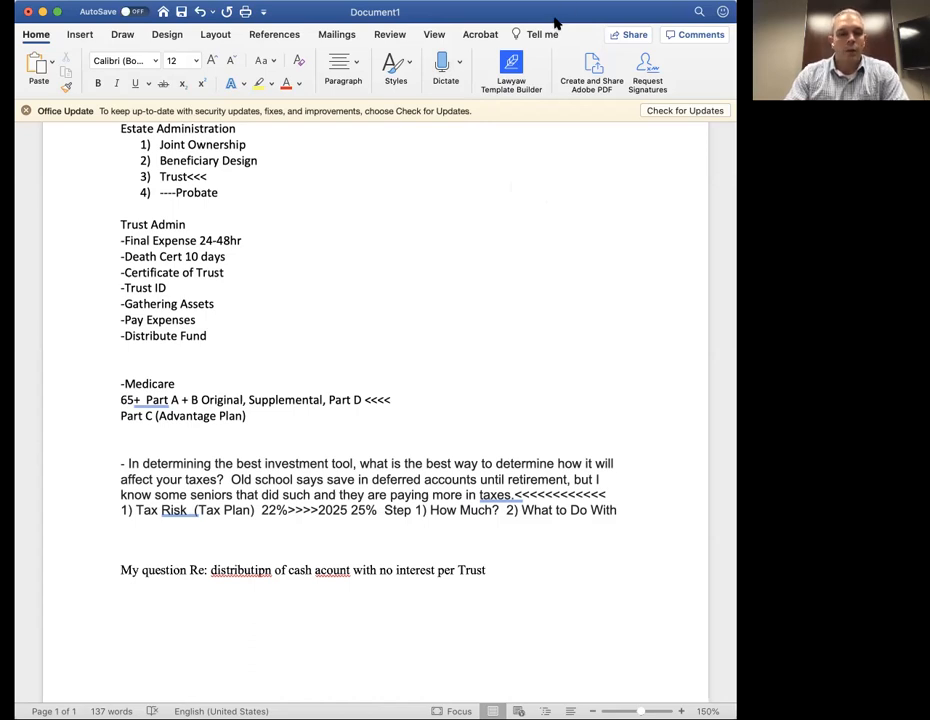